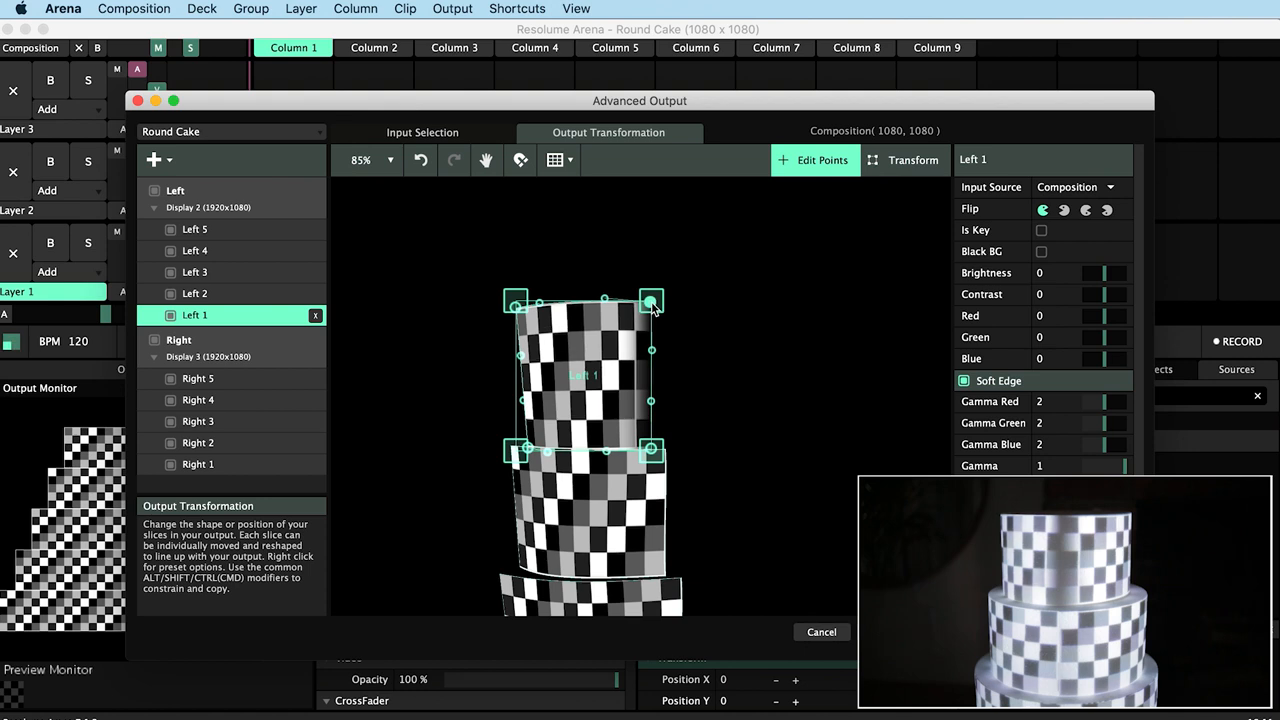
# Close the Round Cake demo and start a new untitled 1920×1080 composition.
pyautogui.moveTo(651, 300); pyautogui.dragTo(668, 301)
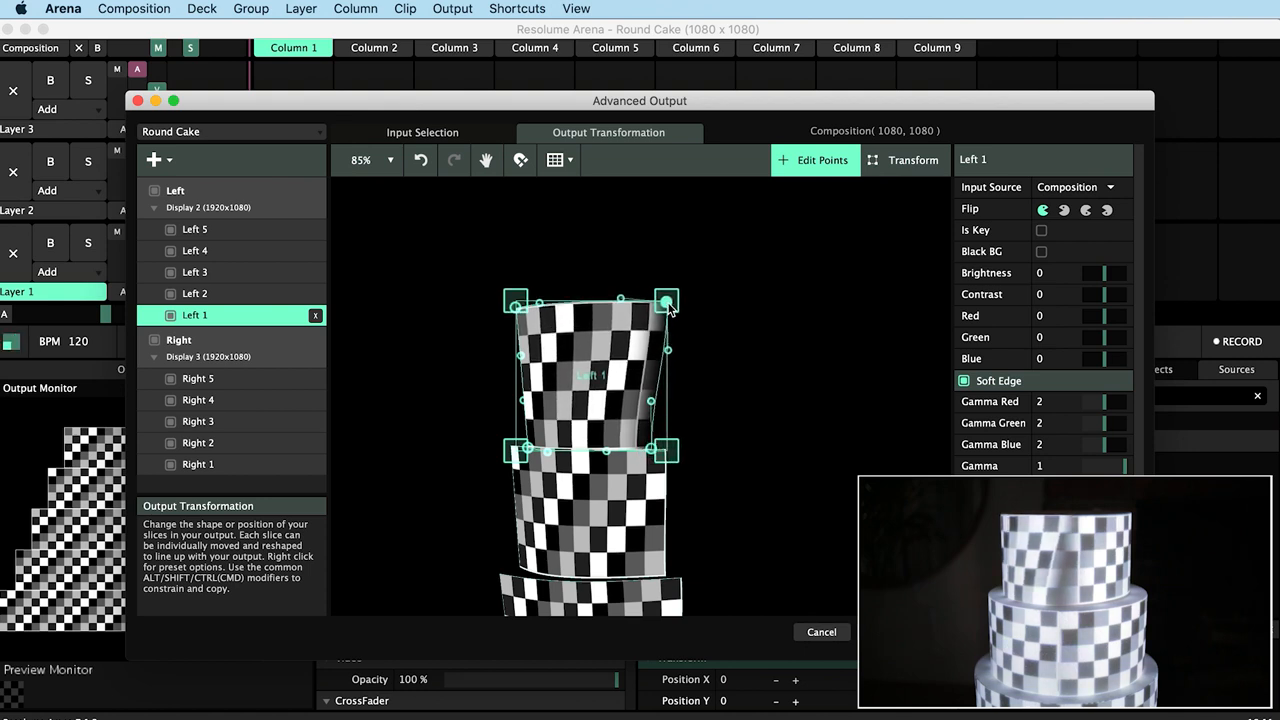
pyautogui.click(821, 632)
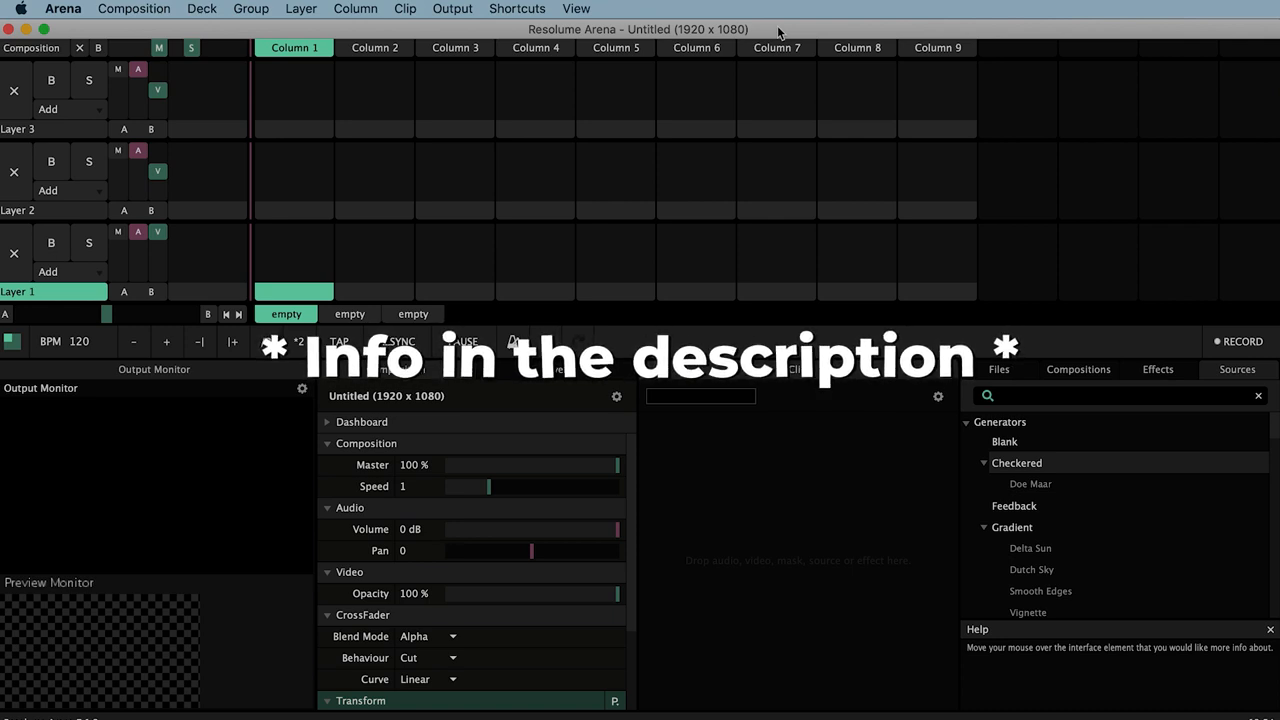
# Add the Checkered generator clip to Layer 1, Column 1.
pyautogui.doubleClick(1017, 463)
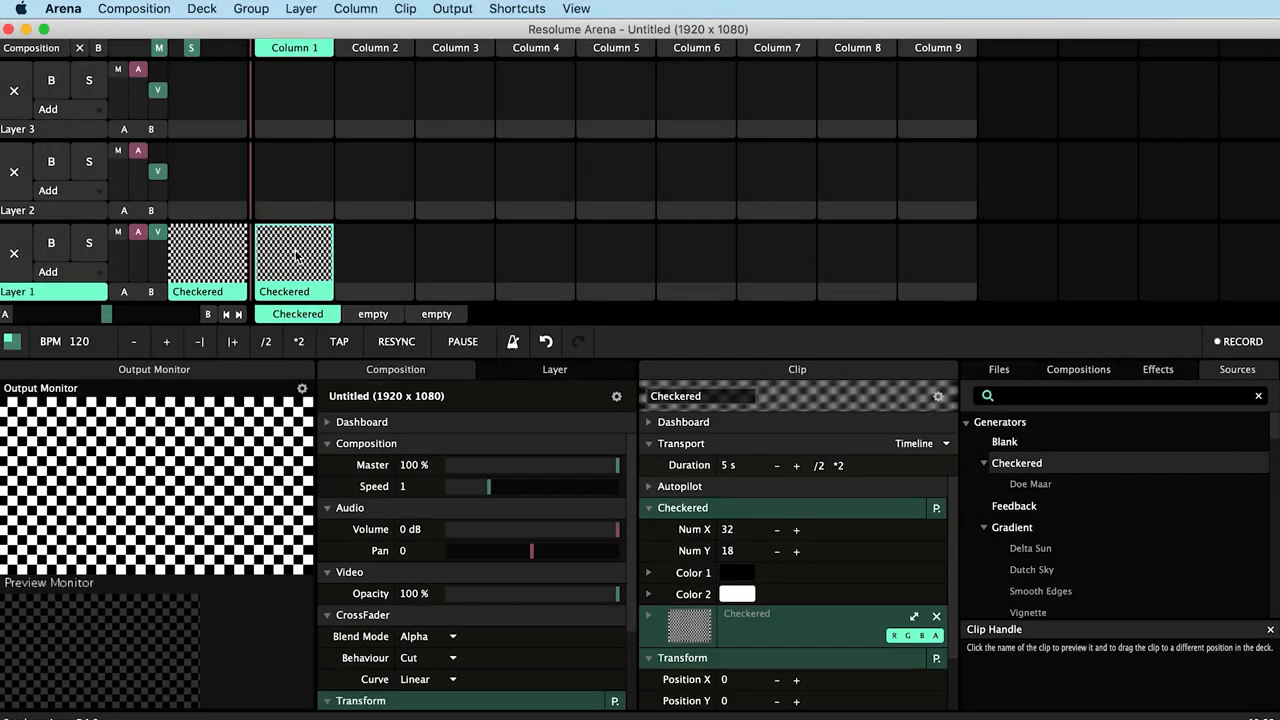
pyautogui.moveTo(726, 537)
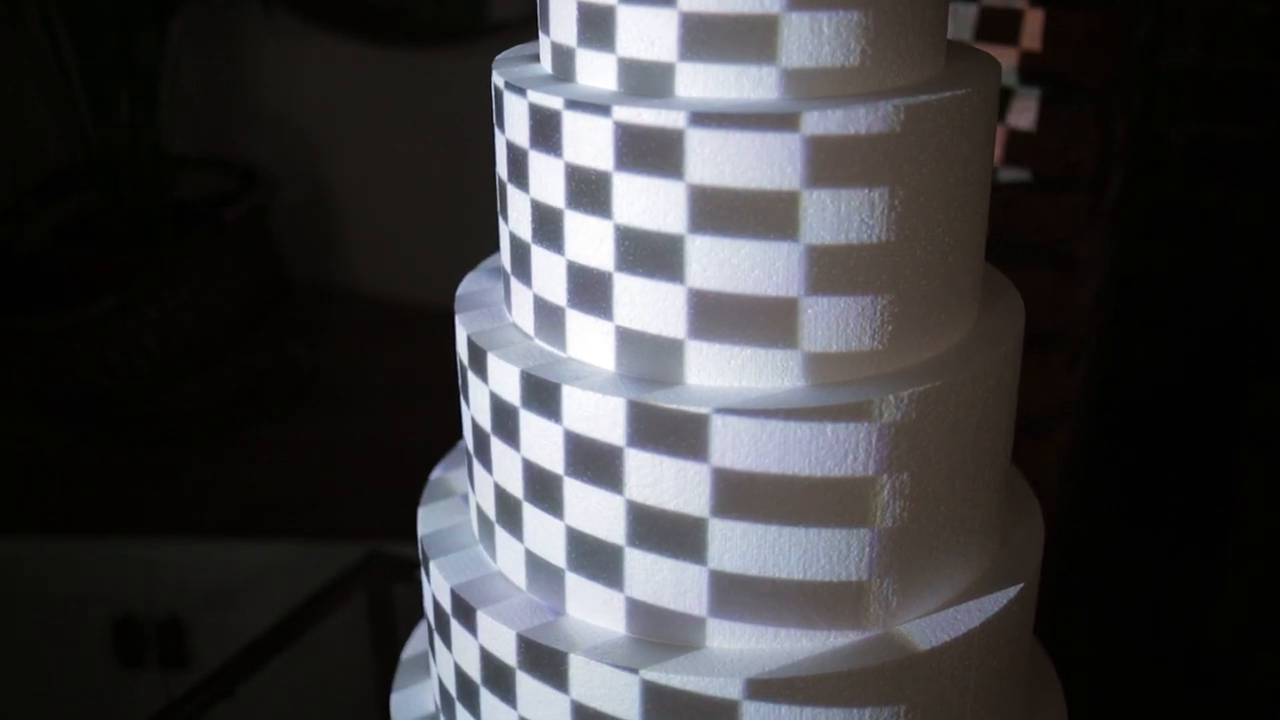
pyautogui.click(134, 8)
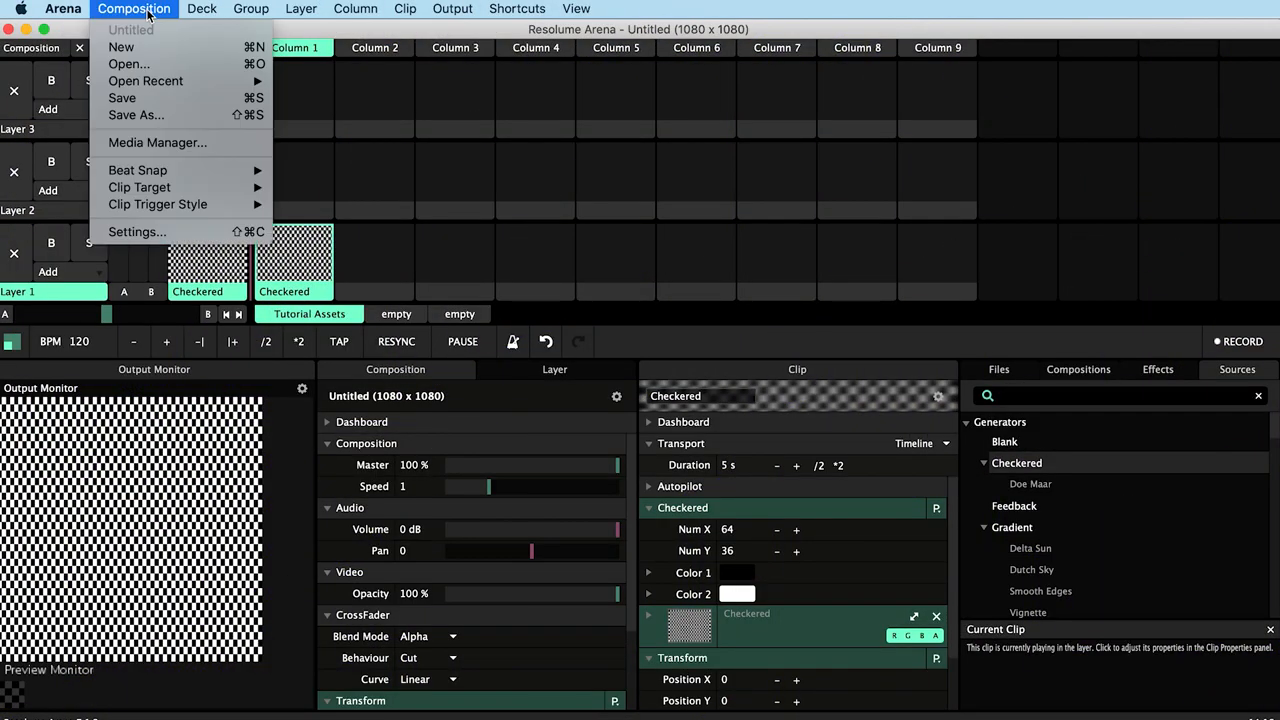
# Set the composition size to 1080×1080 and drop Guide.png into Layer 1, Column 1.
pyautogui.click(129, 46)
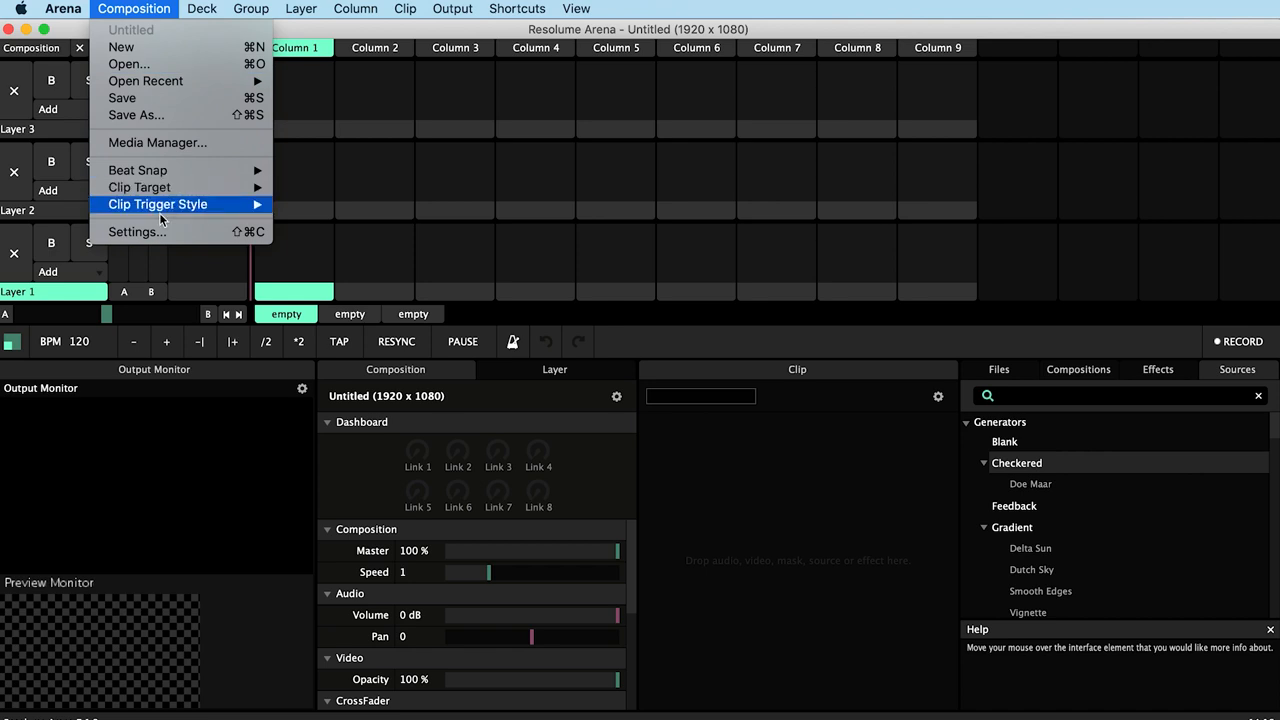
pyautogui.click(135, 231)
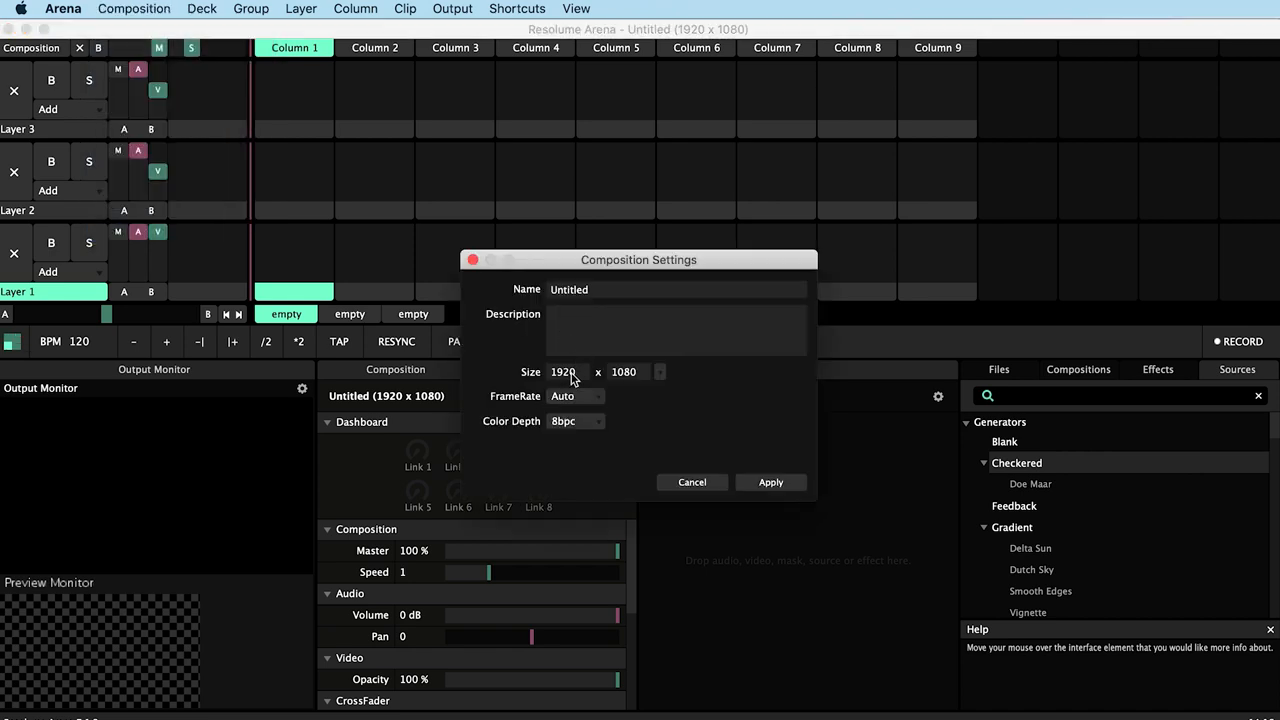
pyautogui.write('1080')
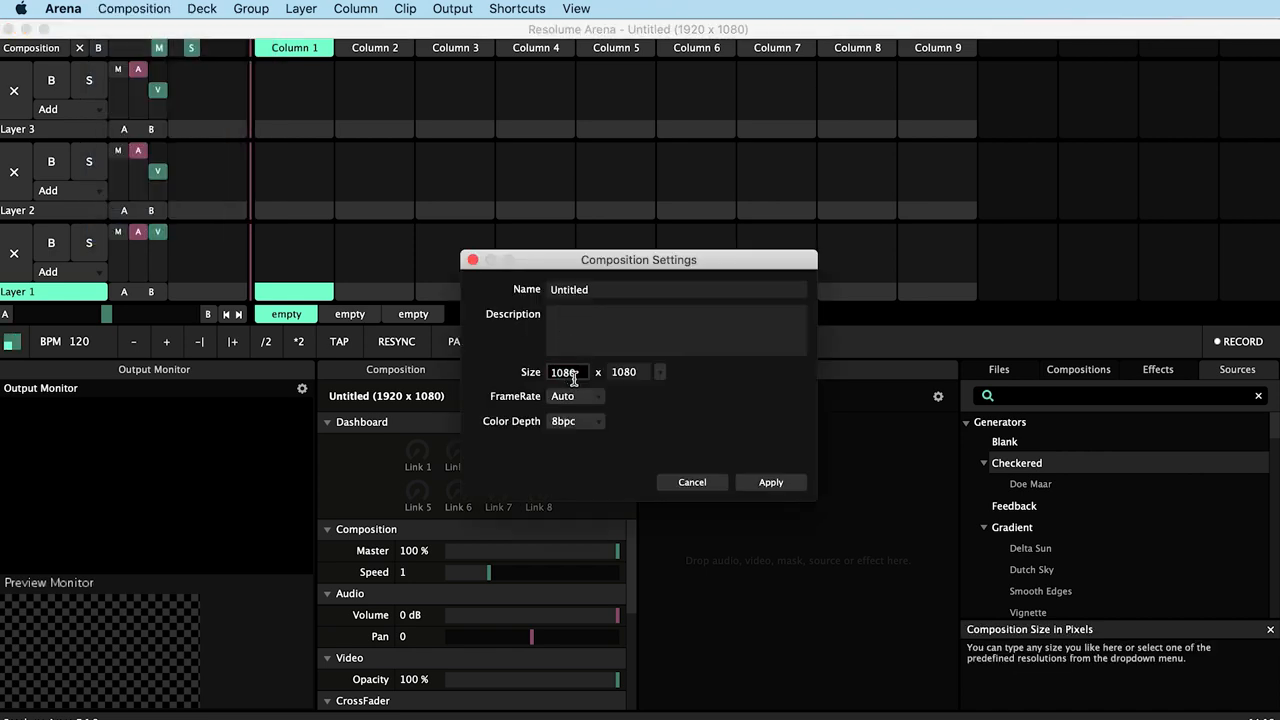
pyautogui.click(771, 482)
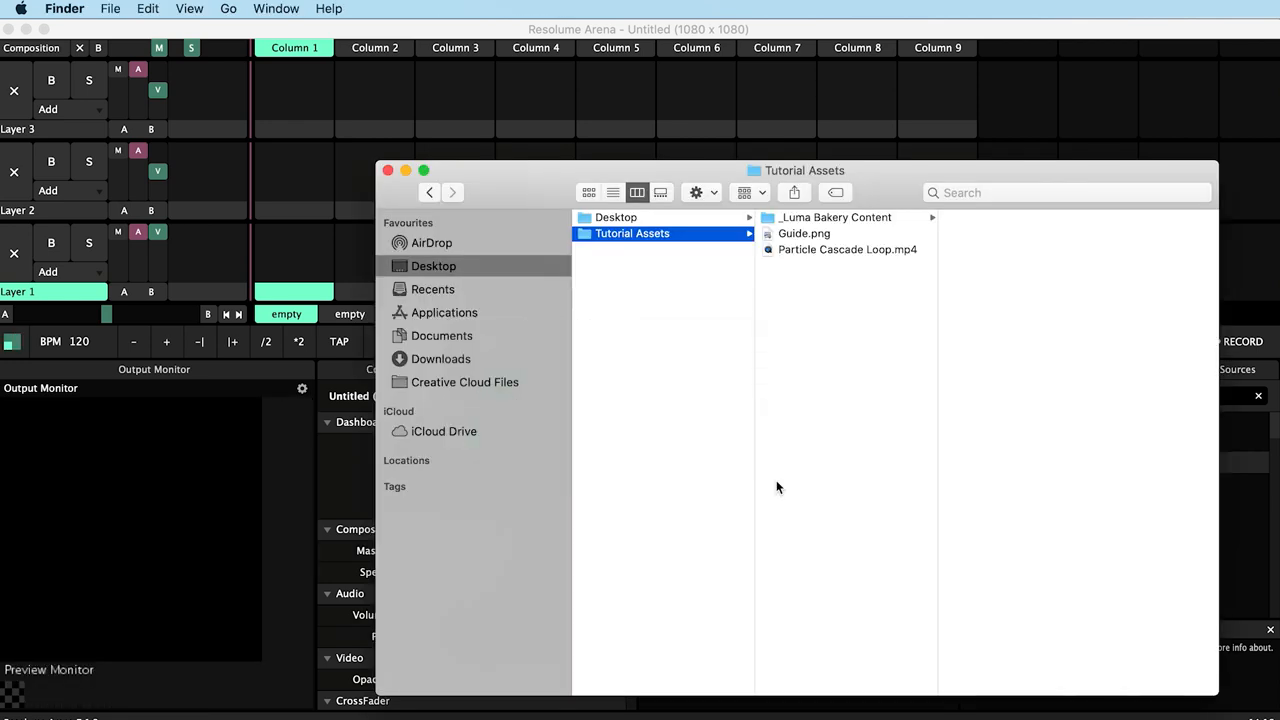
pyautogui.click(804, 233)
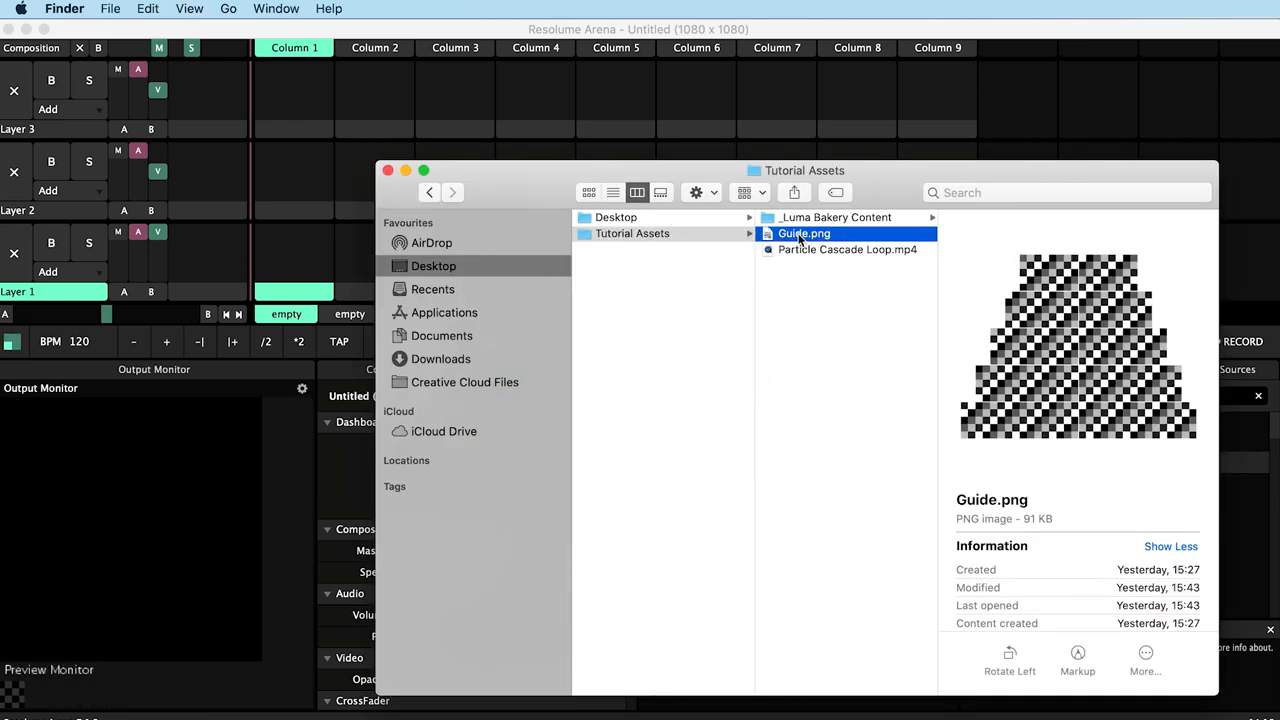
pyautogui.moveTo(804, 233); pyautogui.dragTo(295, 249)
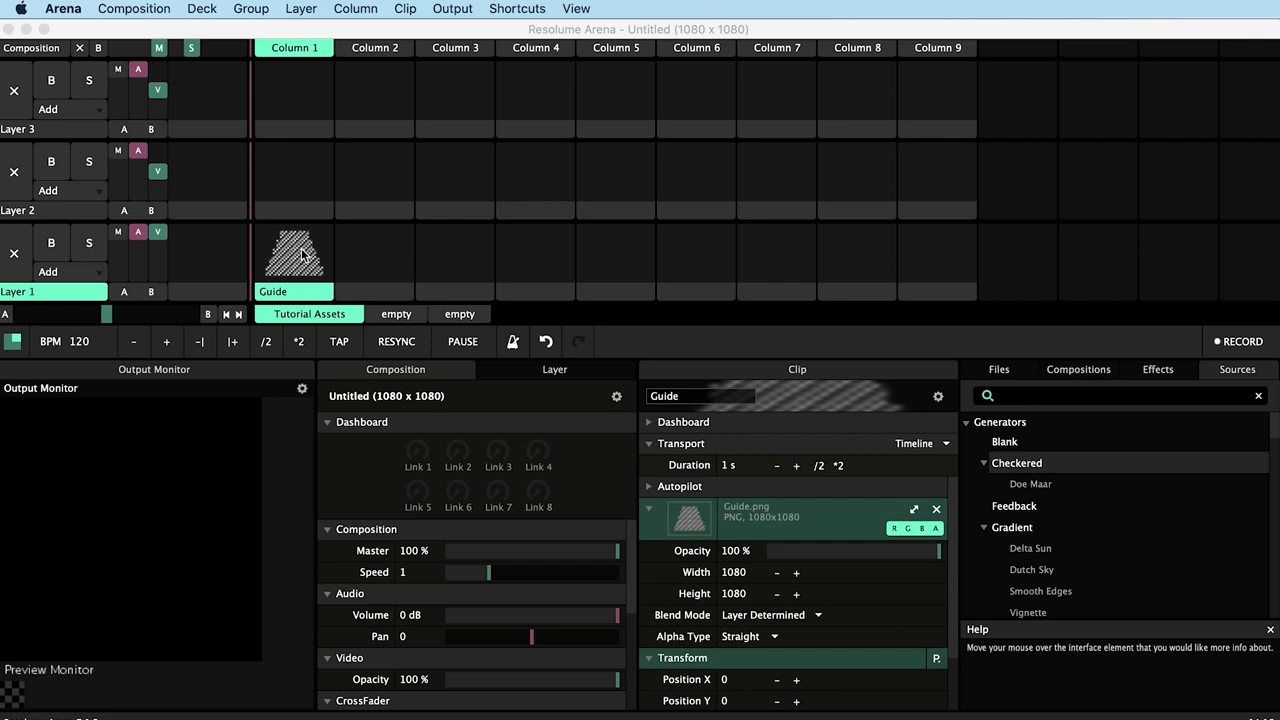
# Play the Guide clip, send Screen 1 to Display 2 and rename it Left.
pyautogui.click(293, 252)
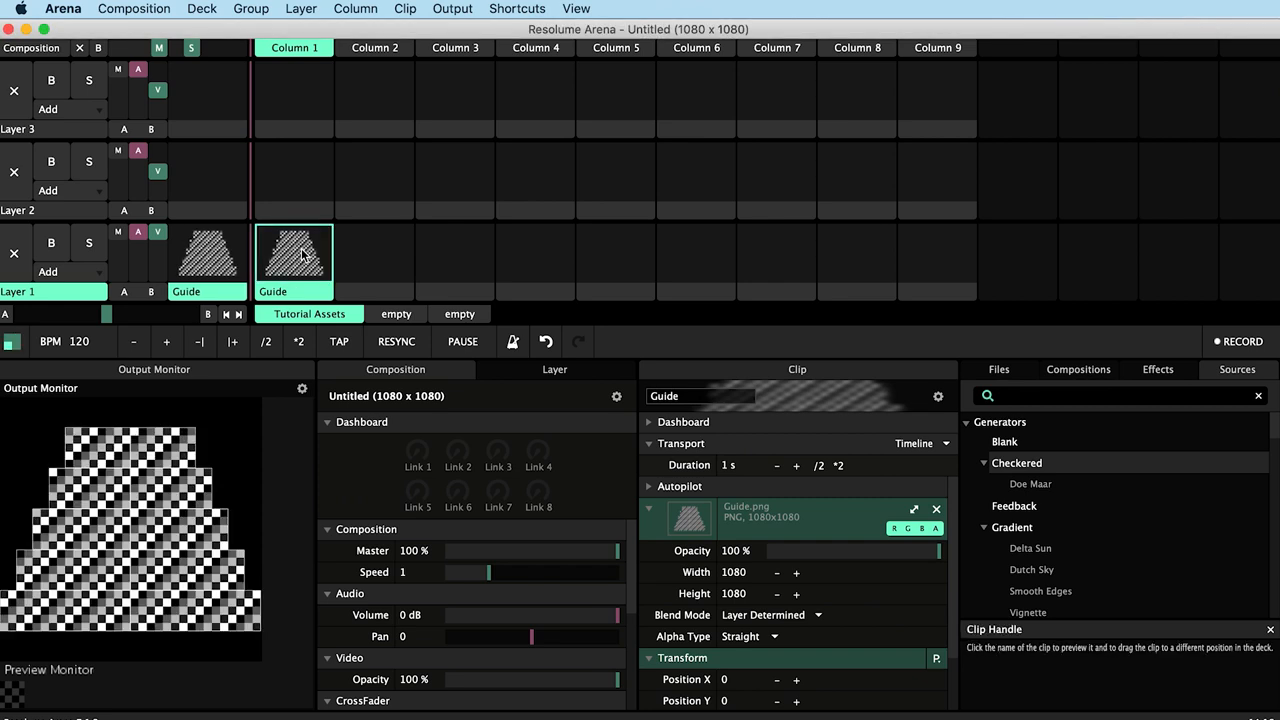
pyautogui.click(452, 9)
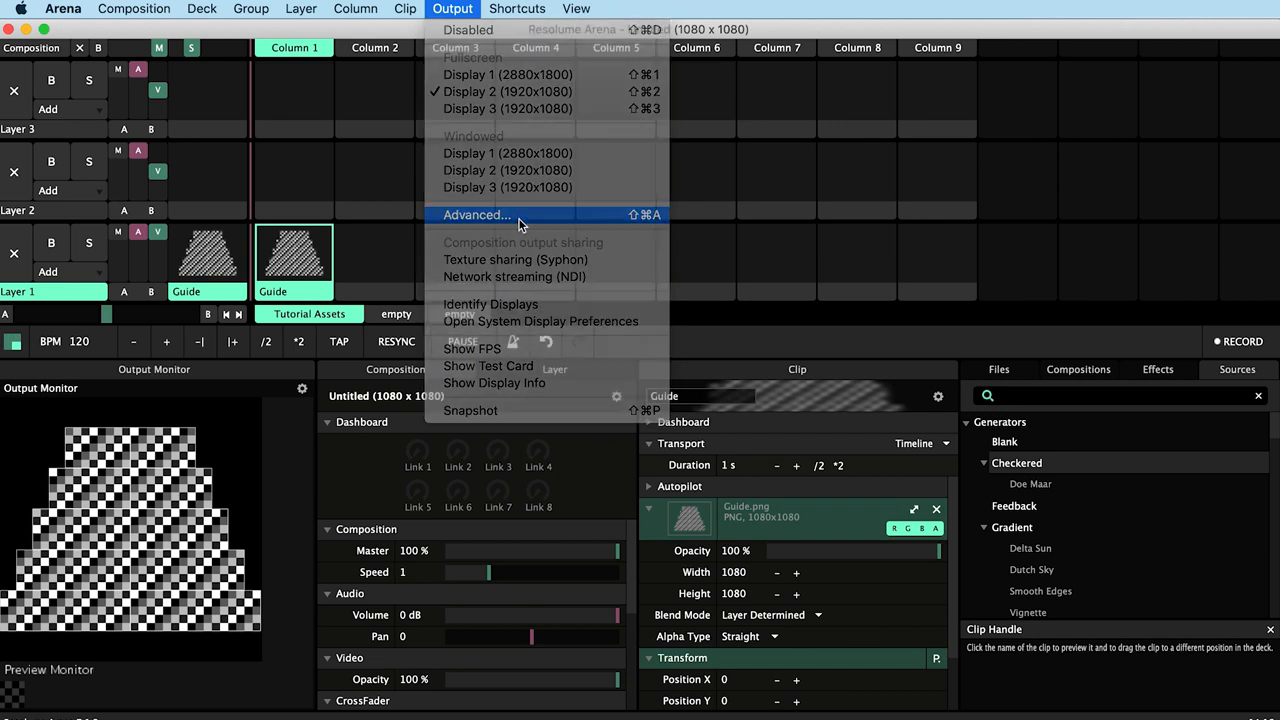
pyautogui.click(476, 214)
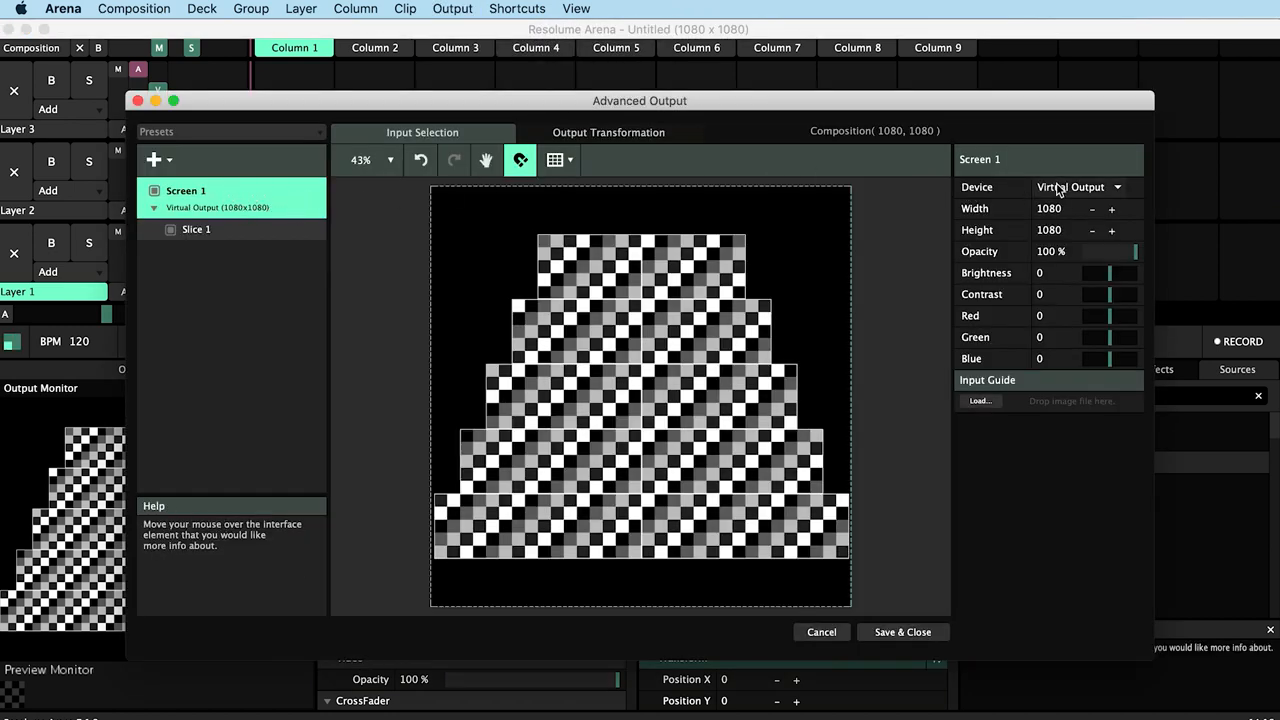
pyautogui.click(1075, 187)
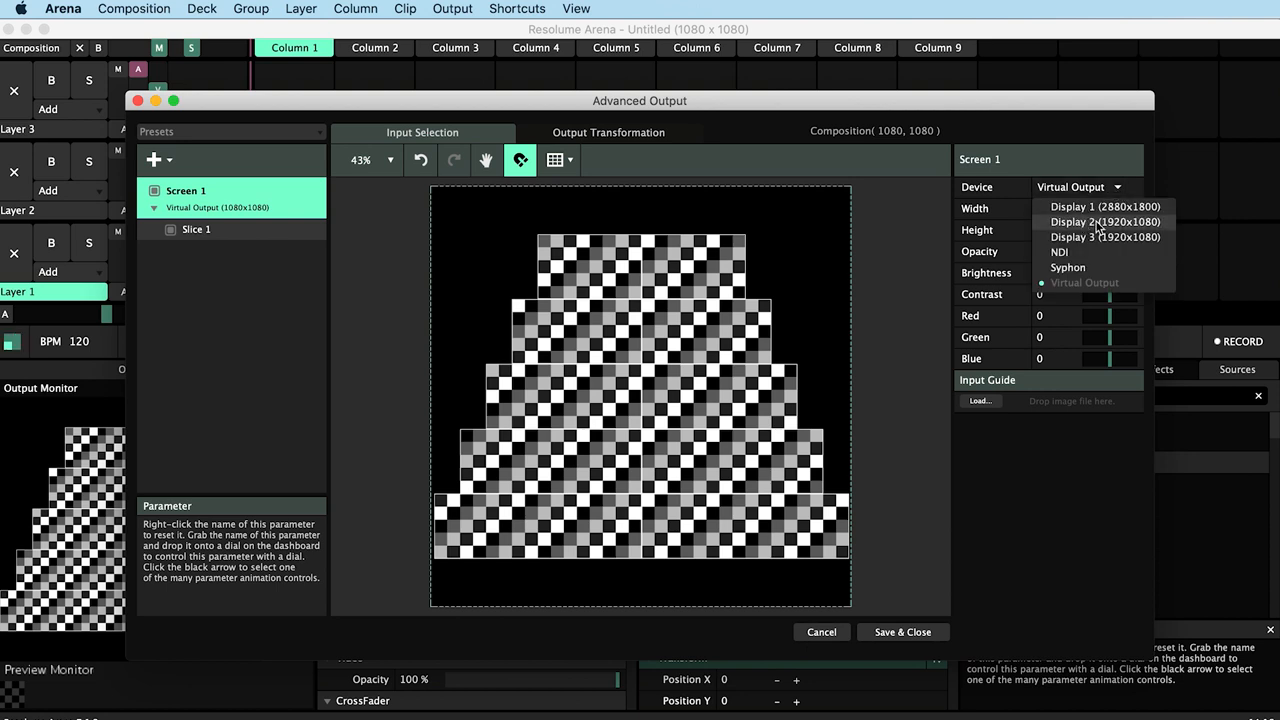
pyautogui.click(1105, 222)
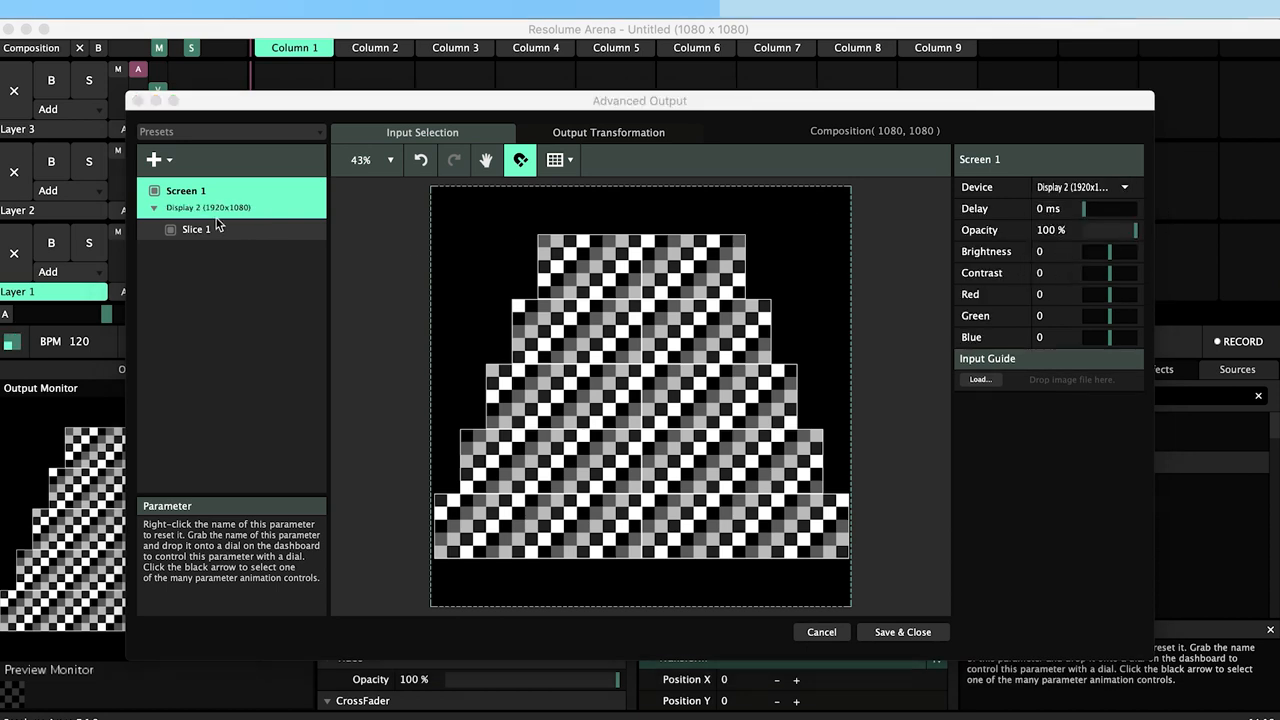
pyautogui.doubleClick(186, 190)
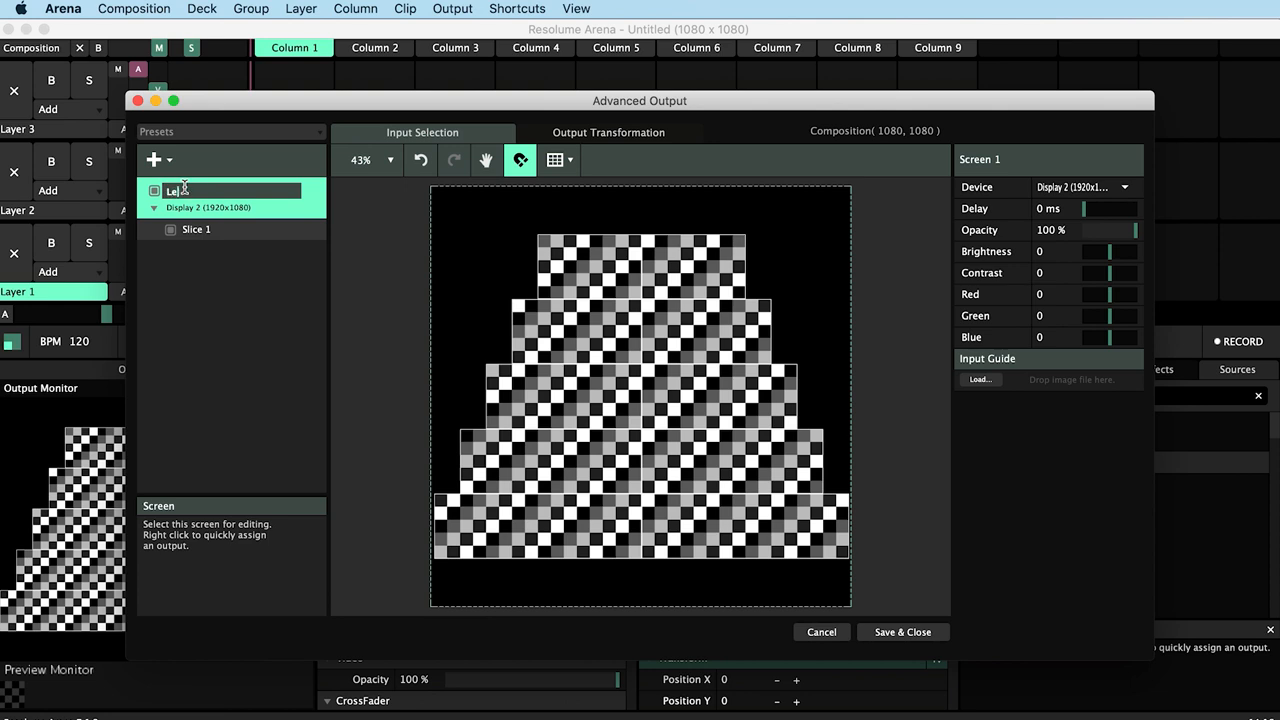
pyautogui.write('Left')
pyautogui.write('Rig')
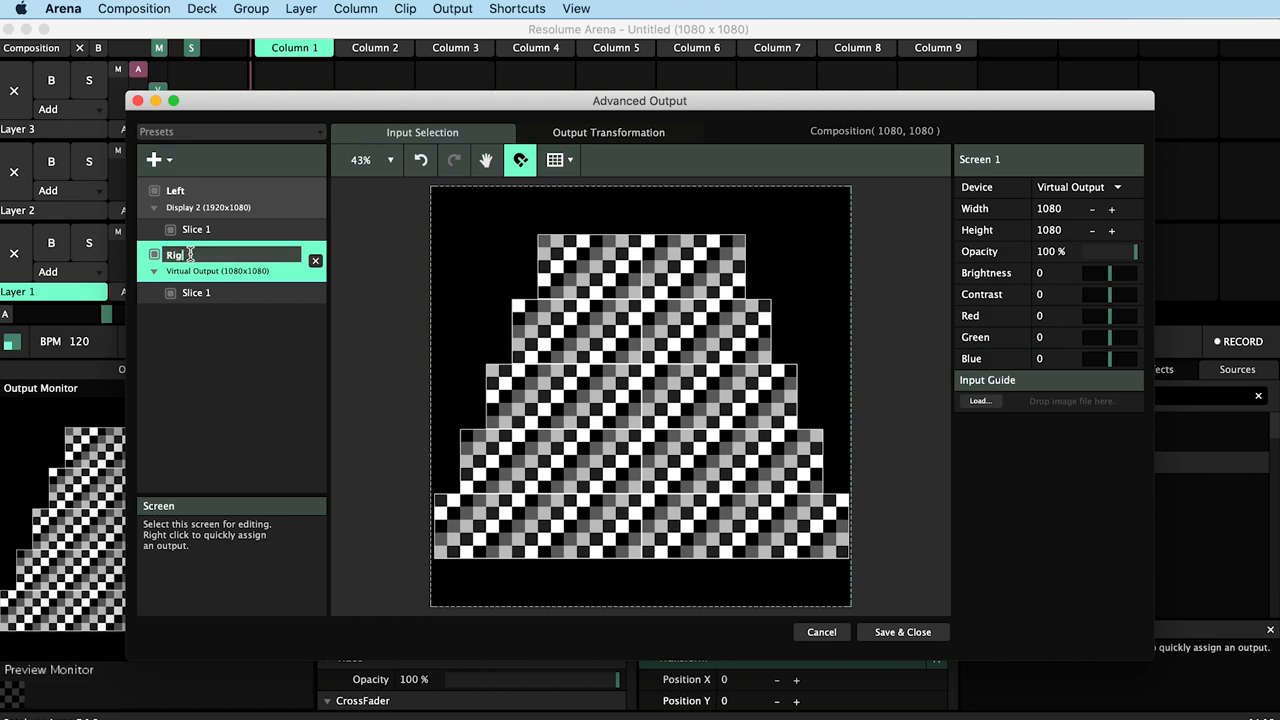
# Send the Right screen to Display 3 and disable it for now.
pyautogui.click(1080, 187)
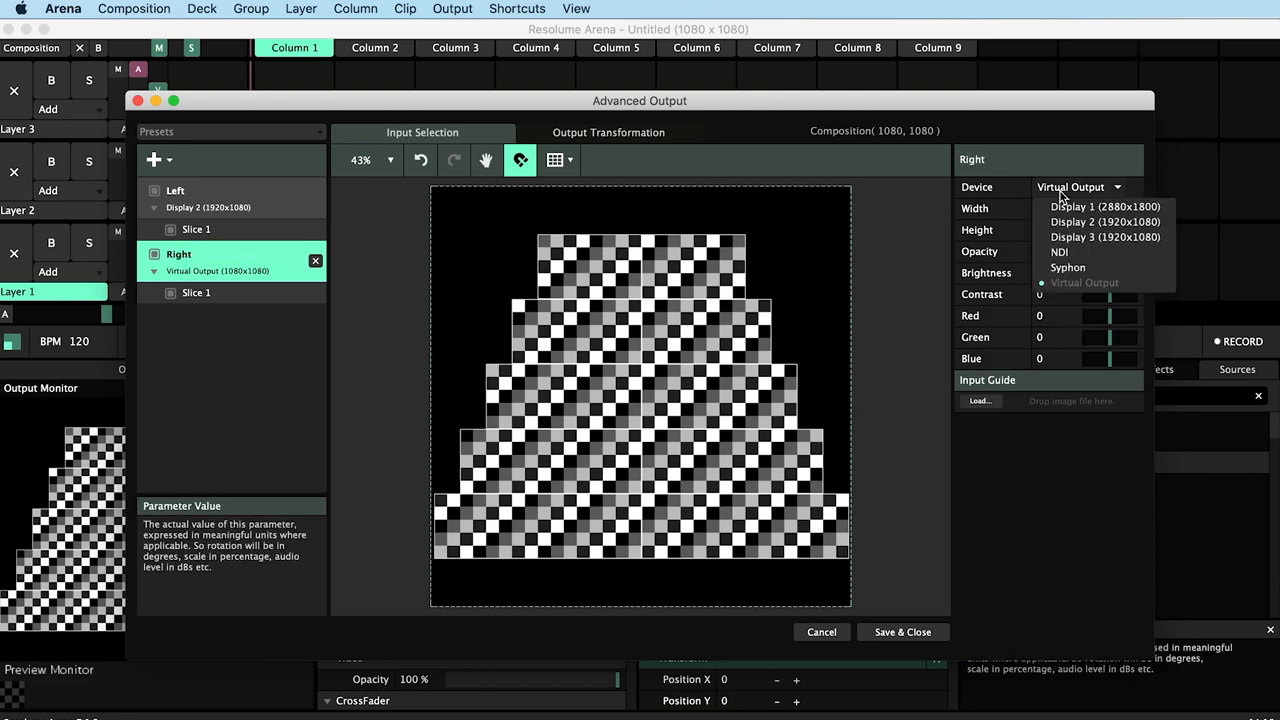
pyautogui.click(1105, 237)
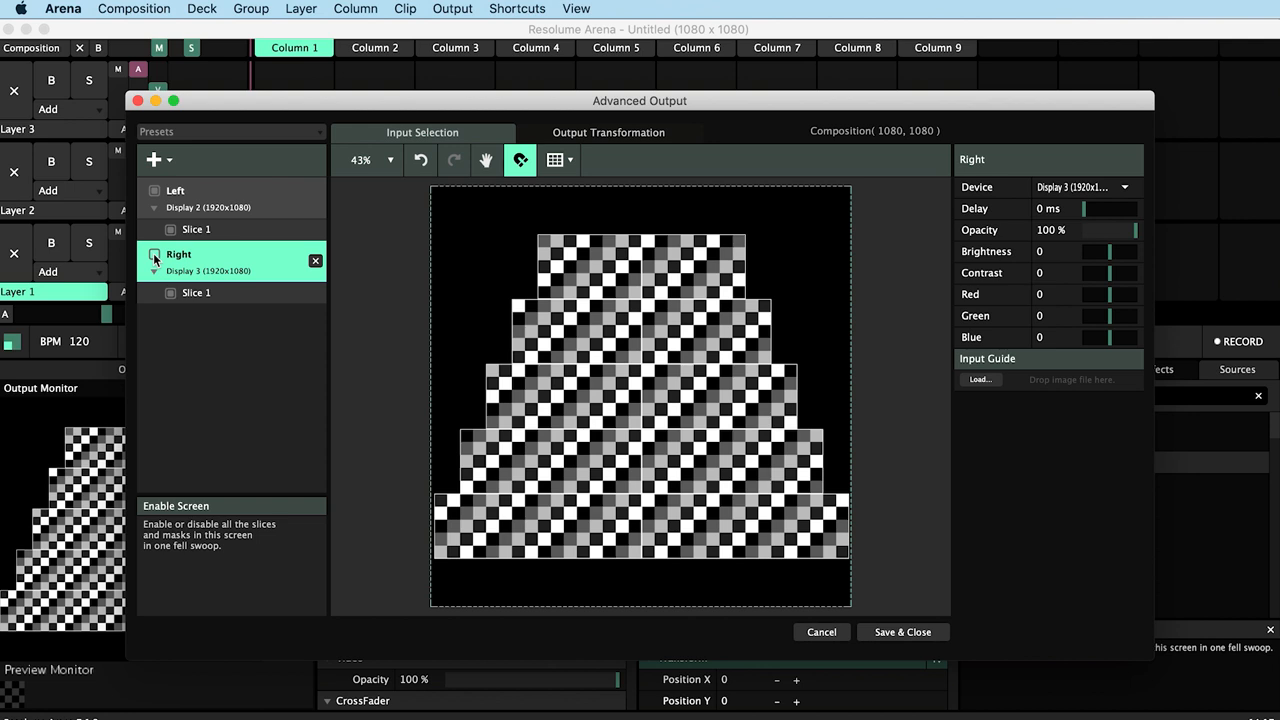
pyautogui.click(196, 229)
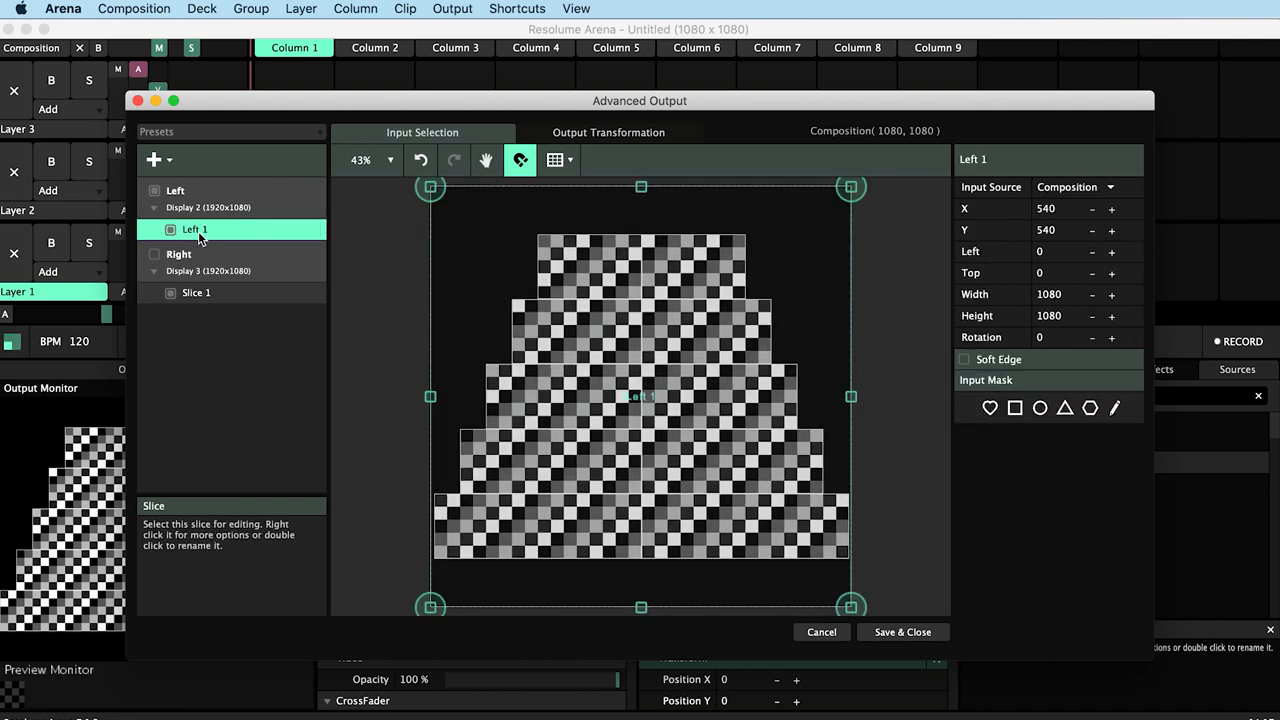
# Fit Left 1's input region to the top tier's left half, about 266×168.
pyautogui.click(423, 132)
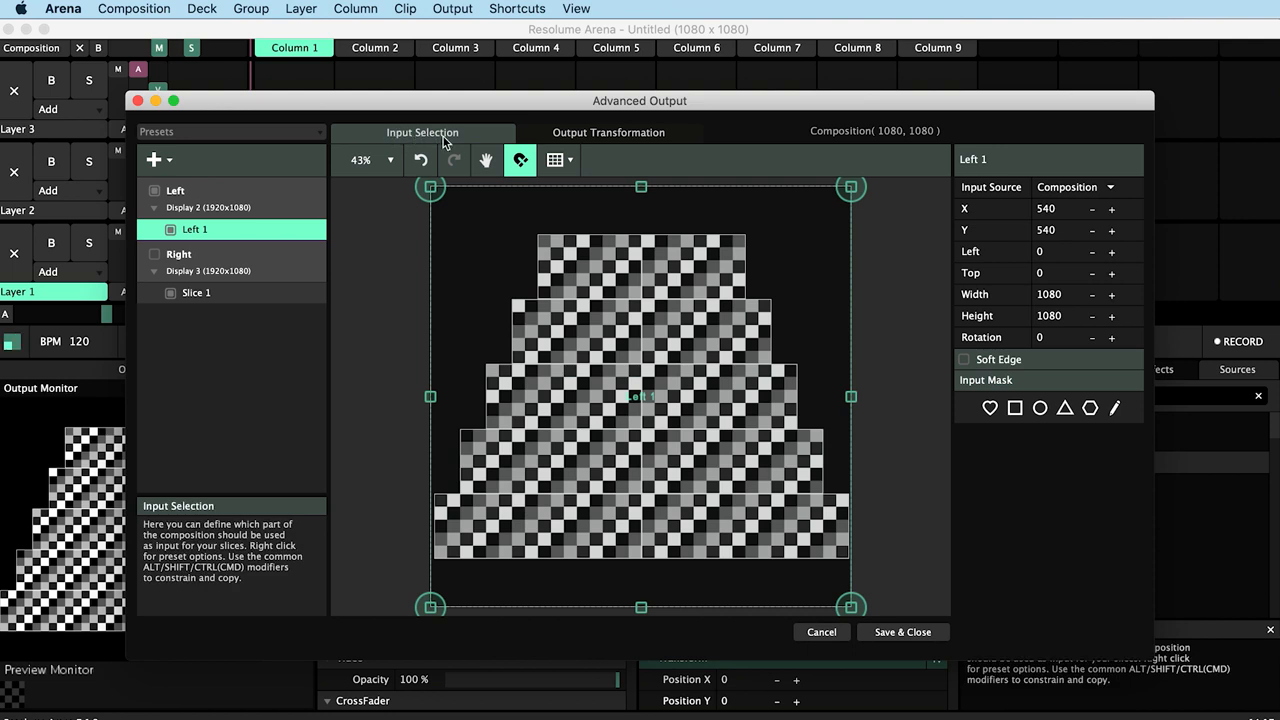
pyautogui.moveTo(478, 237)
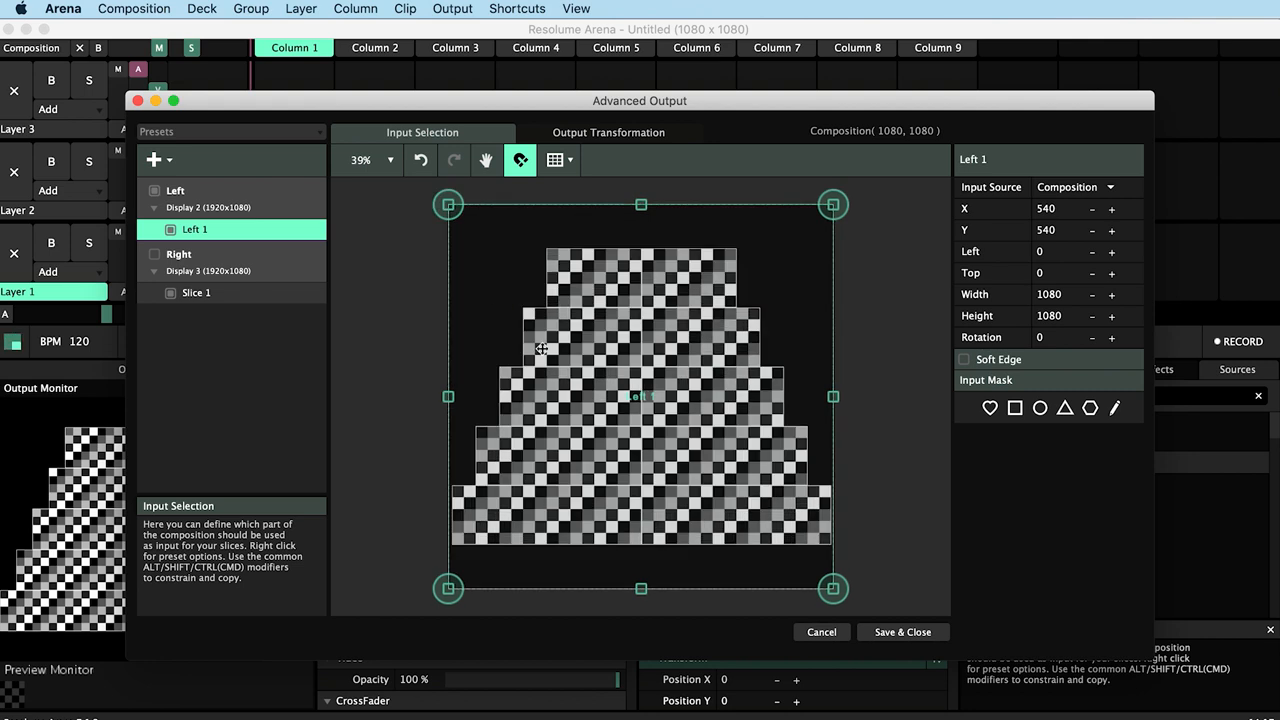
pyautogui.moveTo(584, 338)
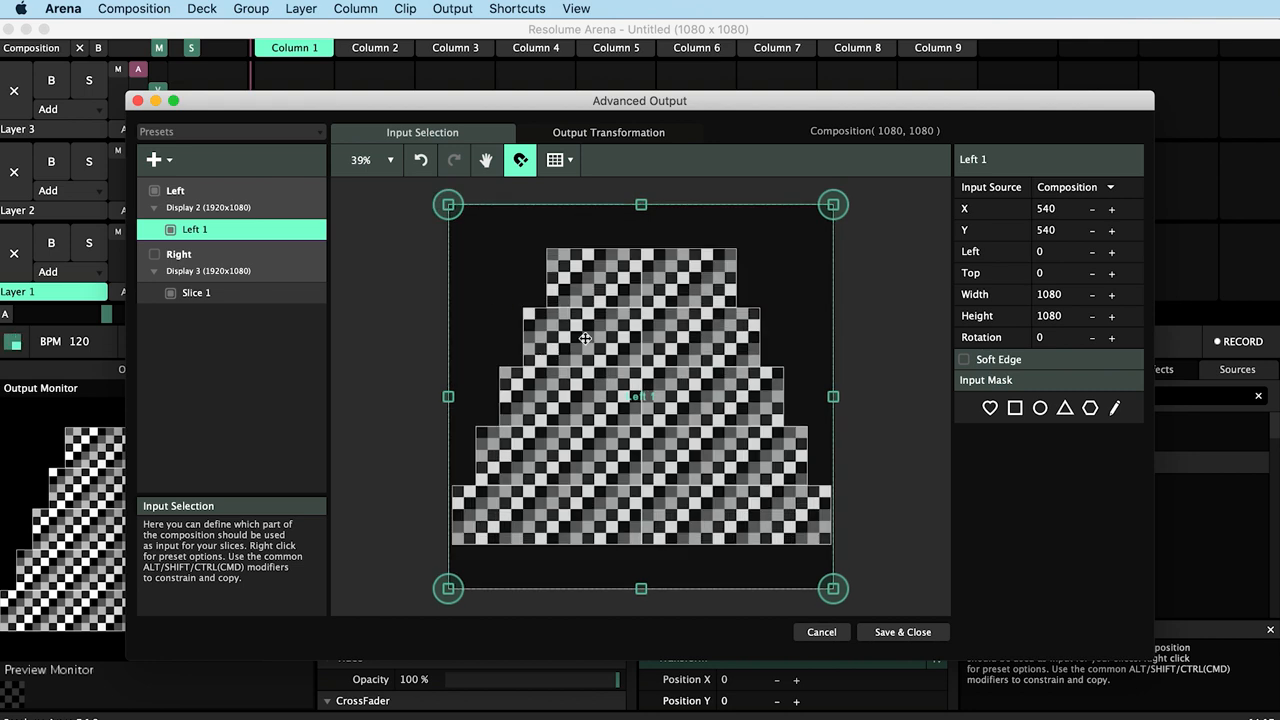
pyautogui.click(485, 160)
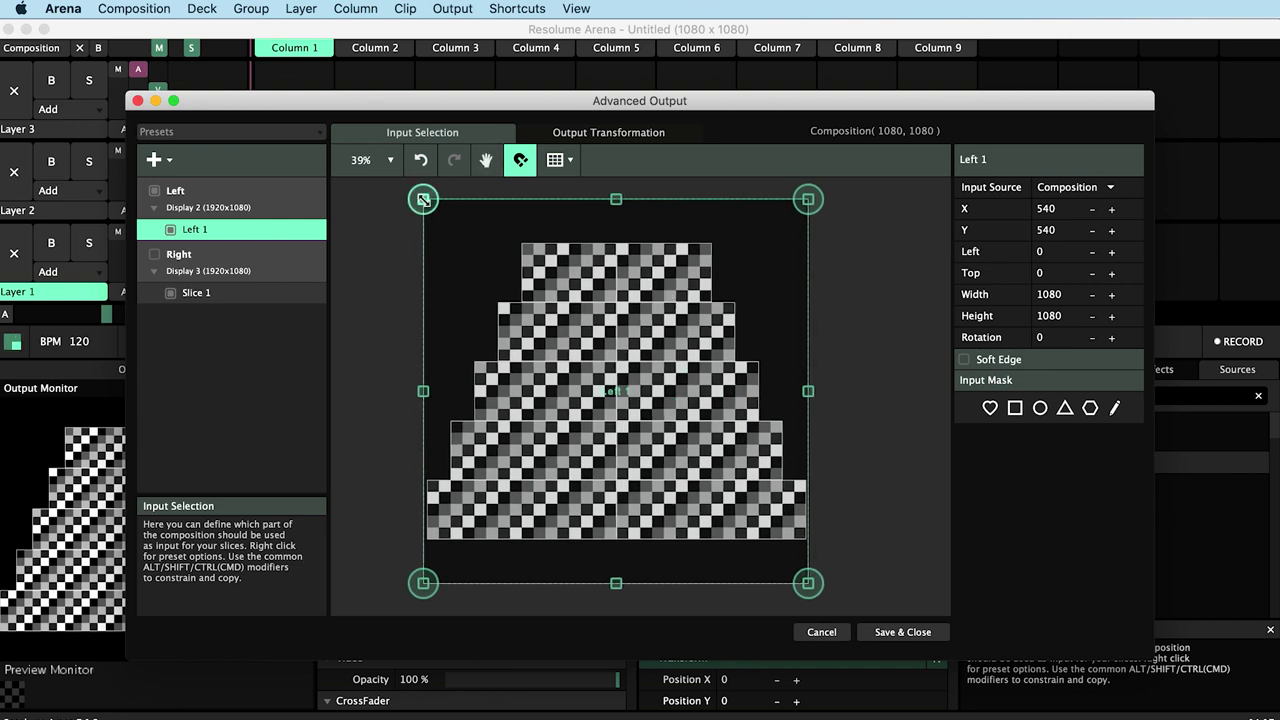
pyautogui.moveTo(423, 199); pyautogui.dragTo(521, 243)
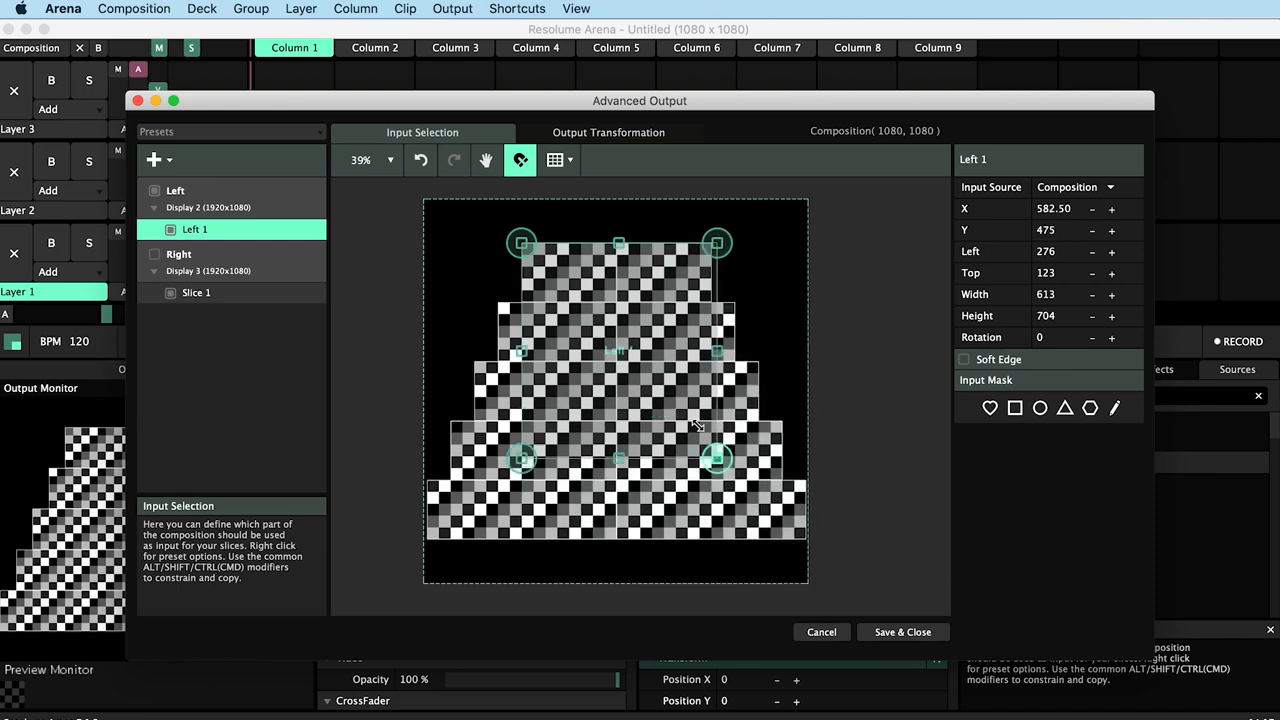
pyautogui.moveTo(715, 459); pyautogui.dragTo(617, 301)
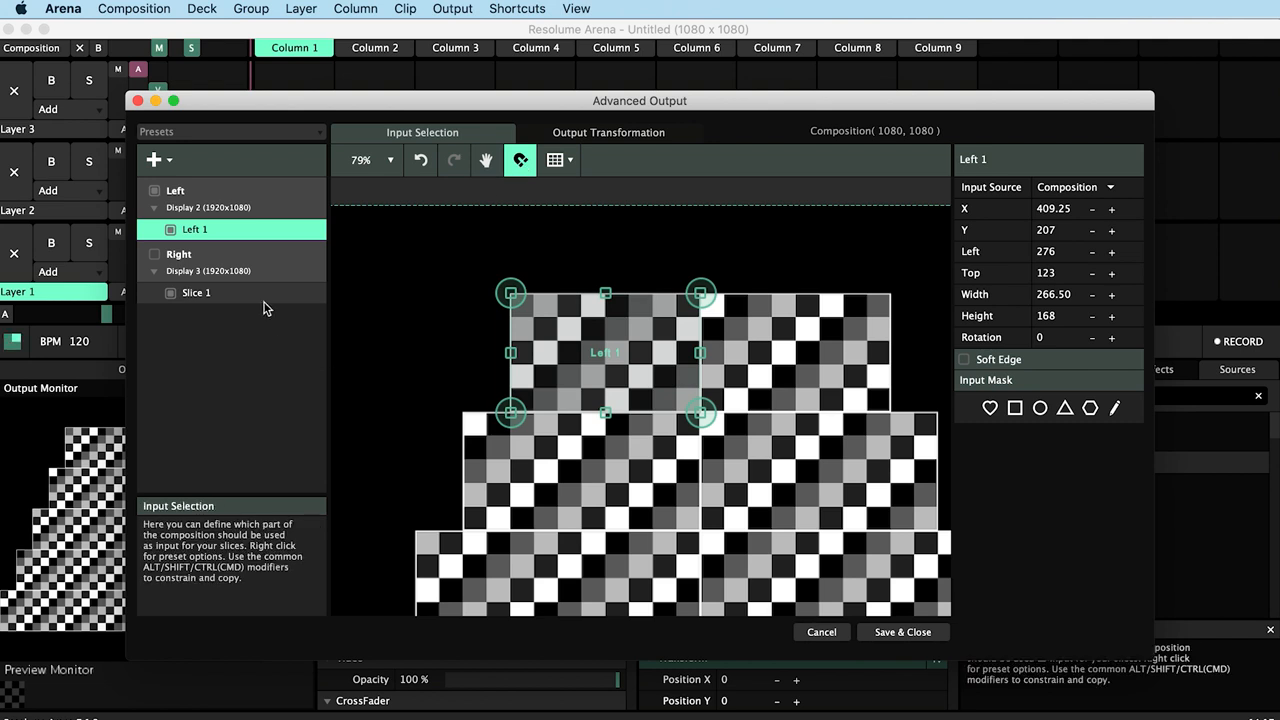
# Duplicate Left 1 into Left 2–5, fitting each over tiers two to five.
pyautogui.click(195, 230)
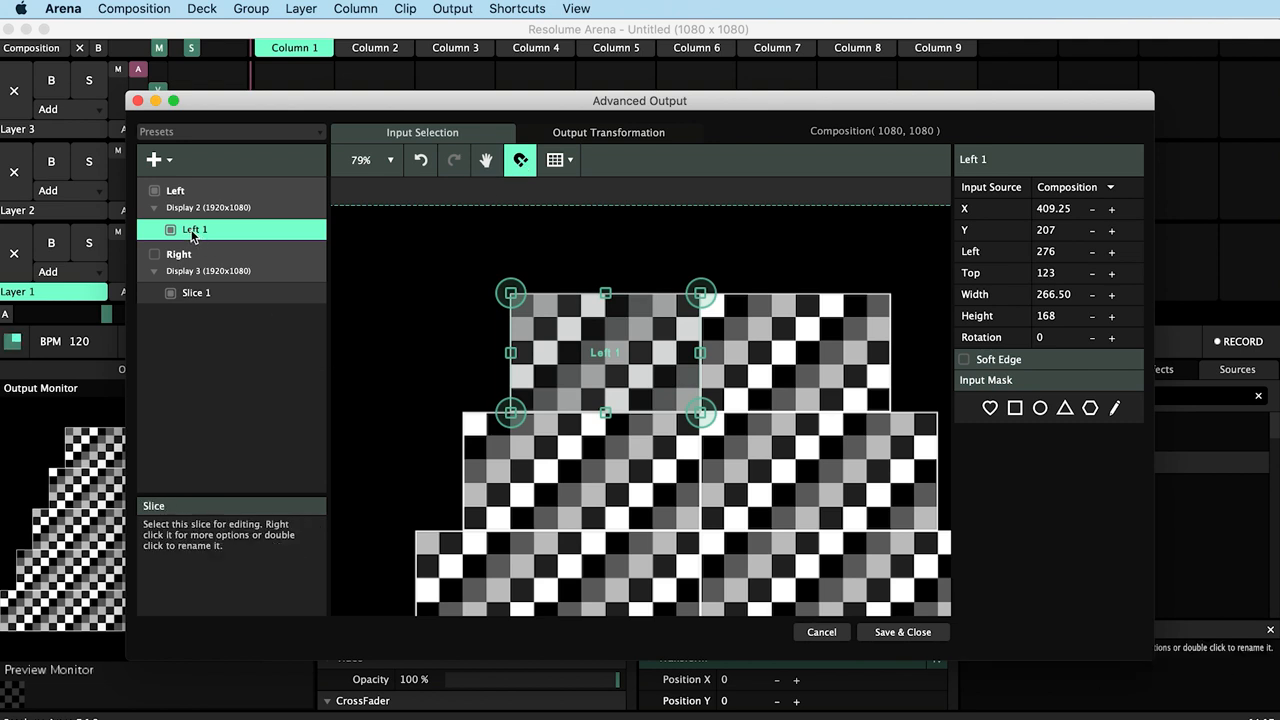
pyautogui.rightClick(193, 229)
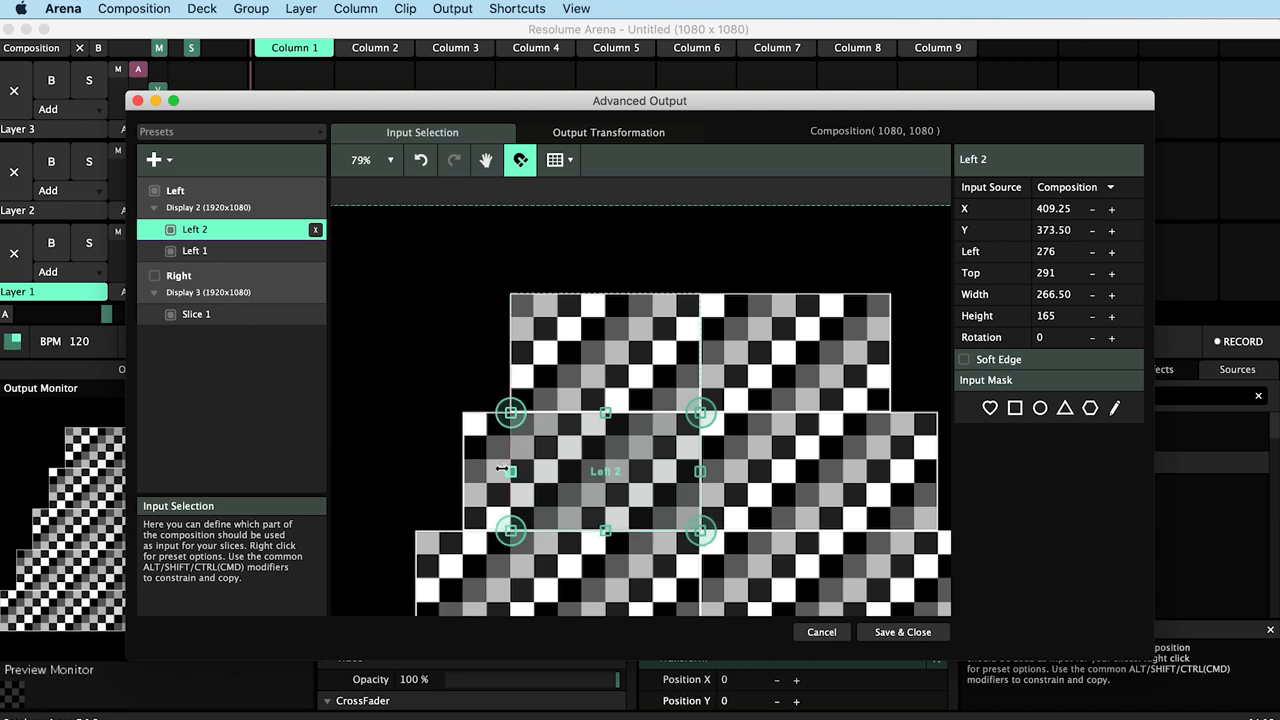
pyautogui.moveTo(508, 413); pyautogui.dragTo(463, 413)
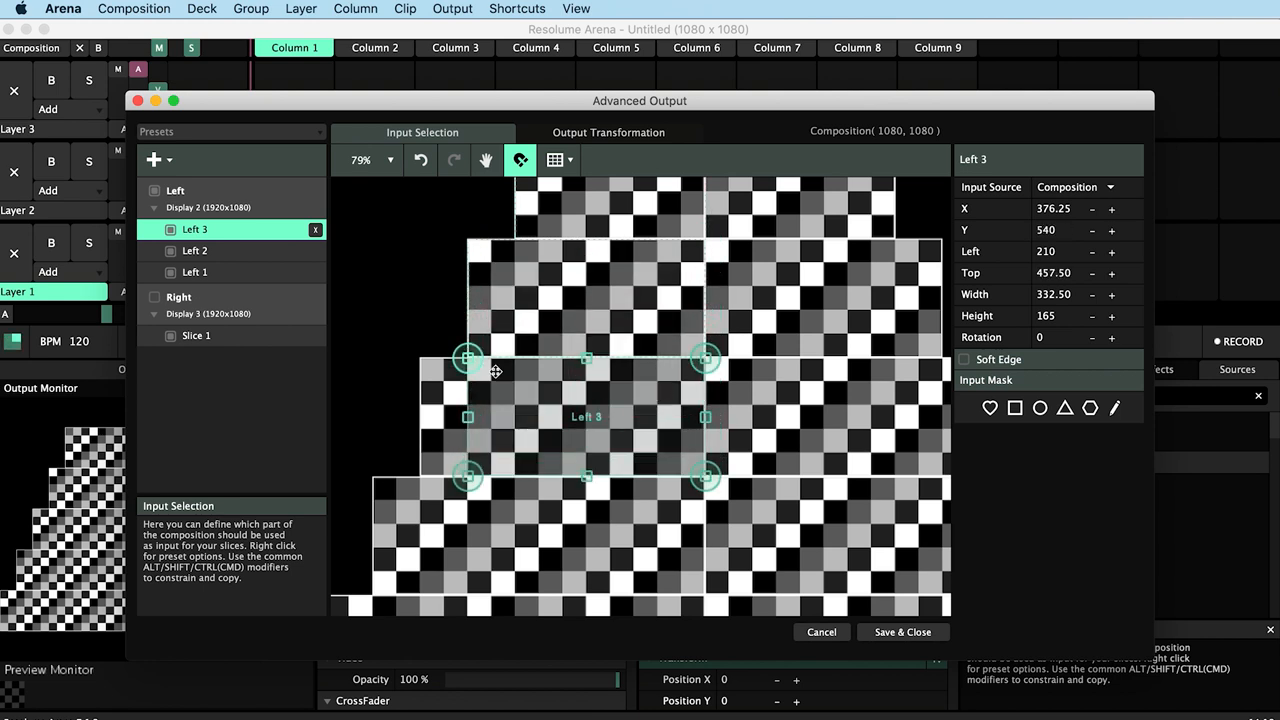
pyautogui.moveTo(468, 358); pyautogui.dragTo(420, 358)
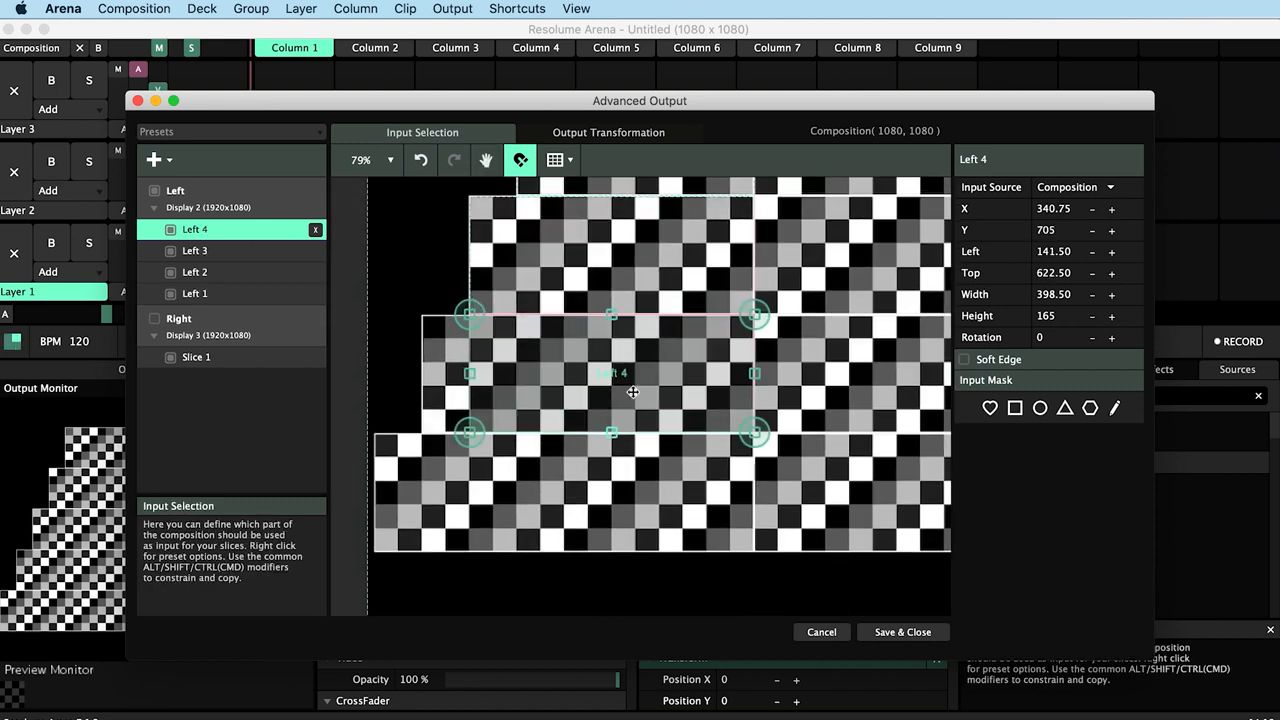
pyautogui.click(152, 160)
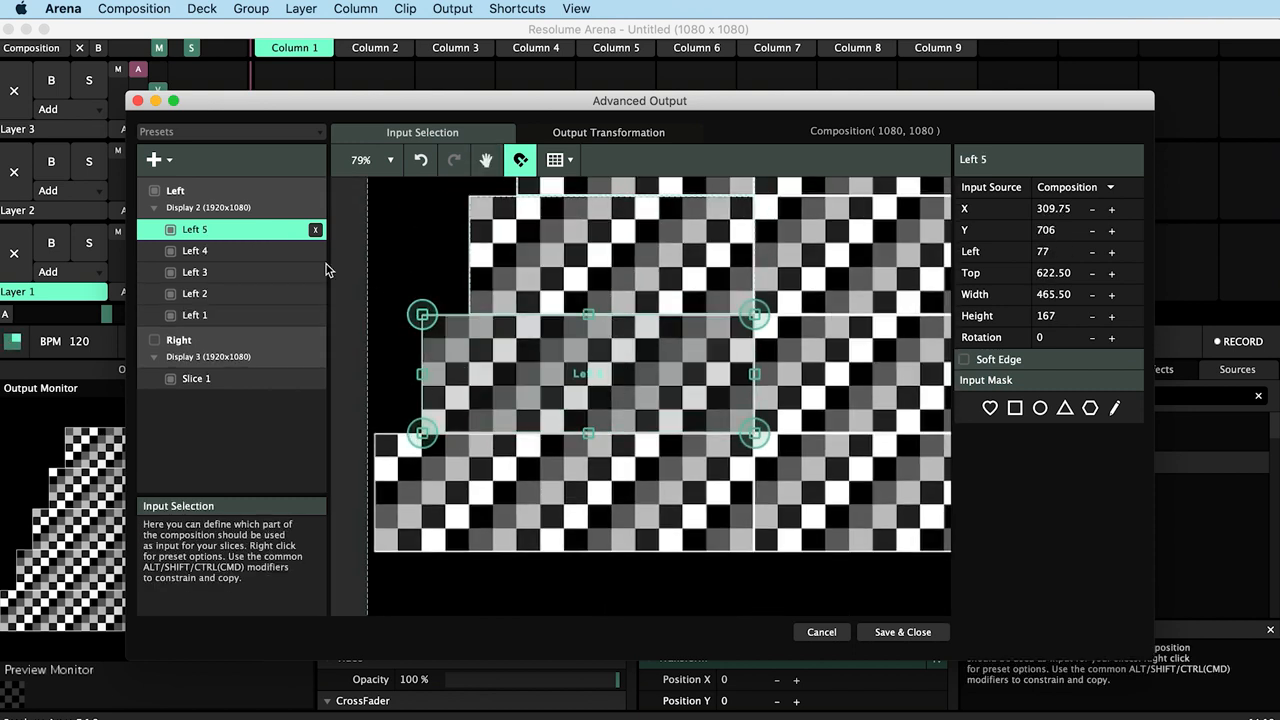
pyautogui.moveTo(422, 315); pyautogui.dragTo(367, 433)
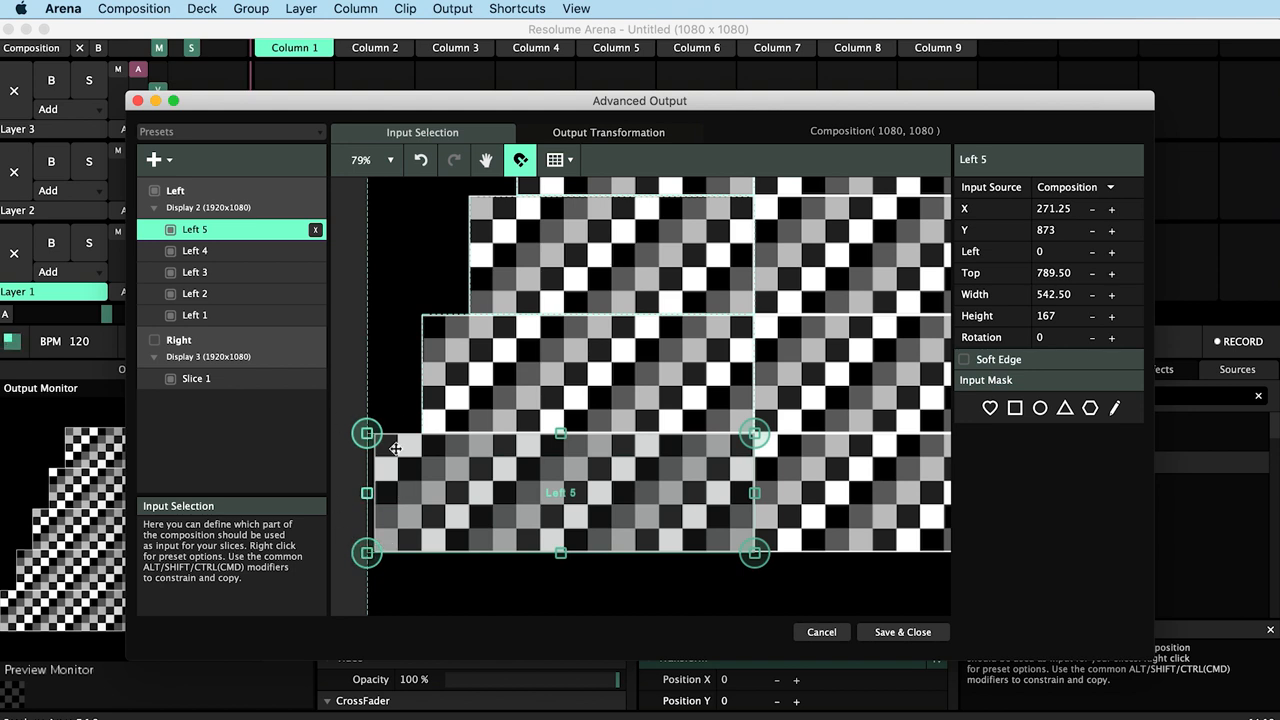
pyautogui.moveTo(380, 420)
pyautogui.write('Right')
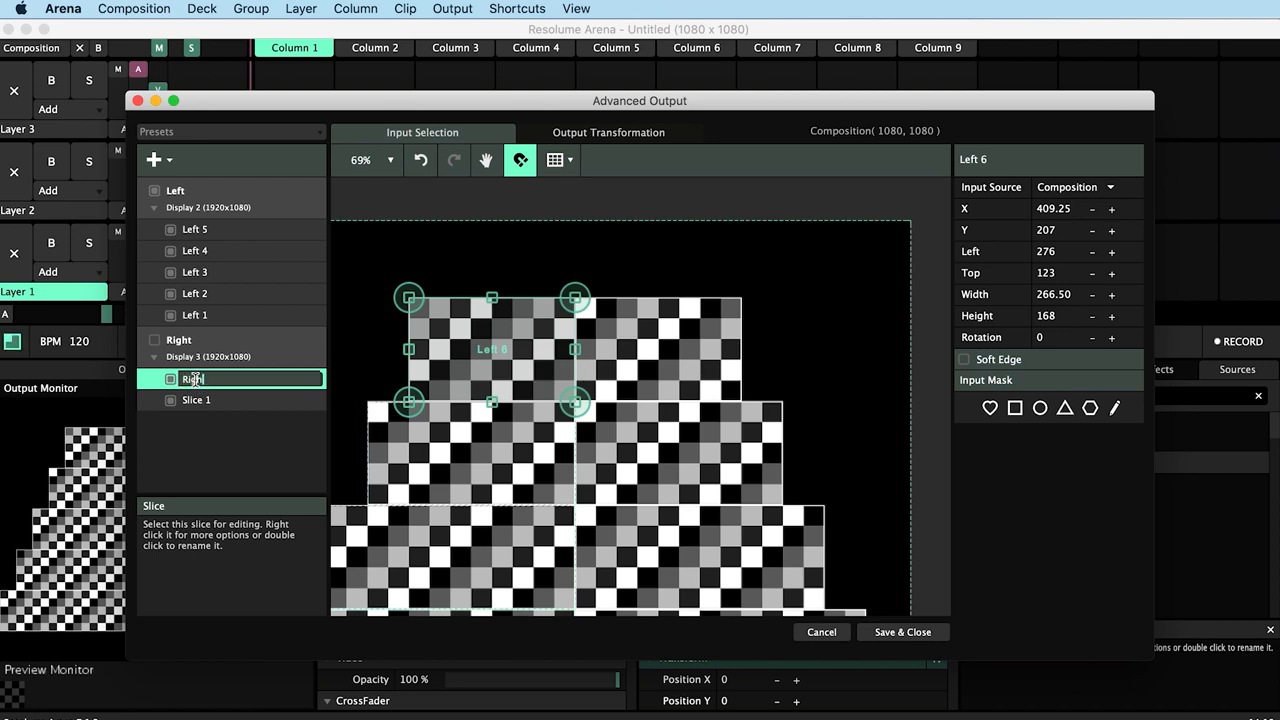
# Rename the copied top-tier slice on the Right screen to Right 1.
pyautogui.click(196, 400)
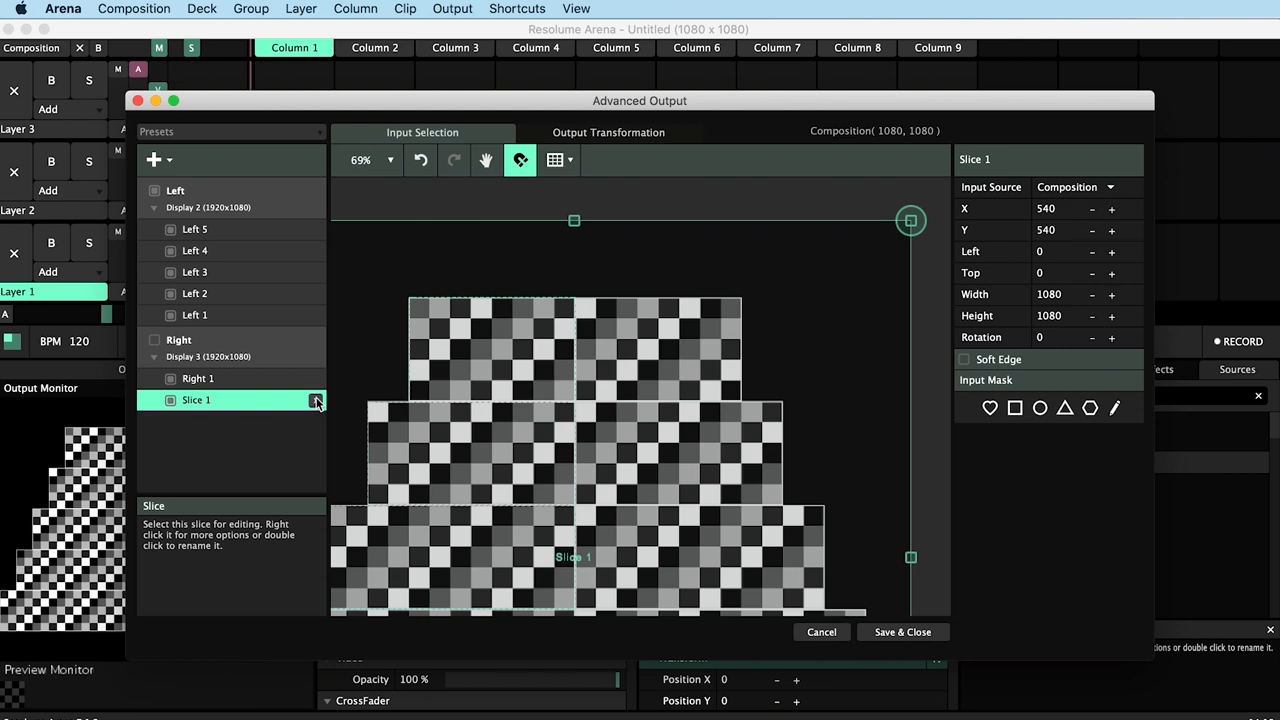
# Delete the Right screen's Slice 1 and place Right 1 over the top tier's right half.
pyautogui.click(198, 378)
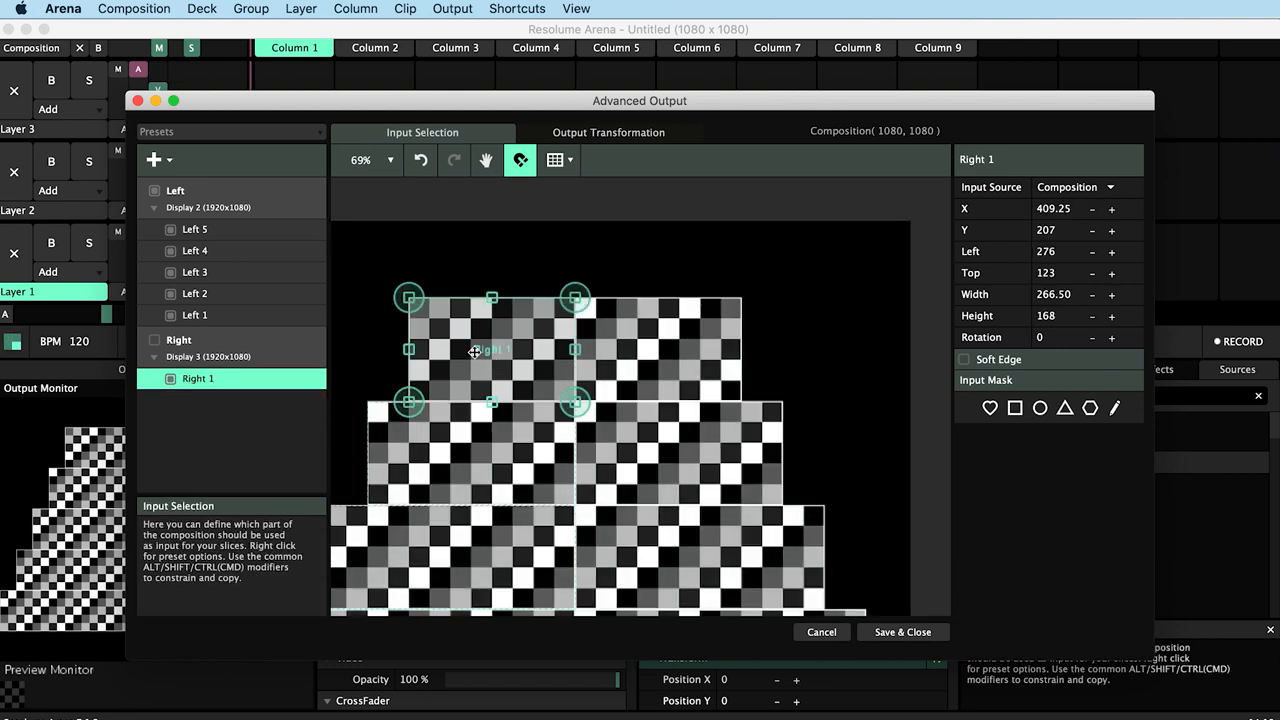
pyautogui.moveTo(490, 350); pyautogui.dragTo(632, 350)
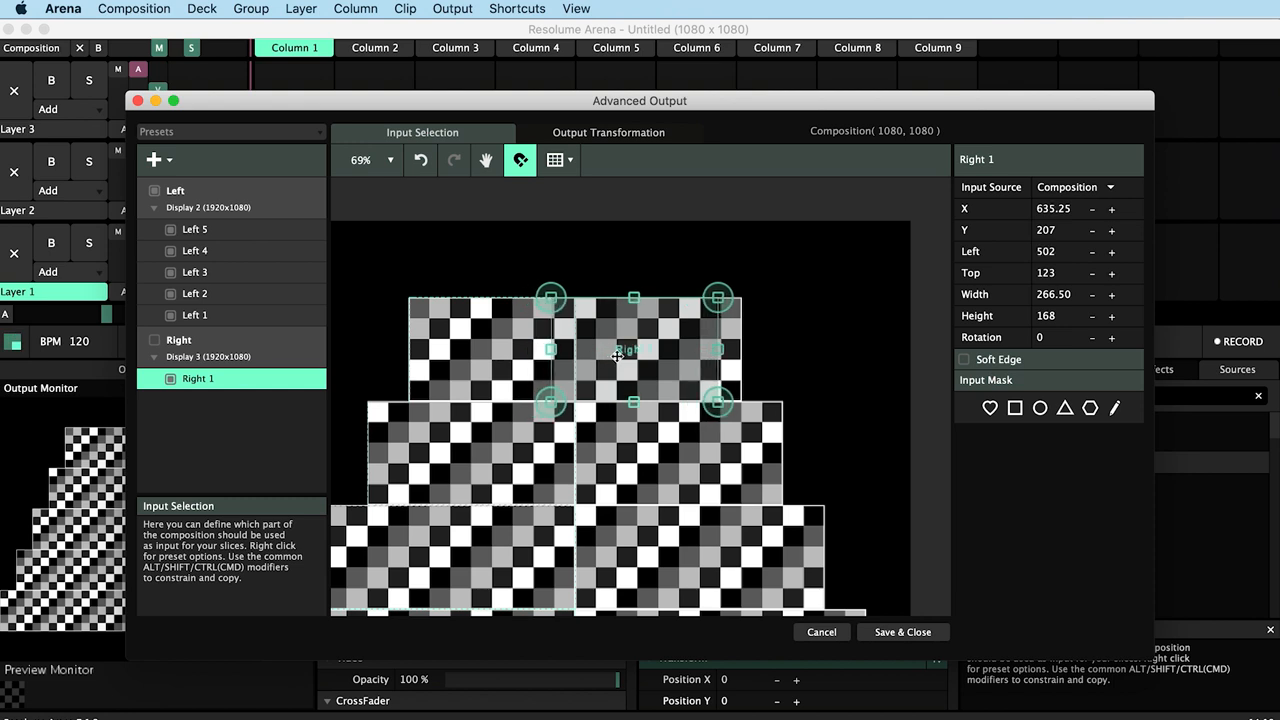
pyautogui.moveTo(617, 350); pyautogui.dragTo(640, 352)
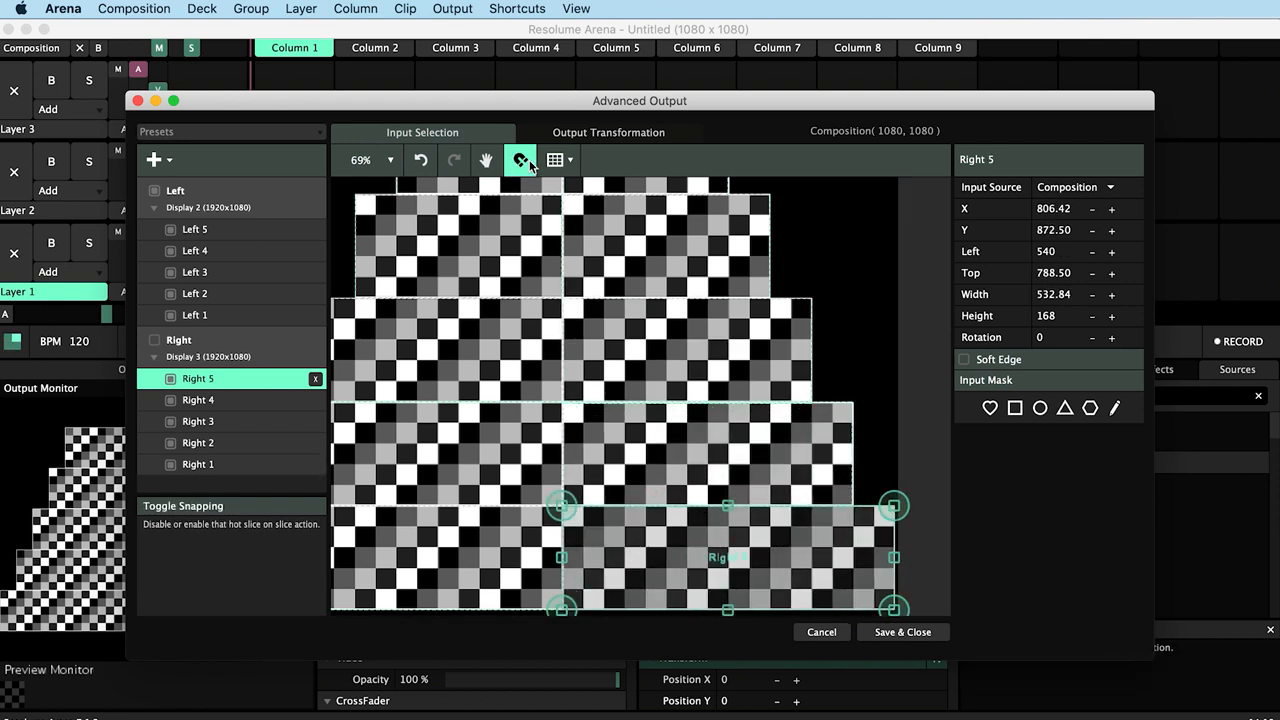
pyautogui.moveTo(593, 160)
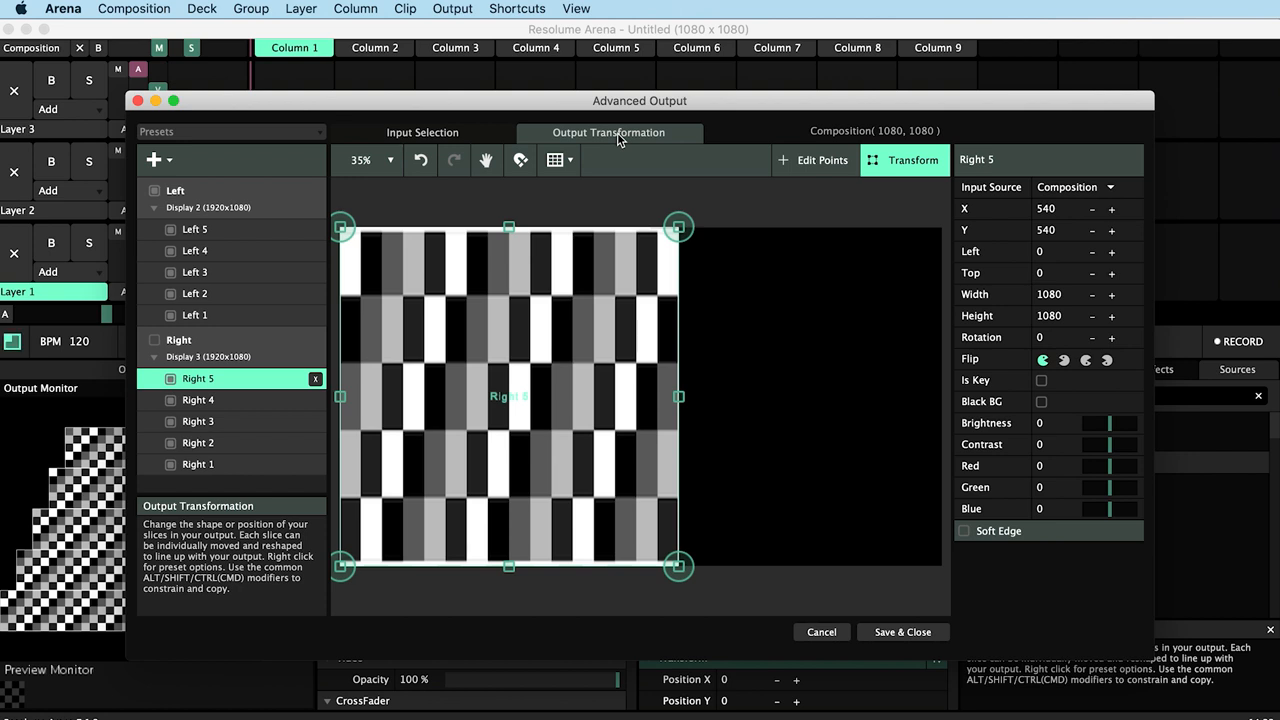
# Scale and move all ten slices together onto the top tier, about 181×181.
pyautogui.click(195, 229)
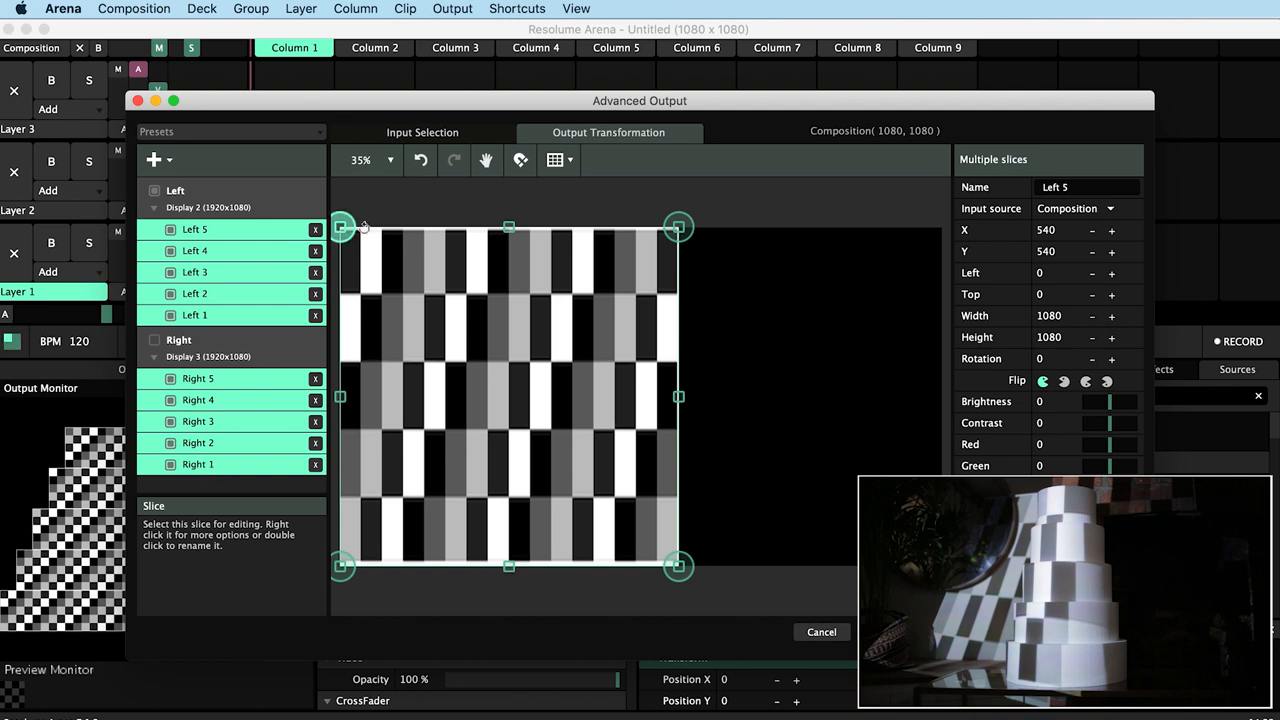
pyautogui.moveTo(678, 227); pyautogui.dragTo(649, 272)
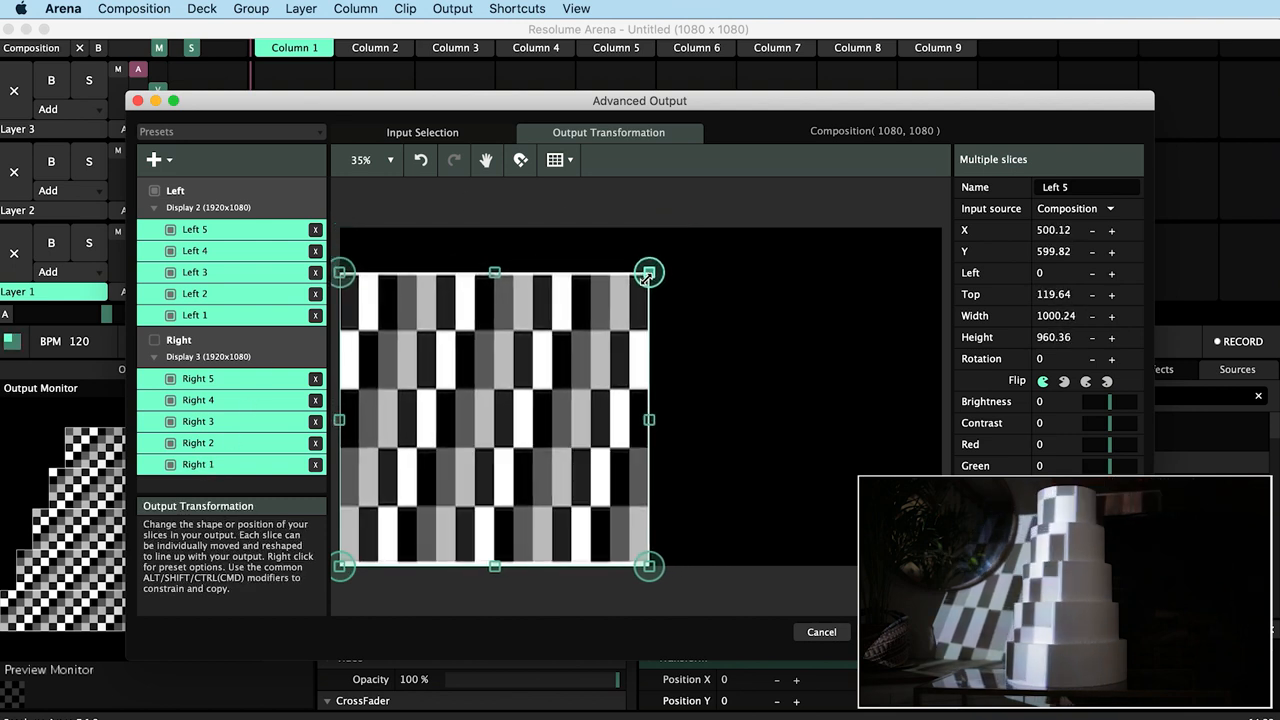
pyautogui.moveTo(648, 272); pyautogui.dragTo(526, 379)
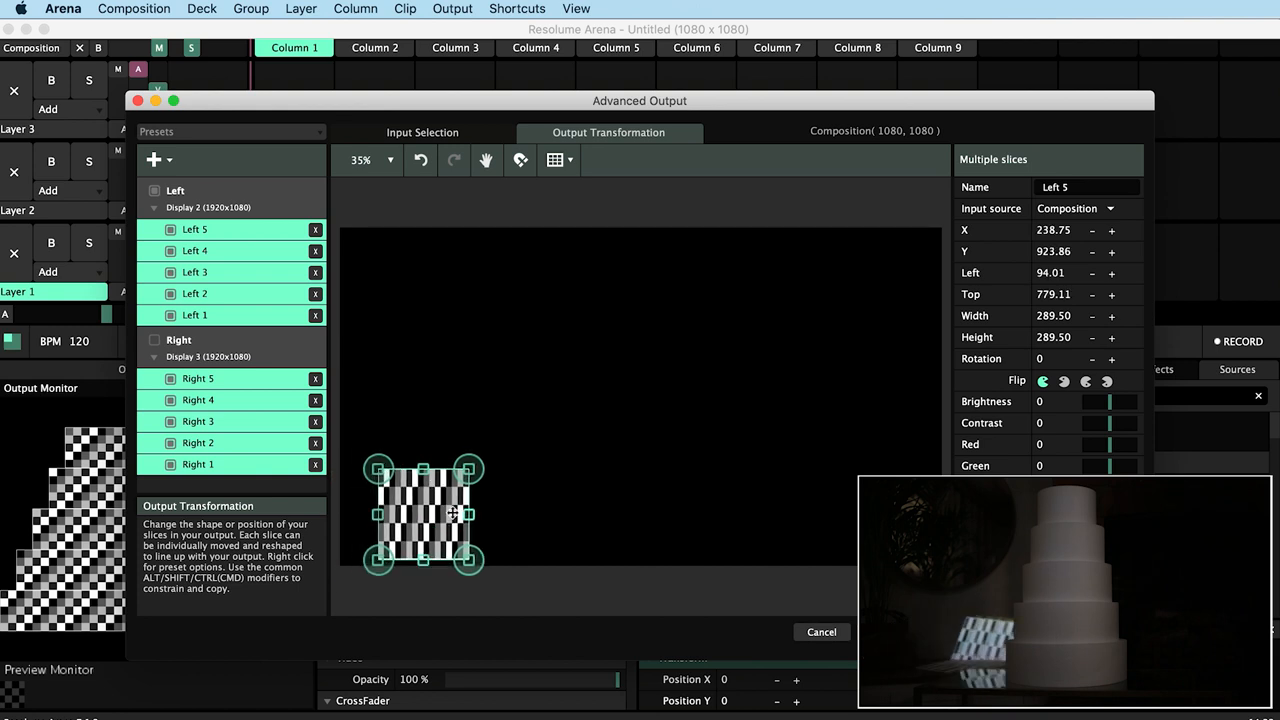
pyautogui.moveTo(422, 513); pyautogui.dragTo(620, 400)
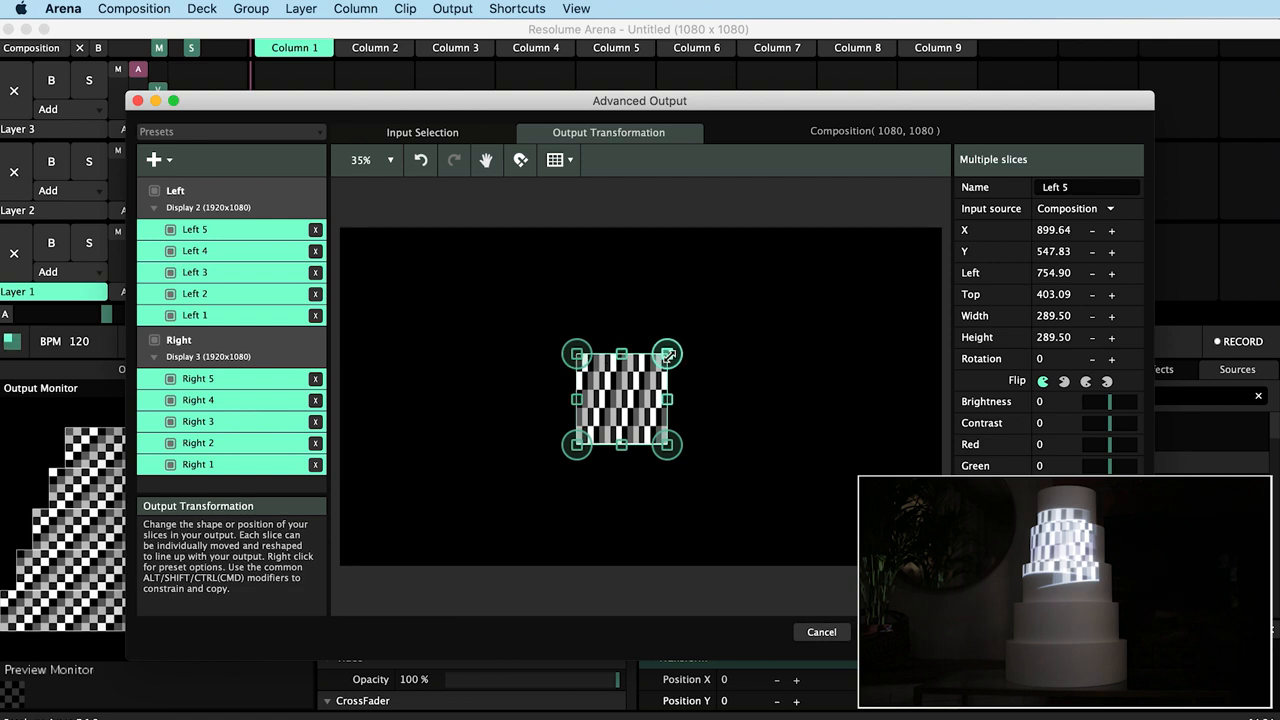
pyautogui.moveTo(667, 353); pyautogui.dragTo(646, 375)
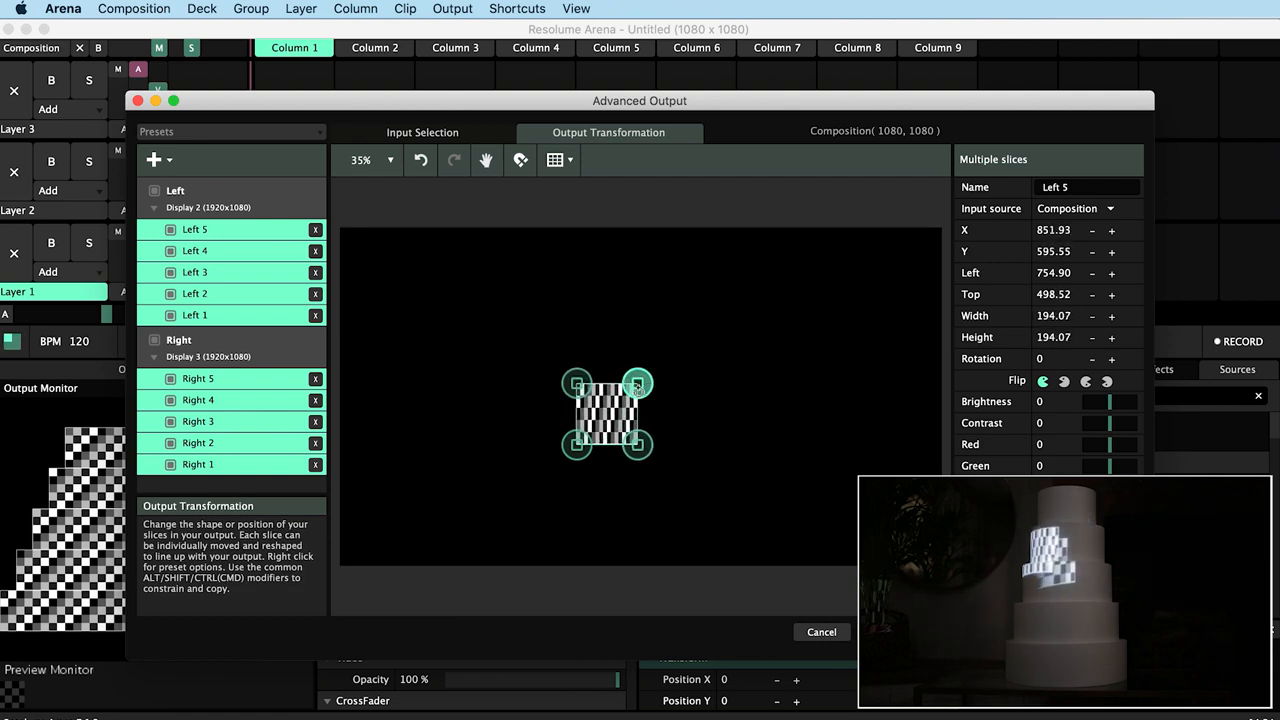
pyautogui.moveTo(607, 413); pyautogui.dragTo(632, 408)
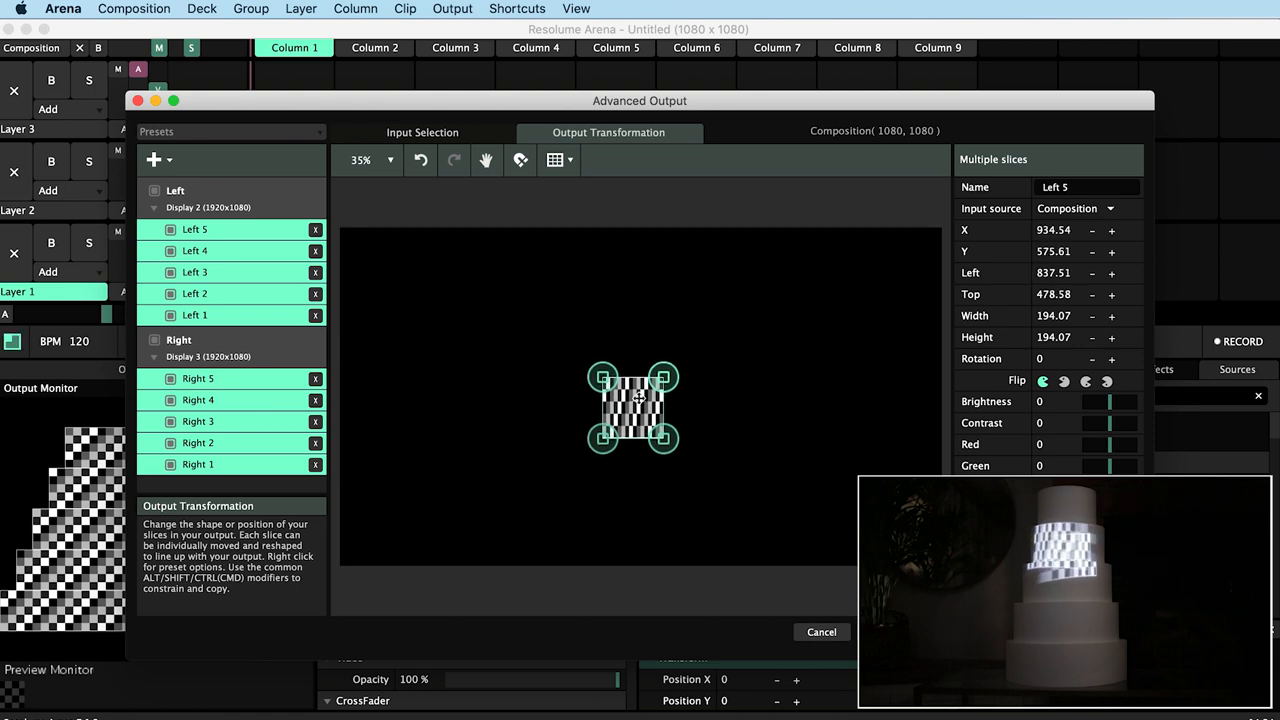
pyautogui.moveTo(663, 380); pyautogui.dragTo(662, 385)
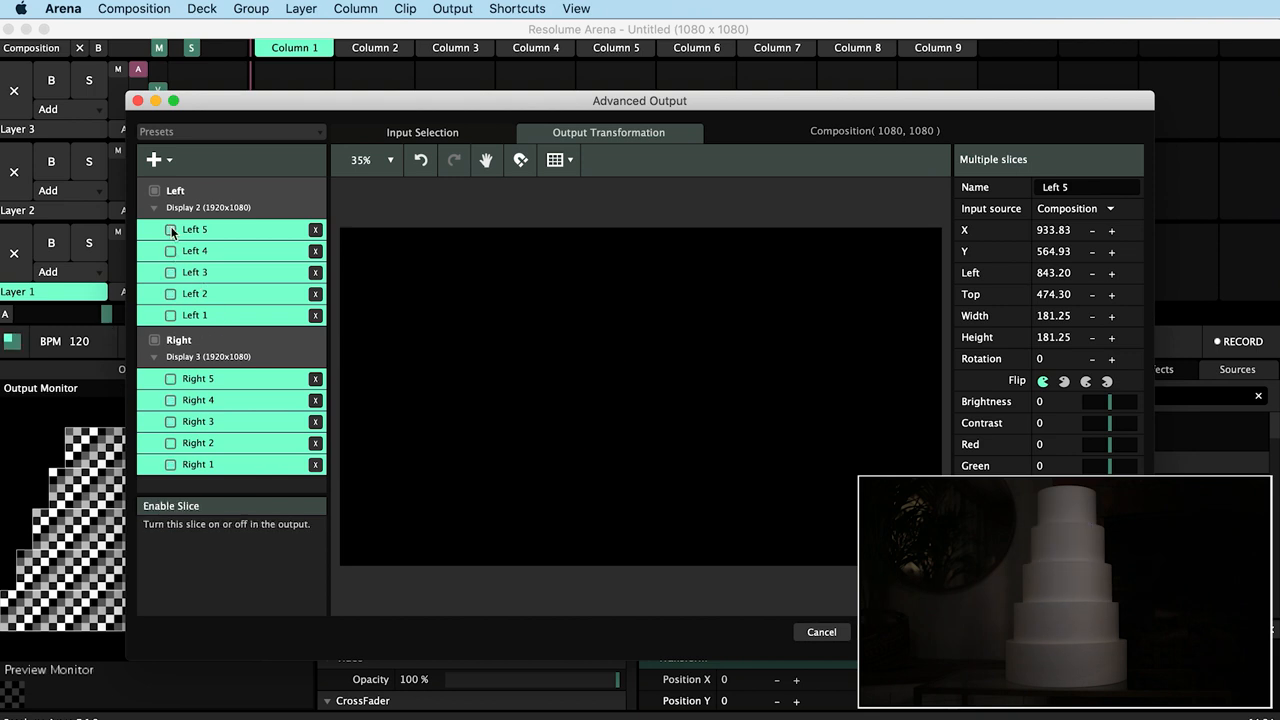
# Enable Left 1 and align its projection on the top tier at about 177×177.
pyautogui.click(175, 190)
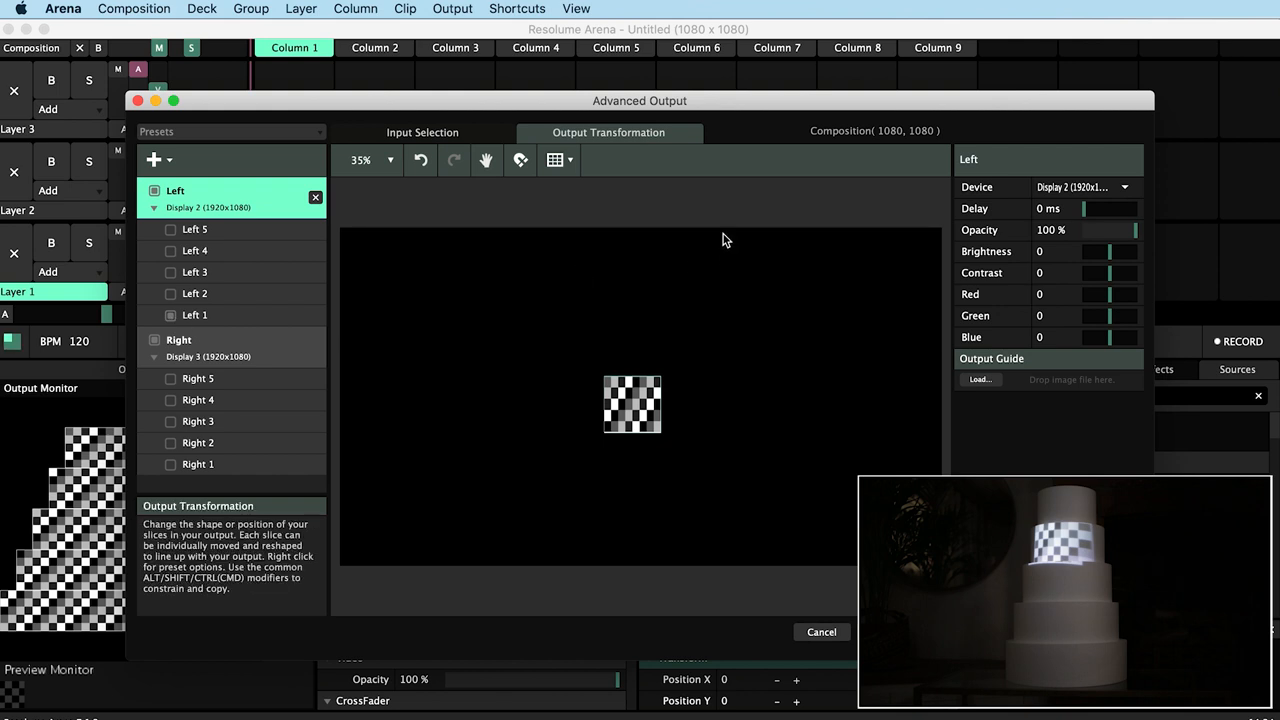
pyautogui.click(197, 315)
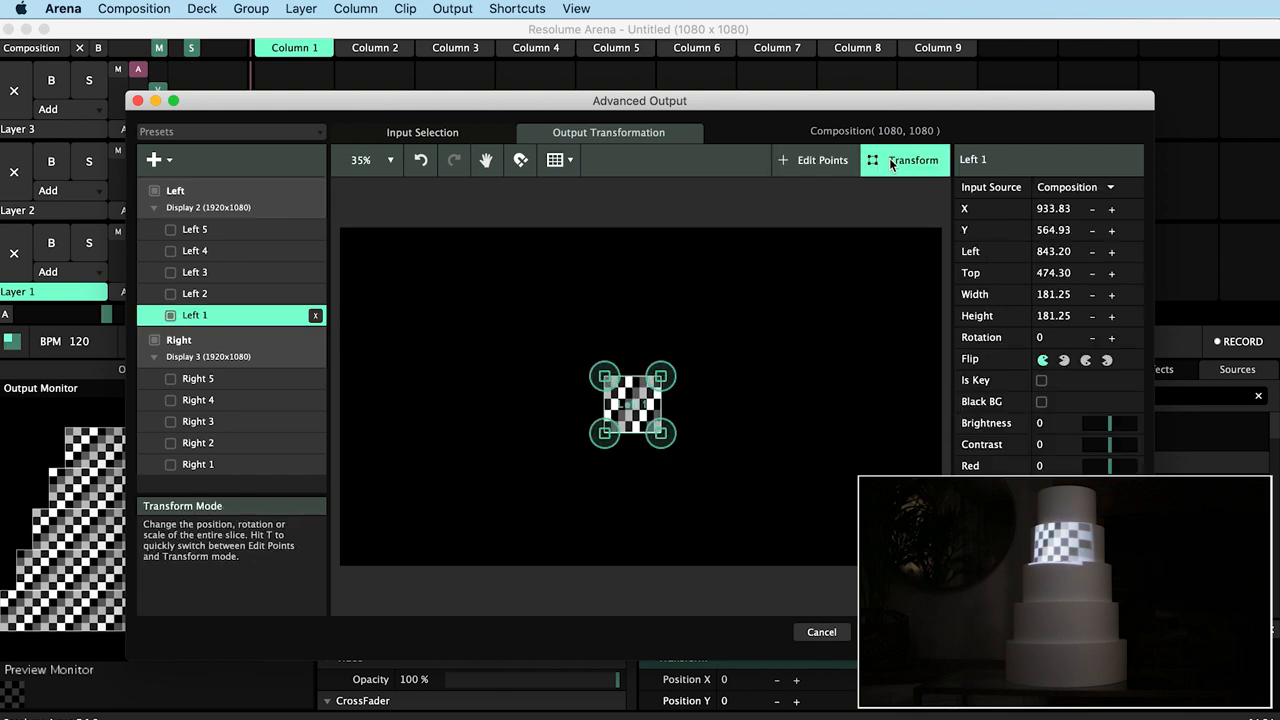
pyautogui.moveTo(894, 165)
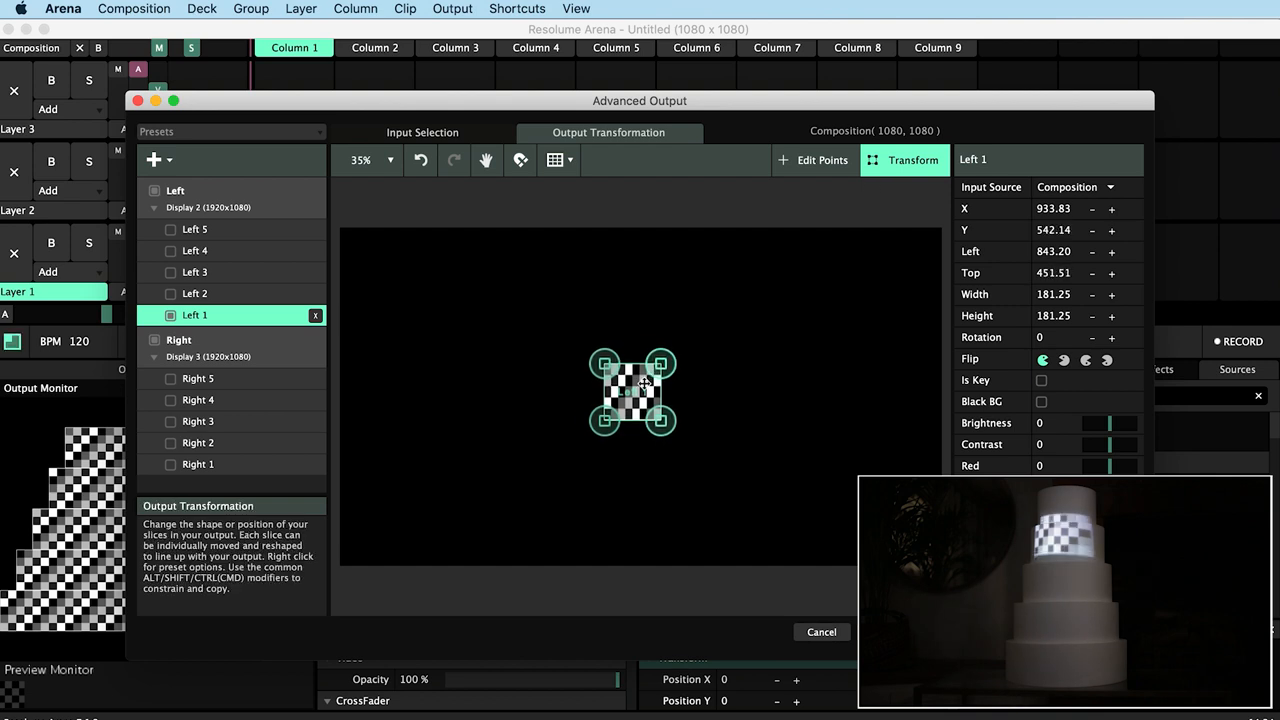
pyautogui.moveTo(660, 360); pyautogui.dragTo(670, 363)
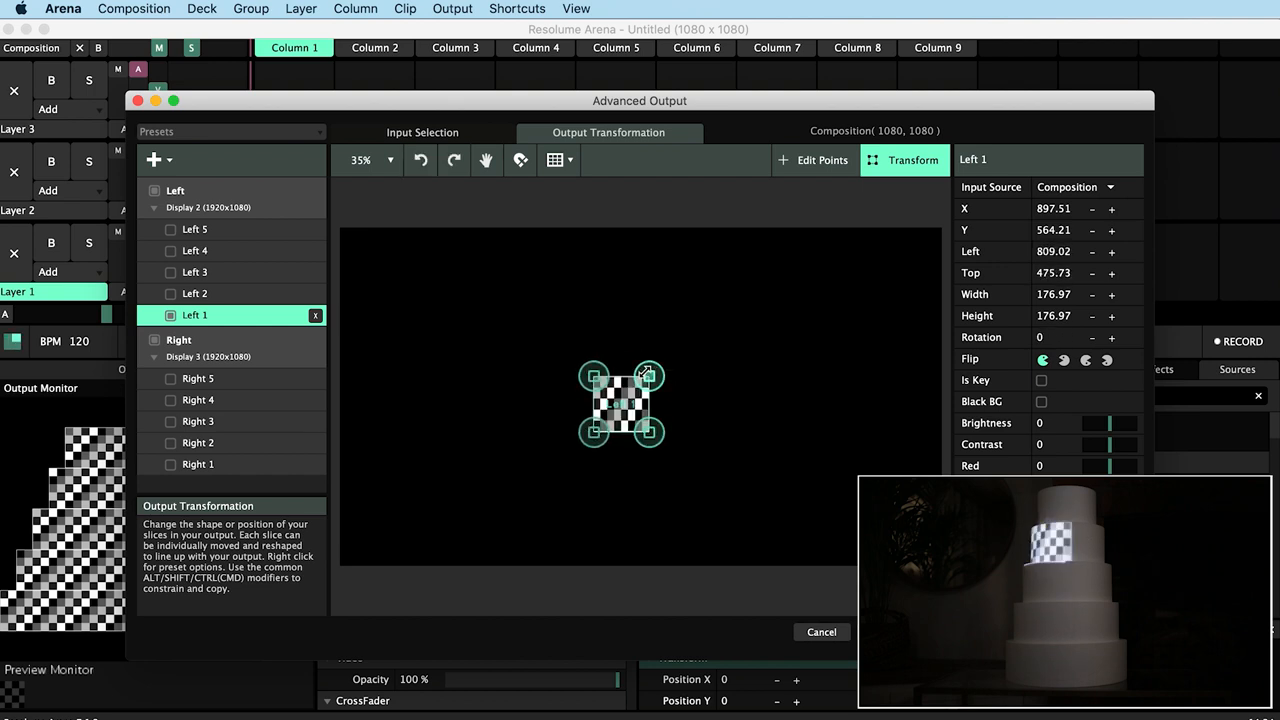
pyautogui.moveTo(821, 216)
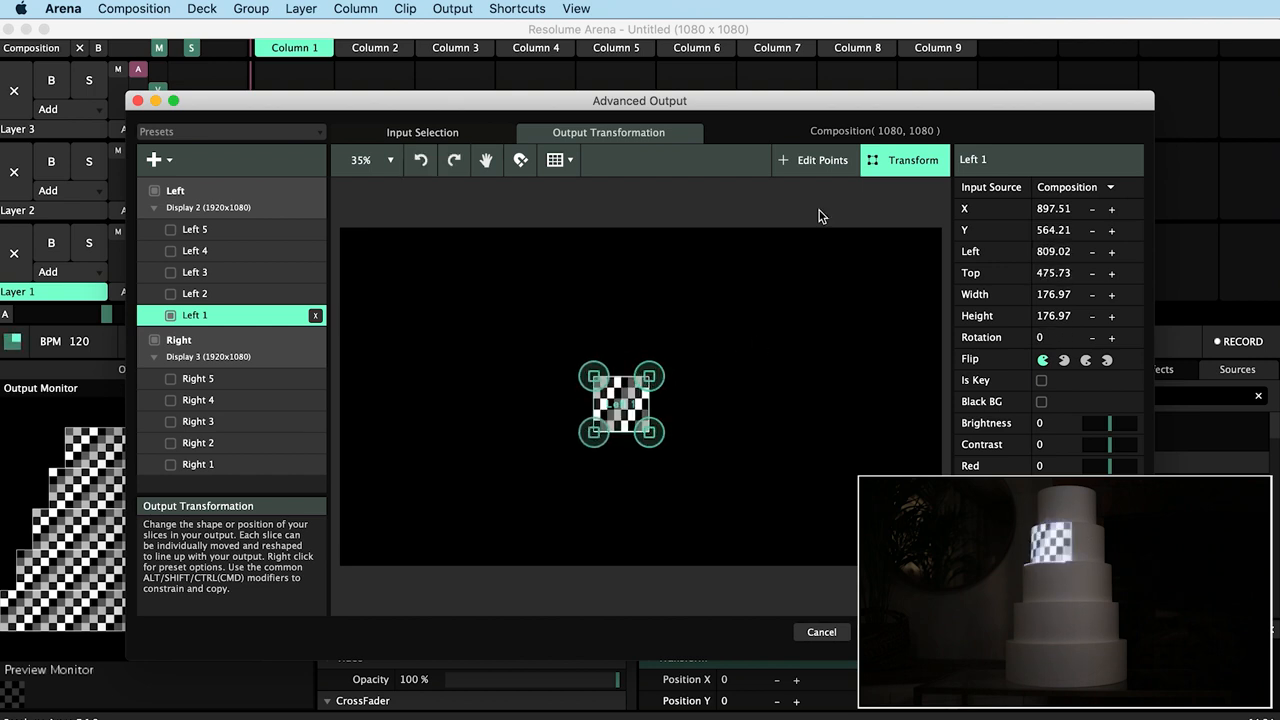
pyautogui.click(815, 160)
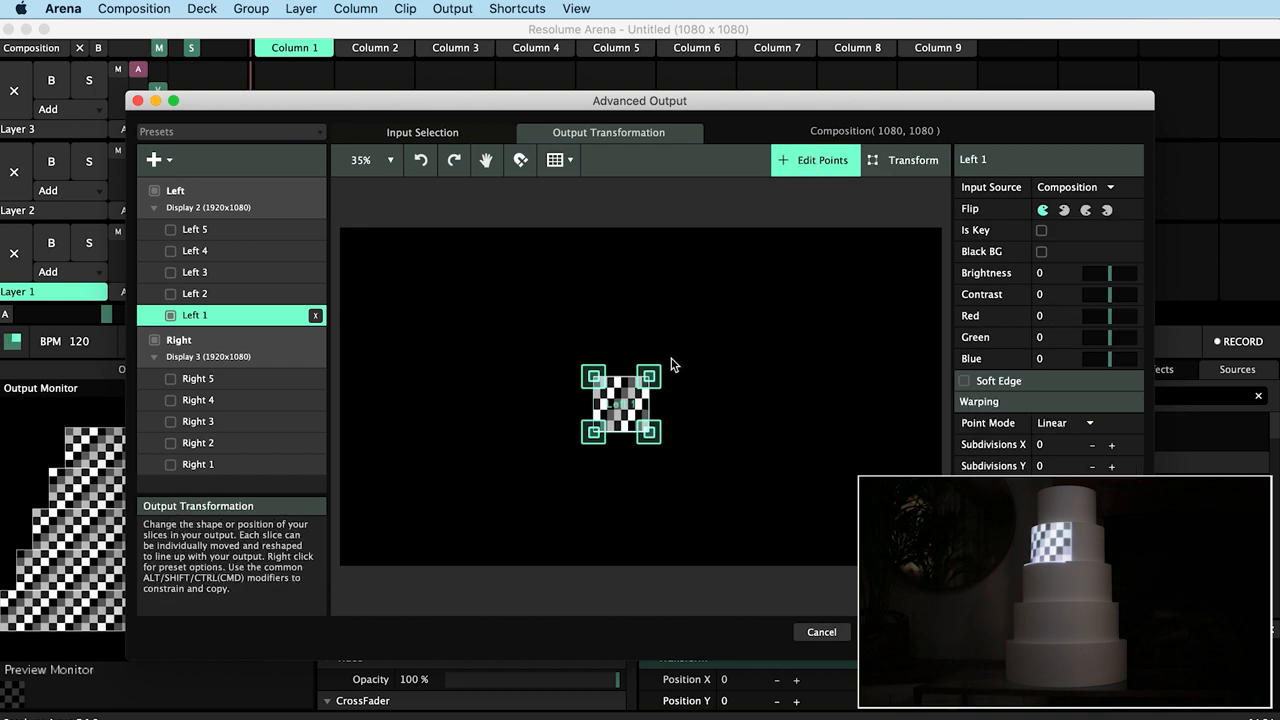
# Drag Left 1's corner points in Edit Points mode onto the top tier's edges.
pyautogui.moveTo(648, 377); pyautogui.dragTo(665, 350)
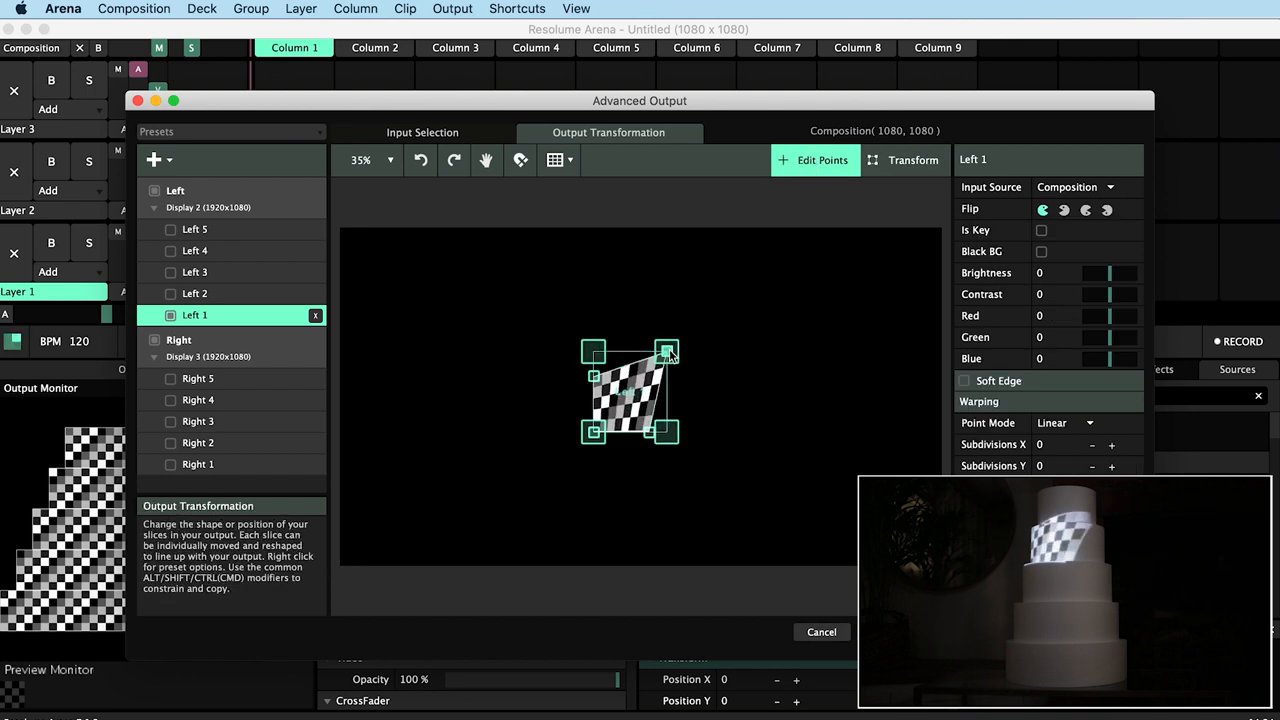
pyautogui.click(815, 160)
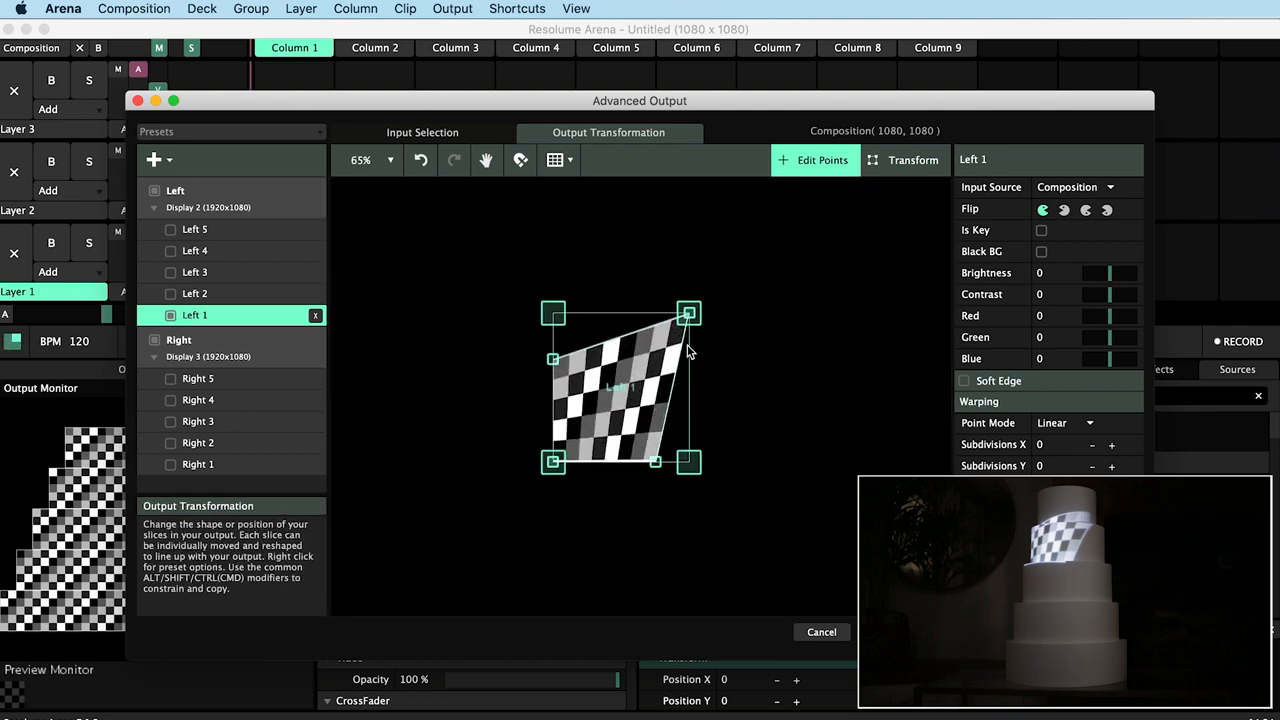
pyautogui.moveTo(687, 312); pyautogui.dragTo(653, 288)
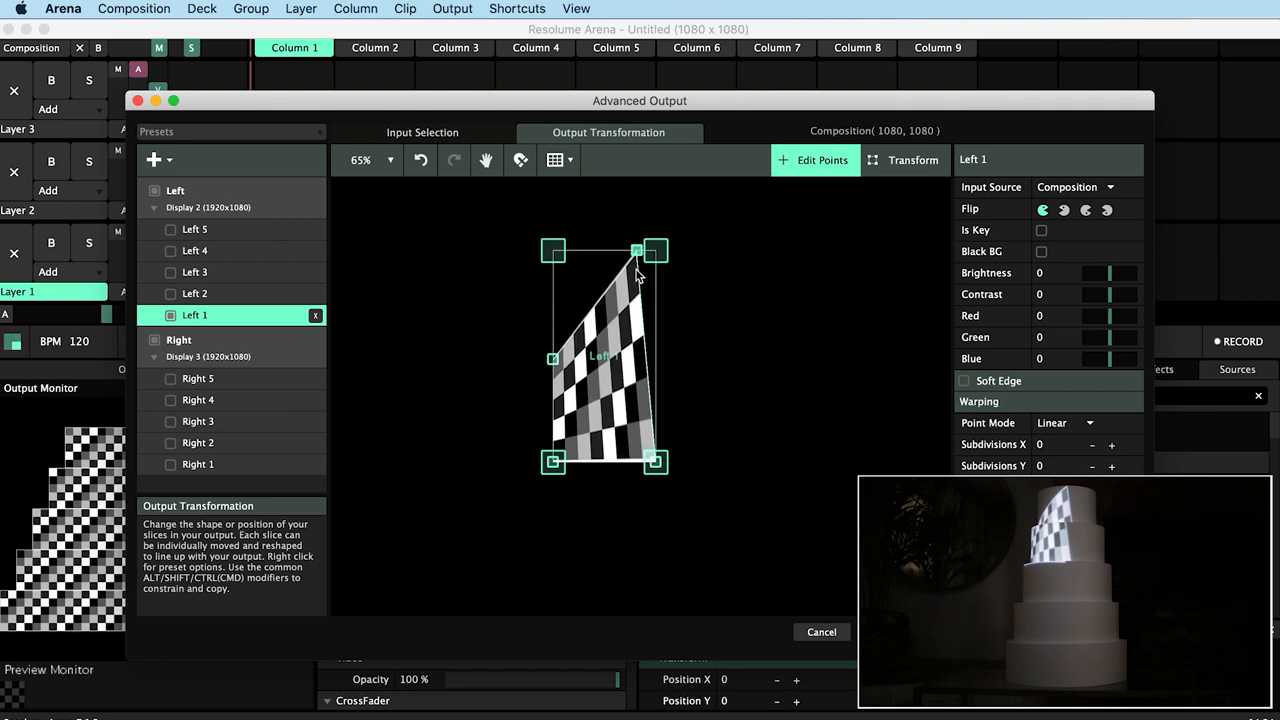
pyautogui.moveTo(655, 250); pyautogui.dragTo(640, 250)
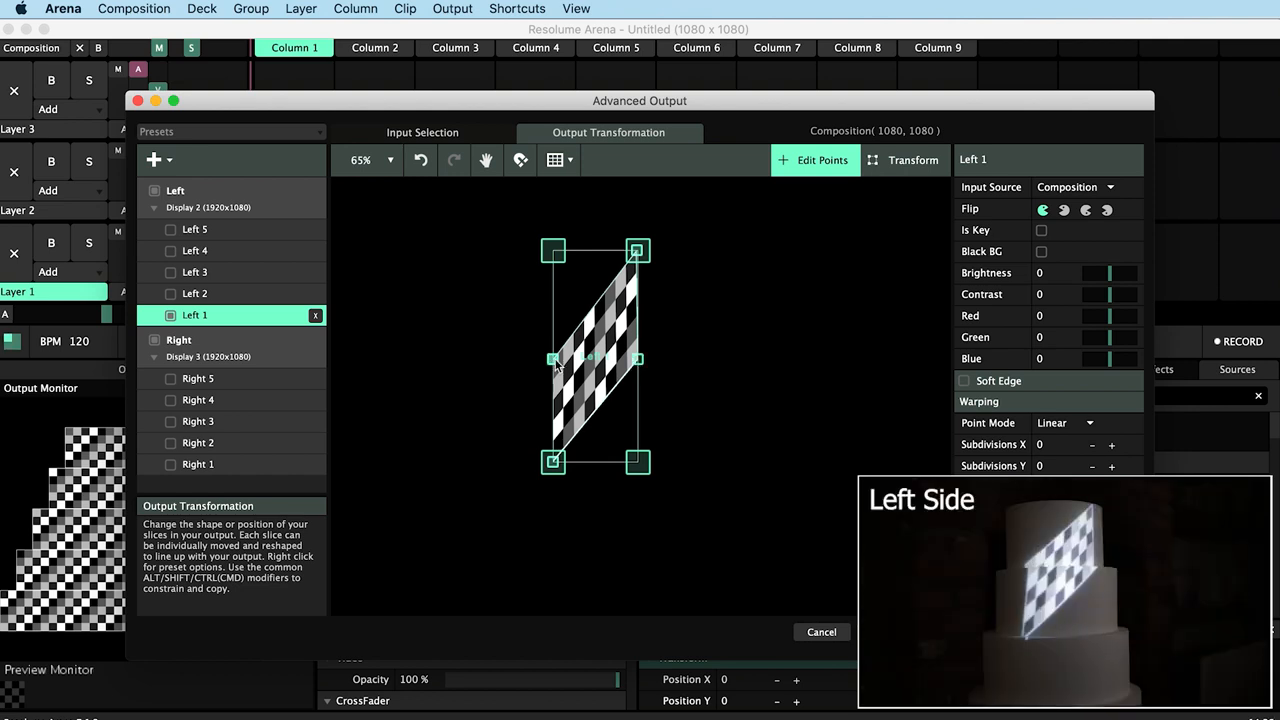
pyautogui.moveTo(553, 250); pyautogui.dragTo(525, 250)
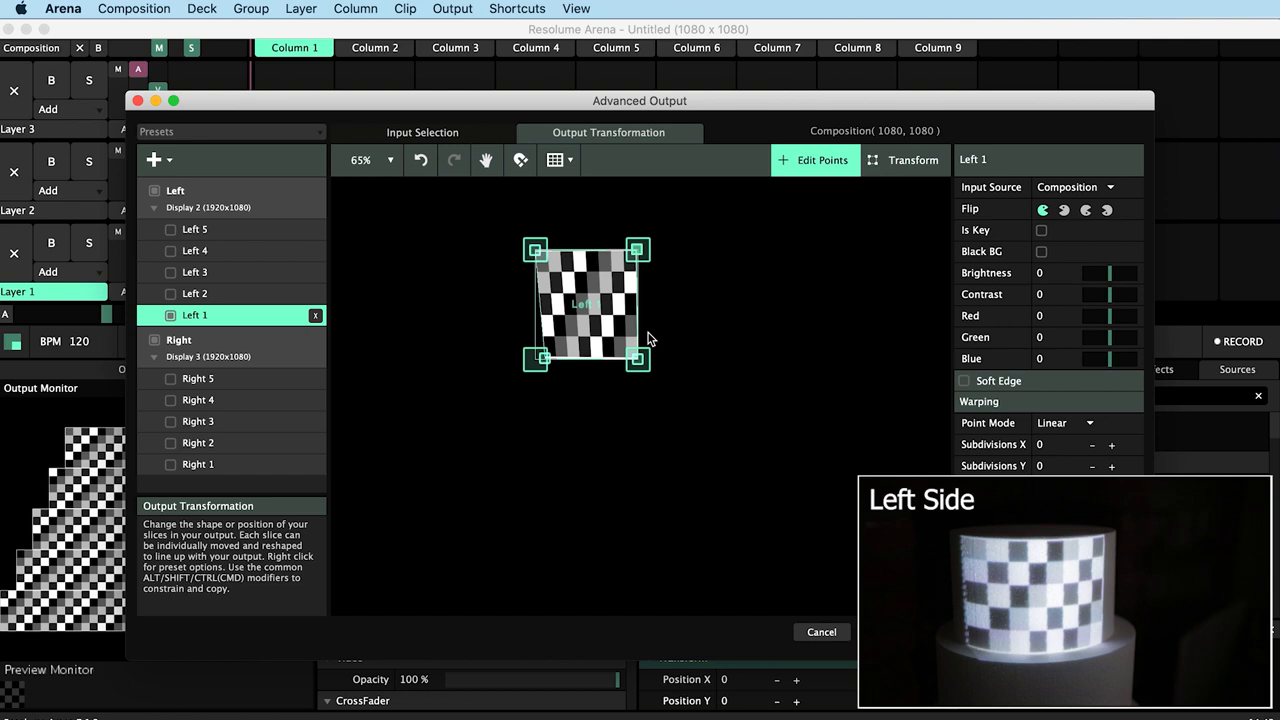
pyautogui.moveTo(765, 410)
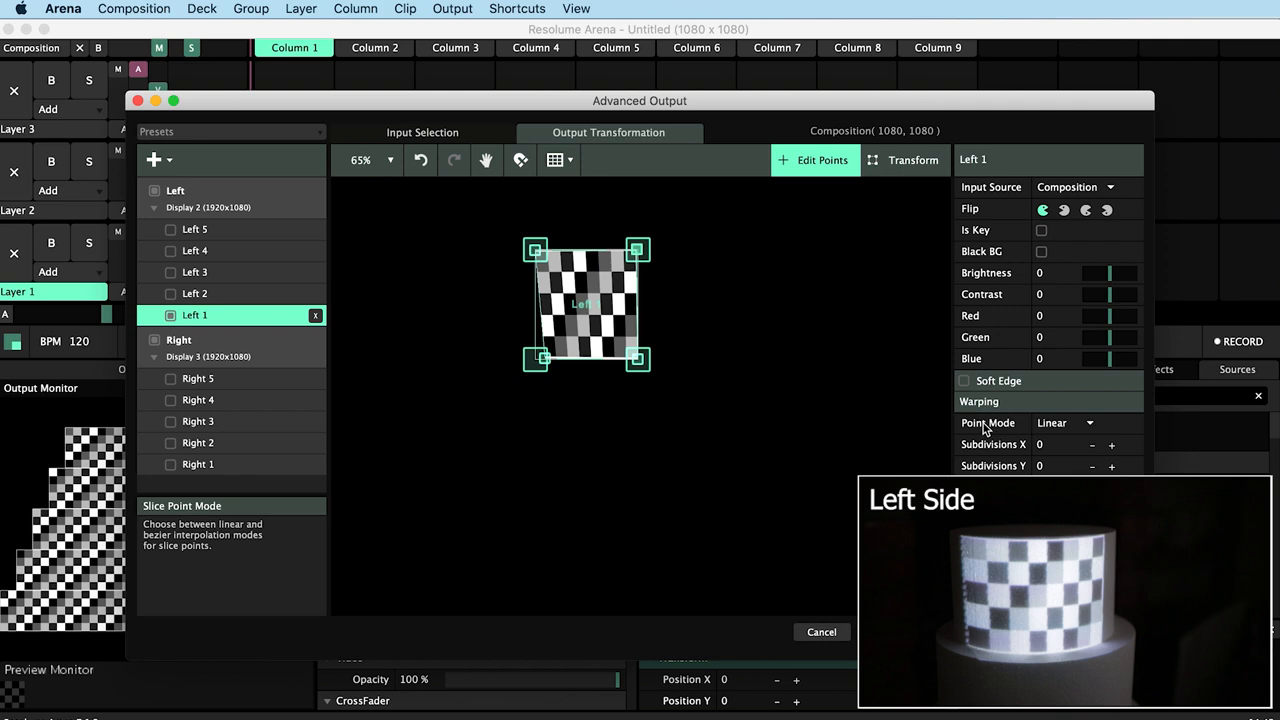
# Switch Left 1's Point Mode to Bezier for curved edge handles.
pyautogui.click(1096, 423)
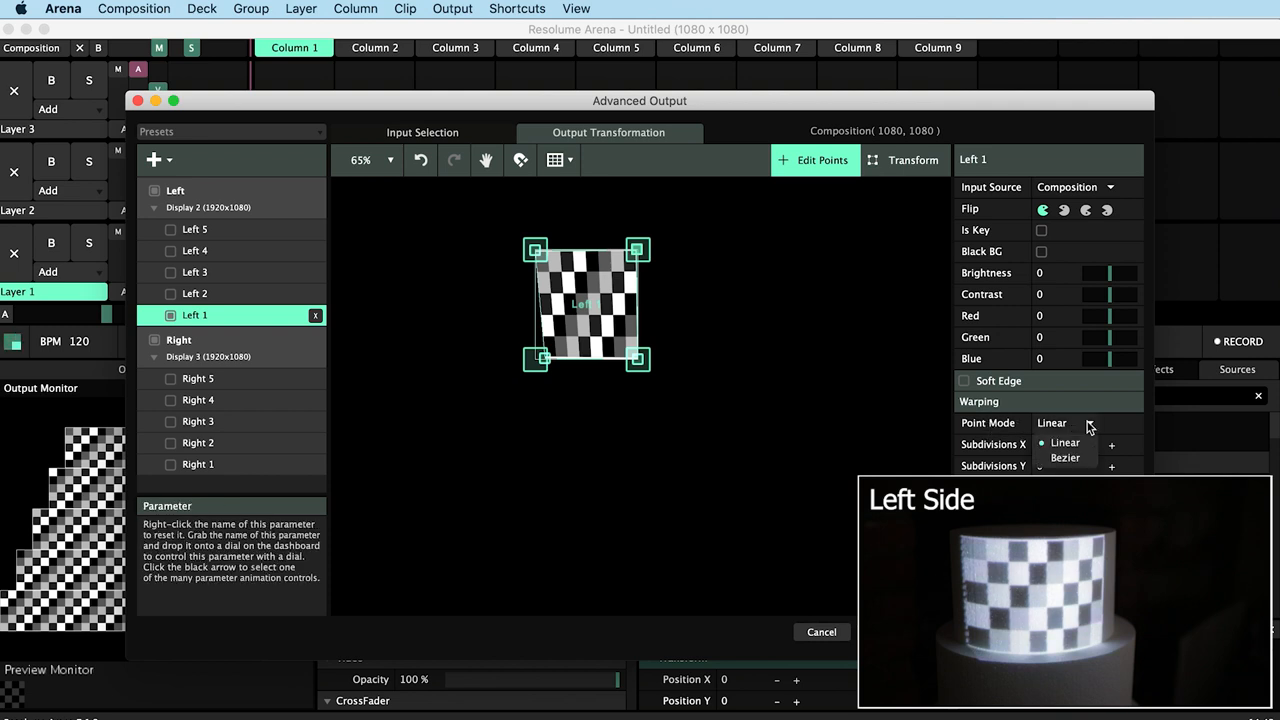
pyautogui.click(1064, 458)
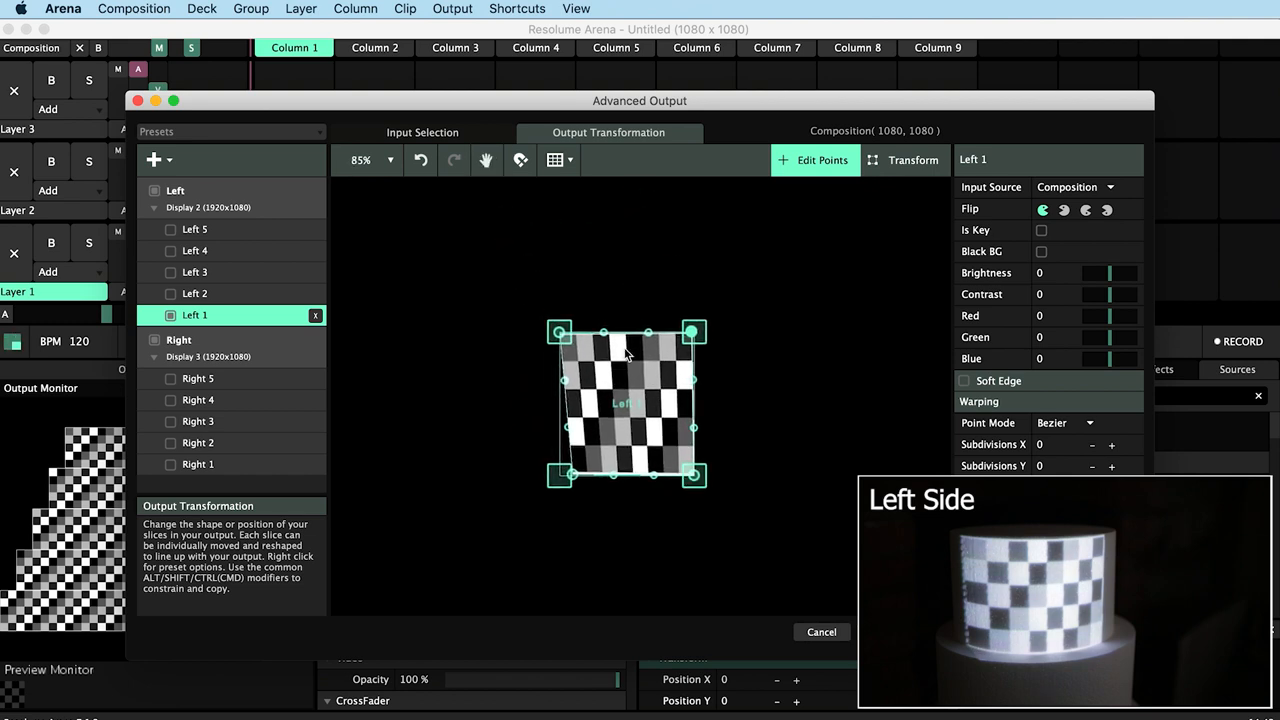
pyautogui.moveTo(607, 340)
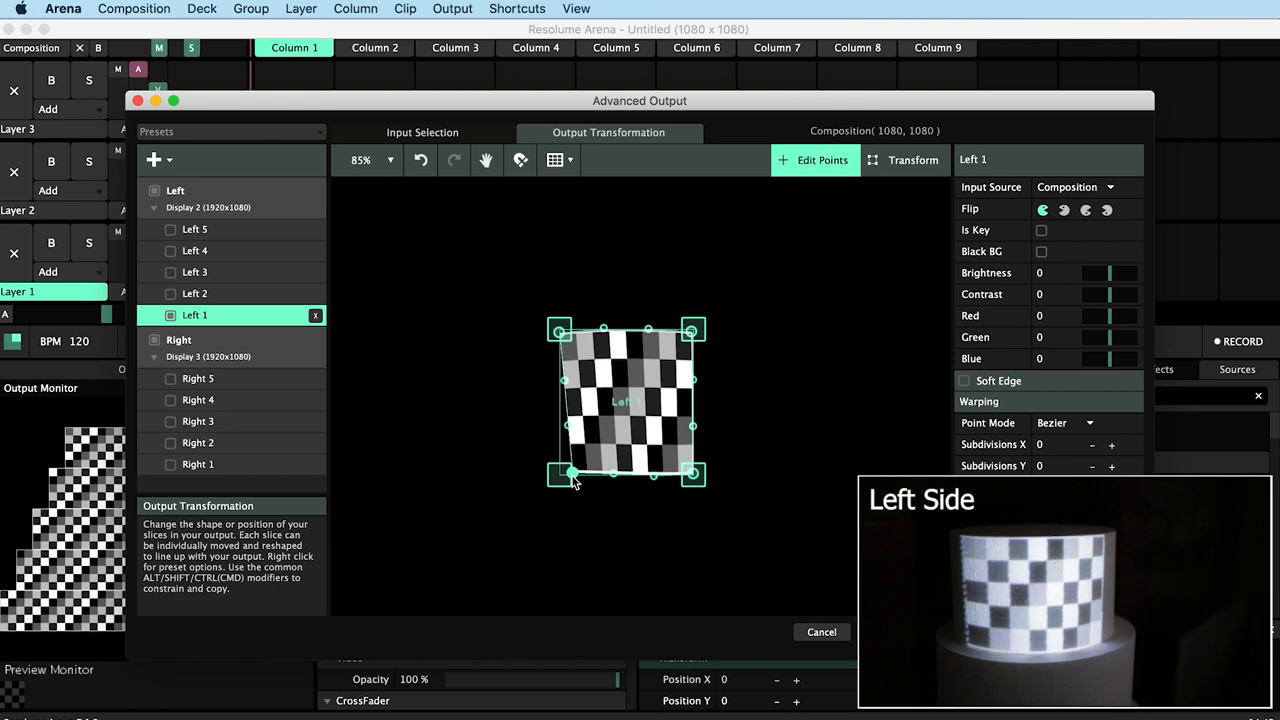
pyautogui.moveTo(613, 480)
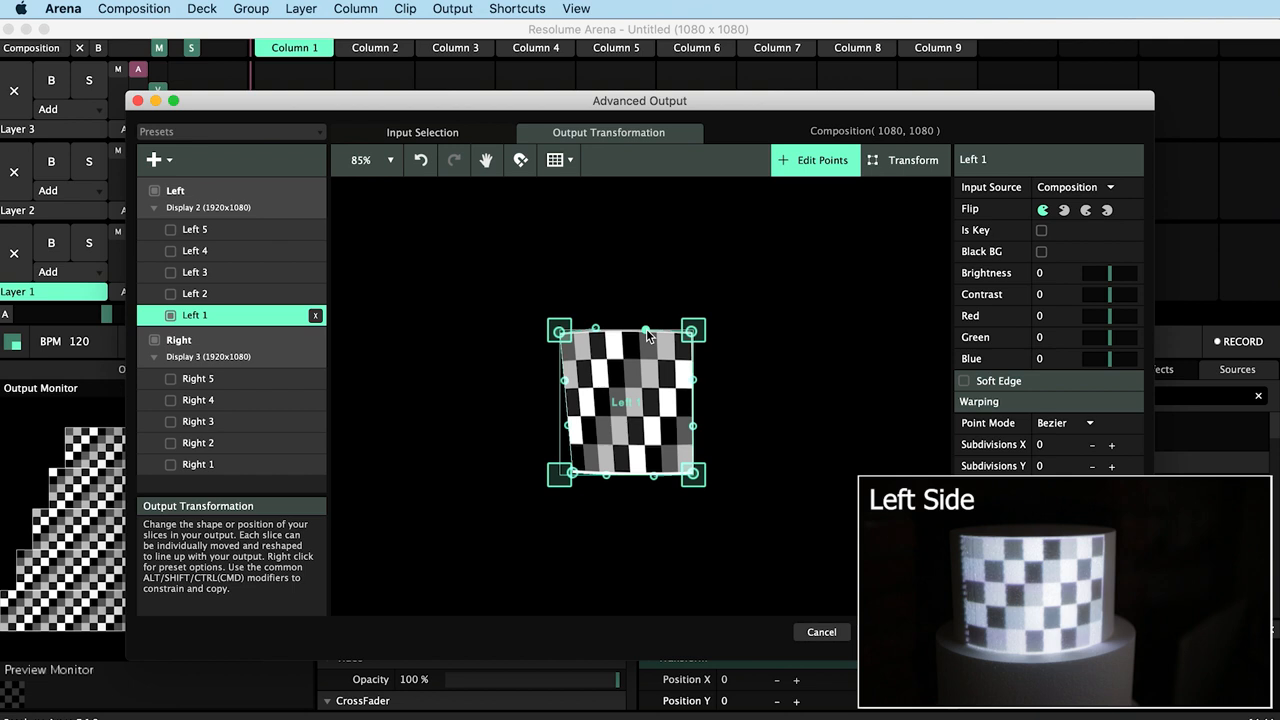
pyautogui.moveTo(656, 483)
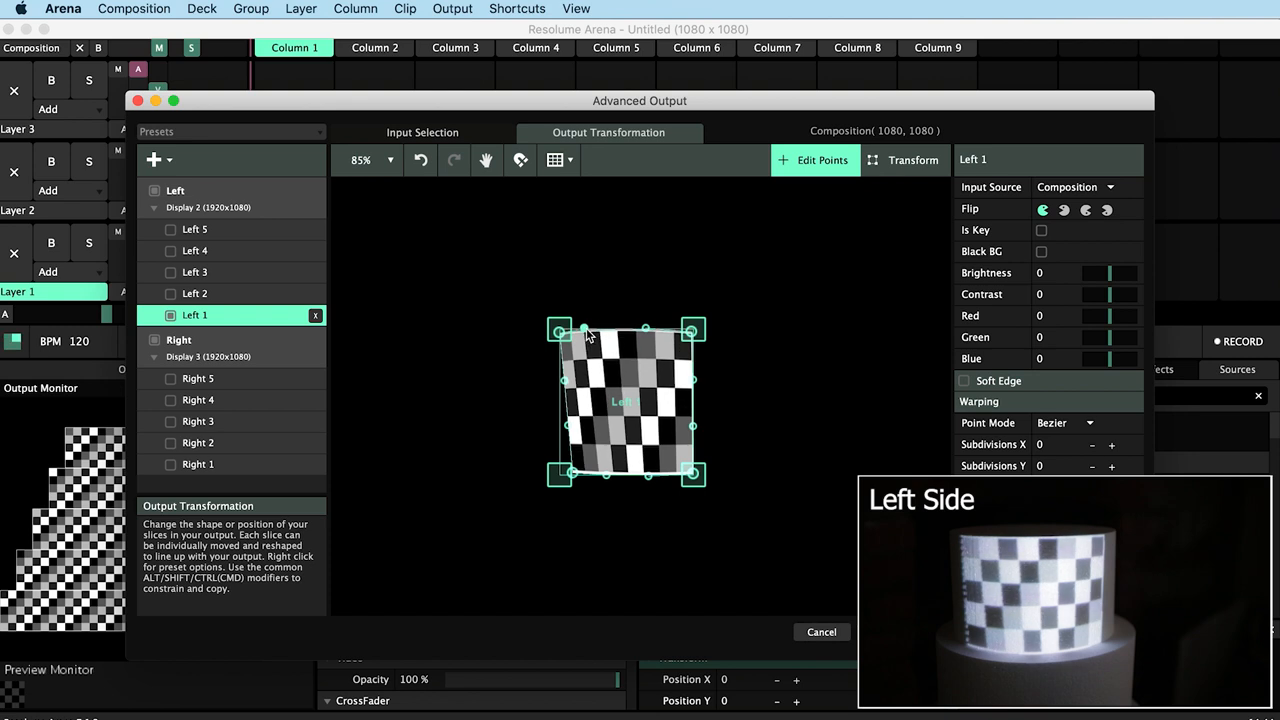
pyautogui.moveTo(600, 490)
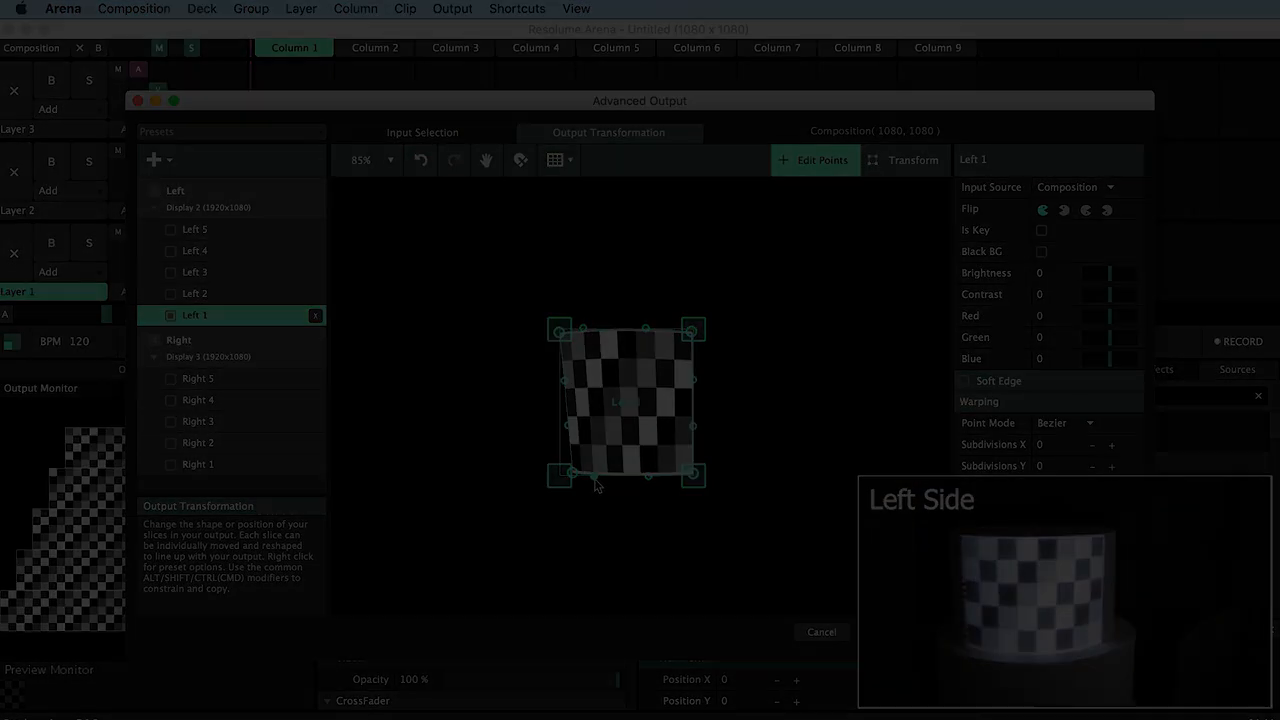
# Place Left 2 directly beneath Left 1 and drag its corners onto the second tier.
pyautogui.click(194, 293)
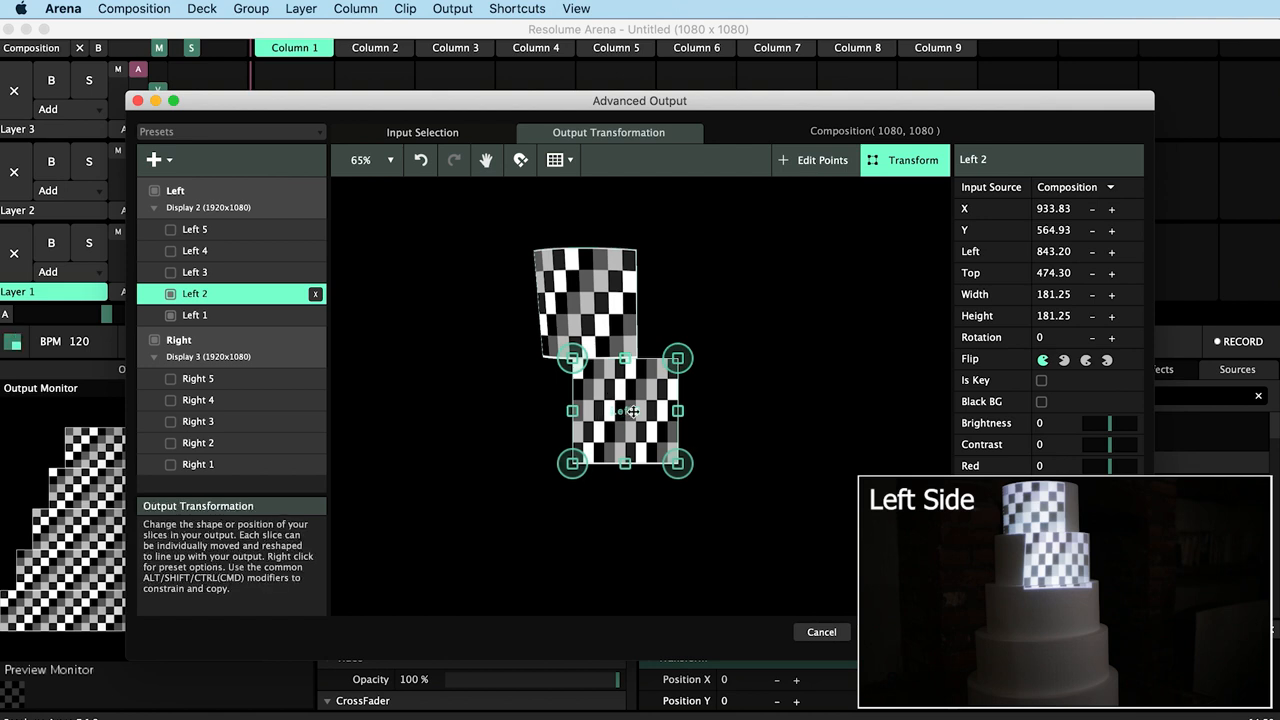
pyautogui.moveTo(632, 411); pyautogui.dragTo(592, 411)
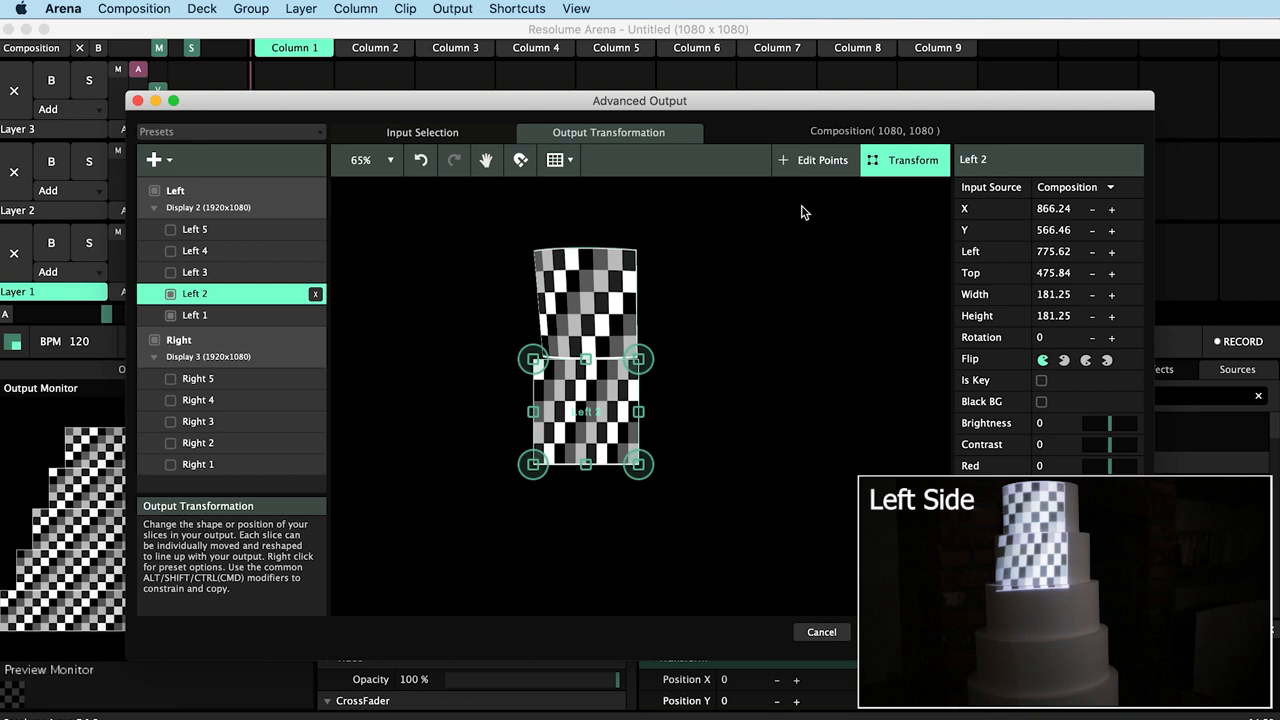
pyautogui.click(814, 160)
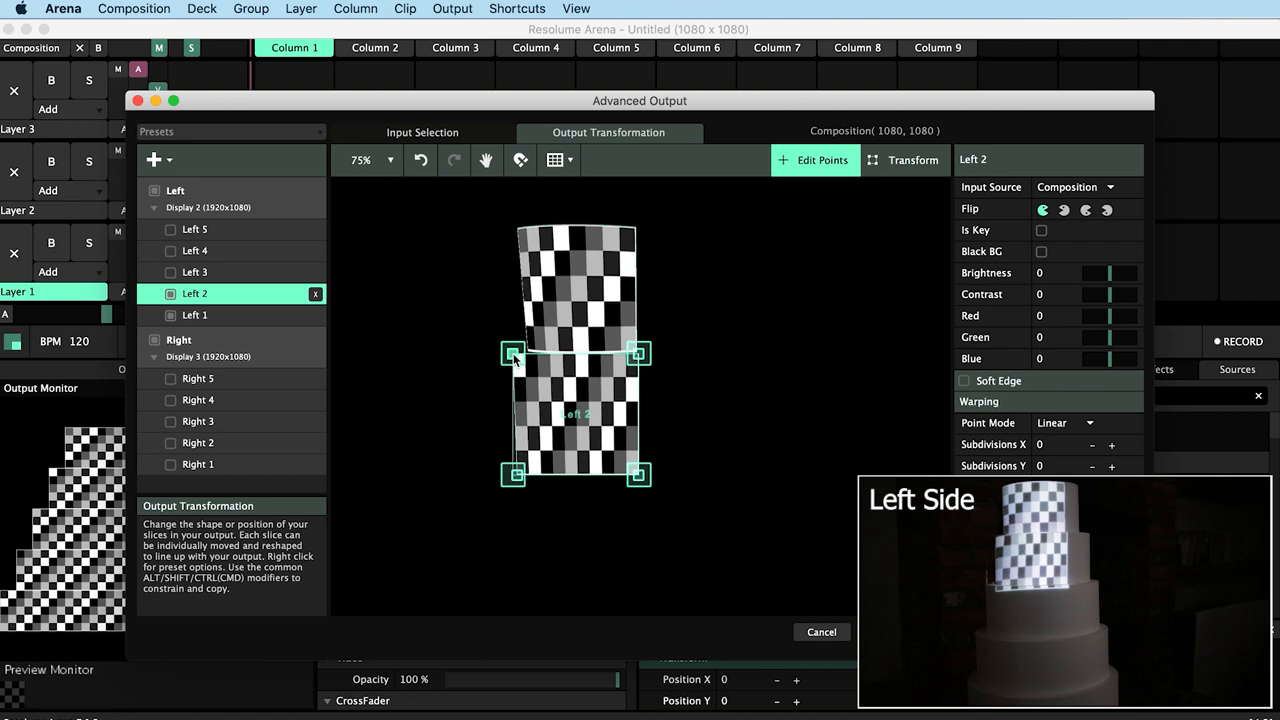
pyautogui.moveTo(515, 479)
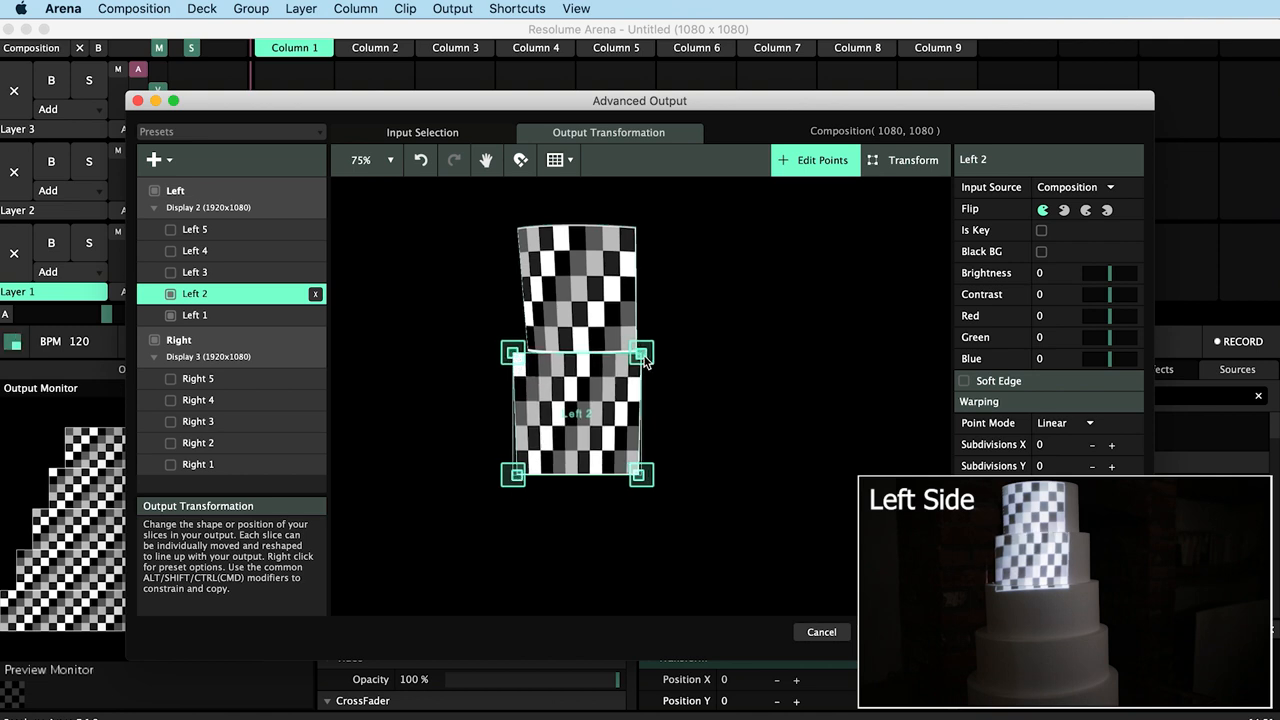
pyautogui.moveTo(641, 353); pyautogui.dragTo(656, 355)
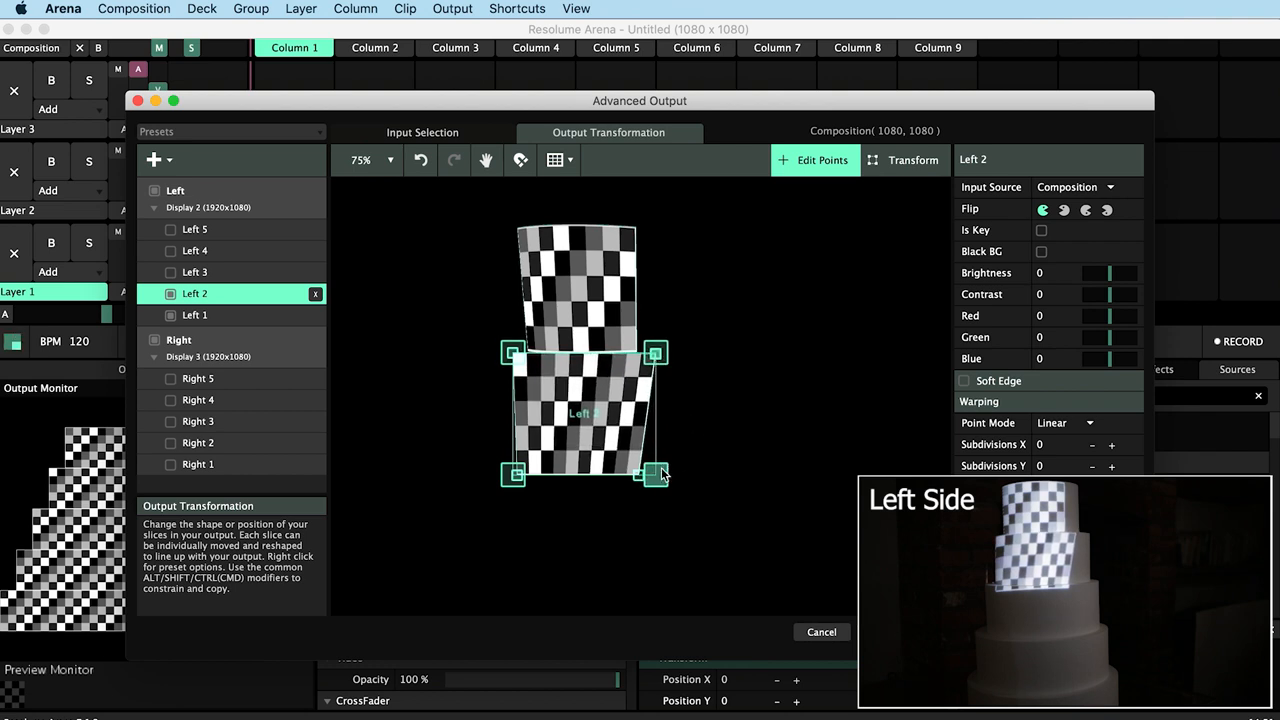
pyautogui.moveTo(658, 475); pyautogui.dragTo(658, 458)
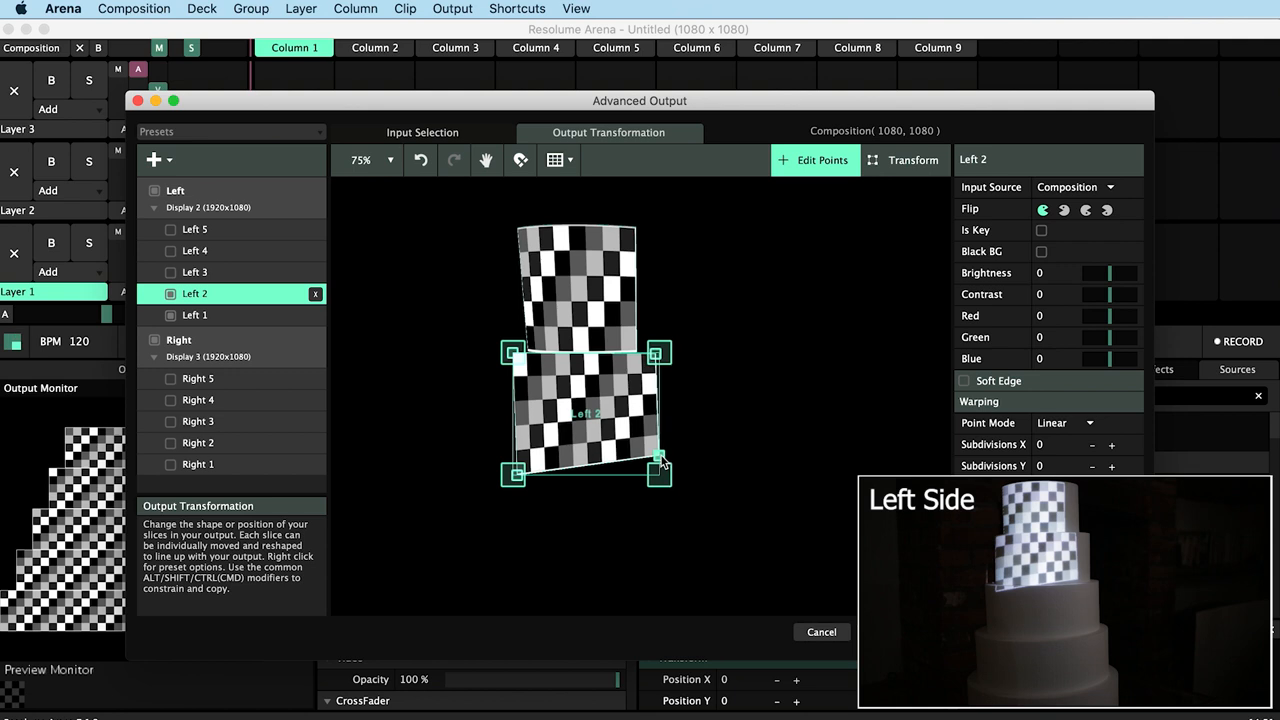
pyautogui.moveTo(658, 465); pyautogui.dragTo(662, 475)
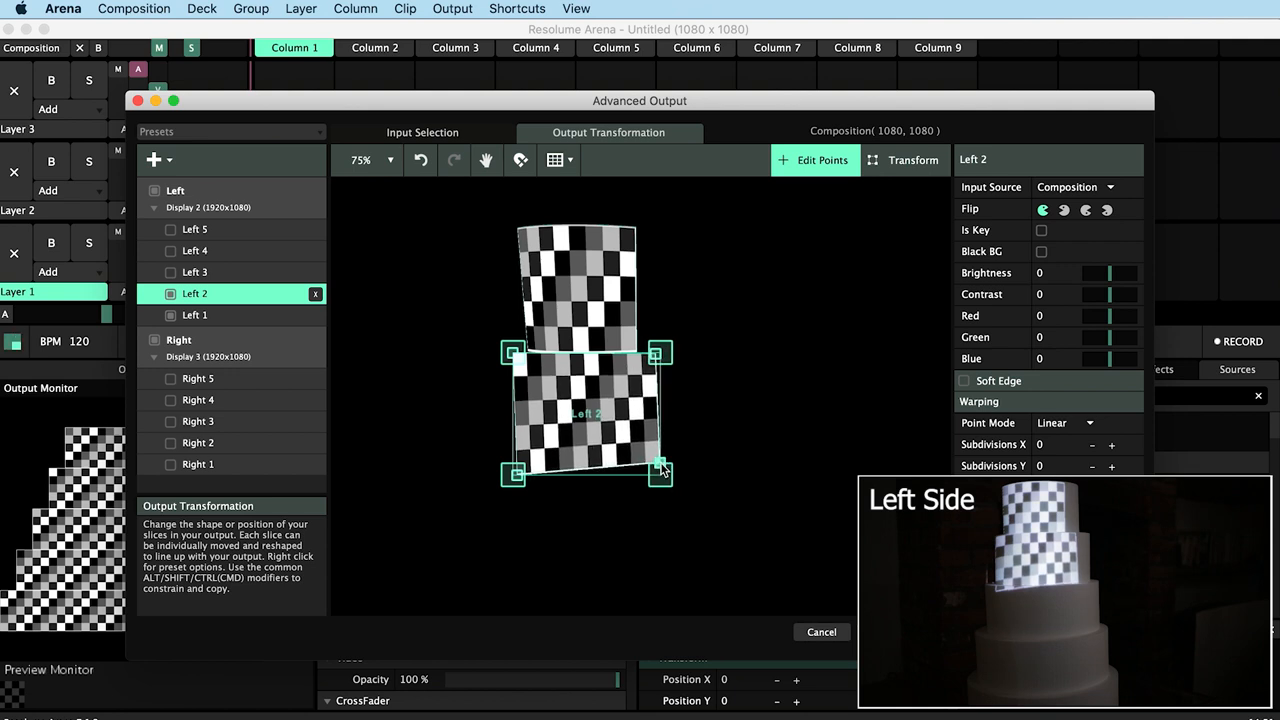
pyautogui.moveTo(518, 485)
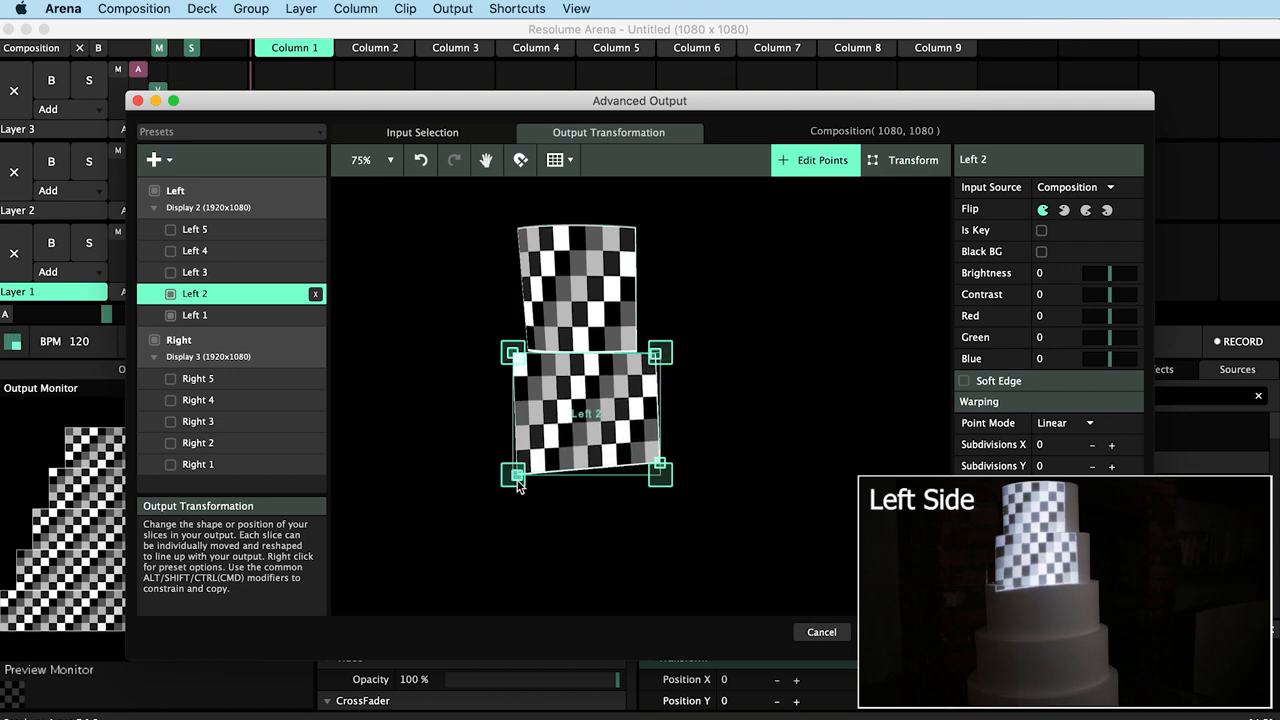
pyautogui.moveTo(513, 476); pyautogui.dragTo(518, 463)
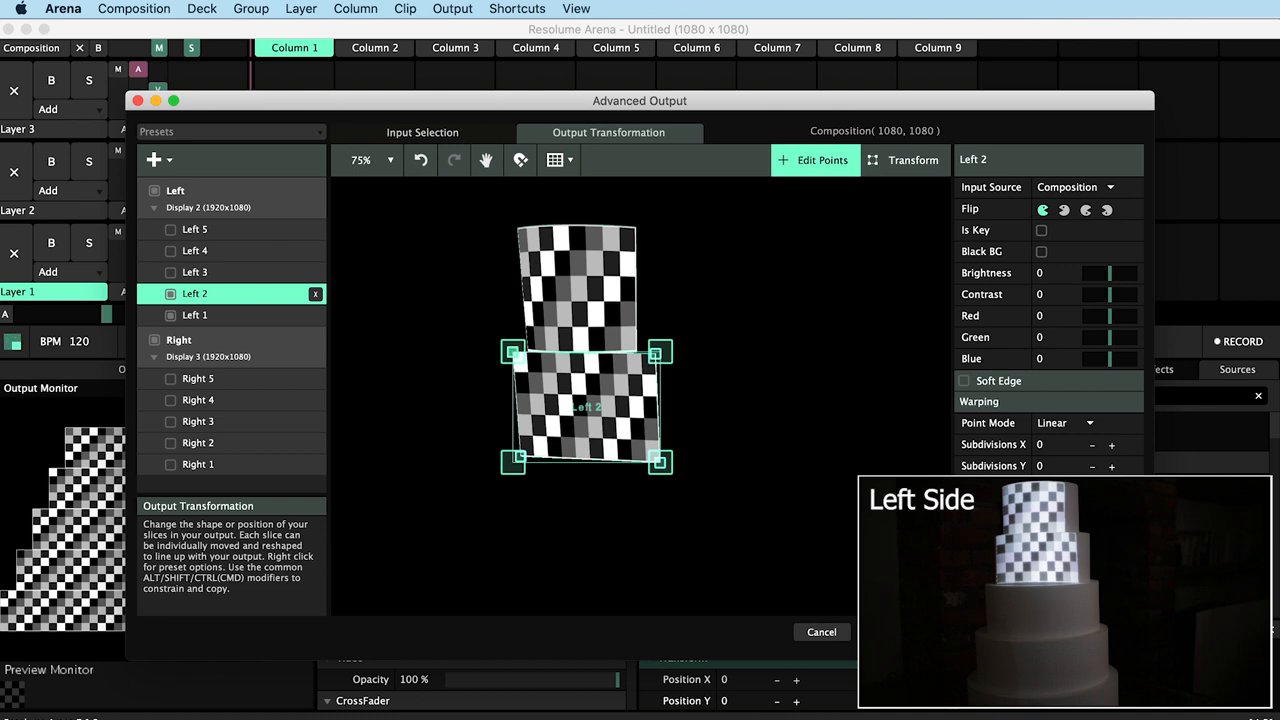
# Set Left 2 to Bezier, bend its edge along the tier, and select Left 3.
pyautogui.click(1065, 422)
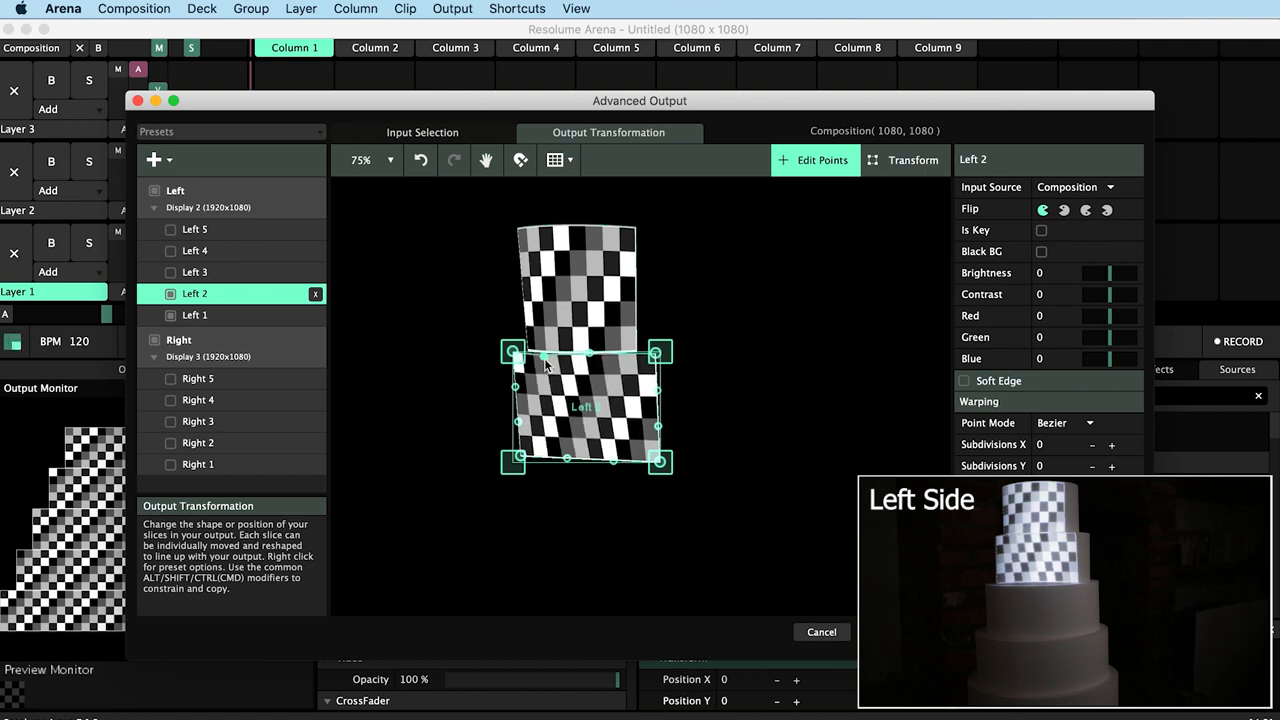
pyautogui.moveTo(657, 461); pyautogui.dragTo(645, 461)
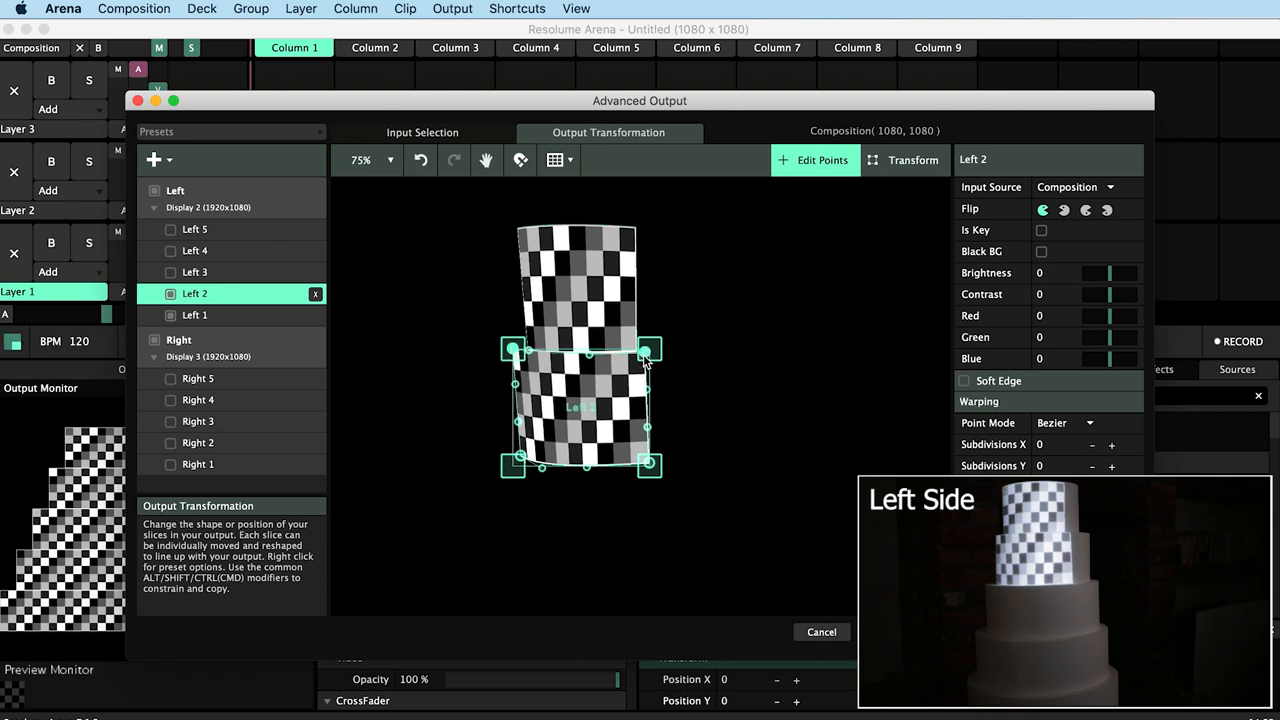
pyautogui.click(194, 272)
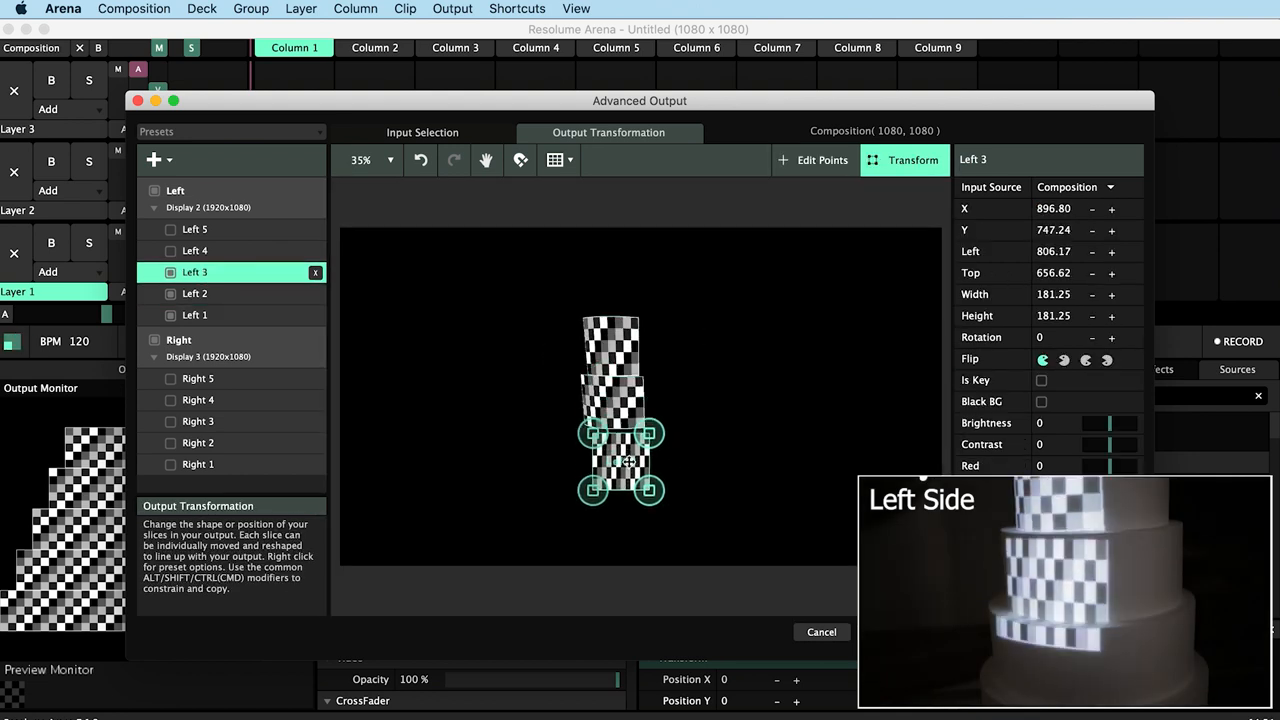
# Switch Left 4 and Left 5 to Bezier and bend their edges around the lower tiers.
pyautogui.click(824, 160)
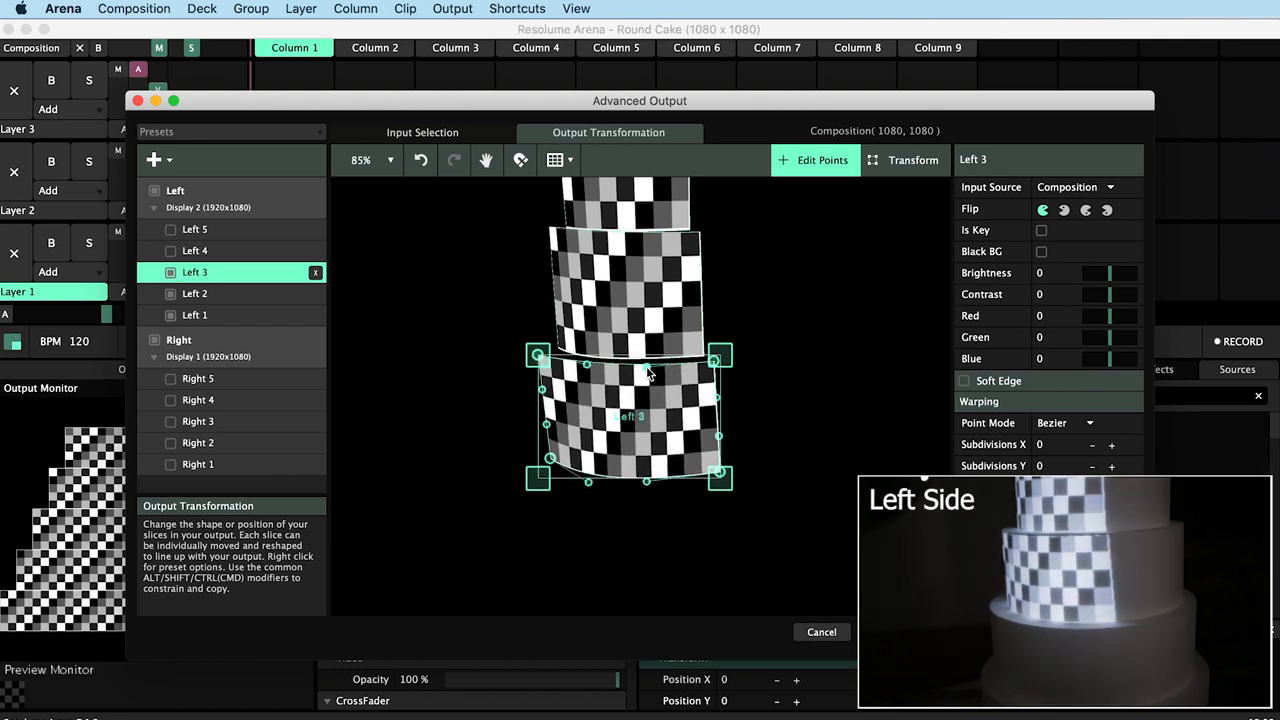
pyautogui.click(195, 250)
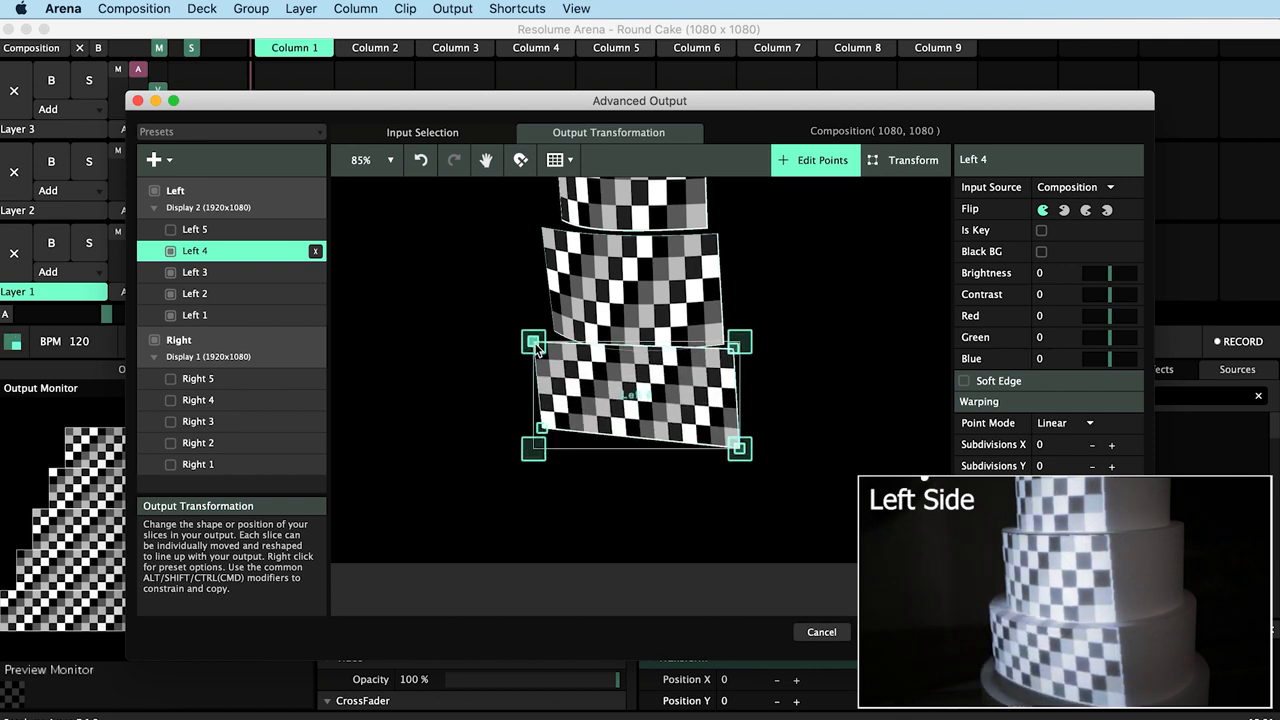
pyautogui.click(1068, 423)
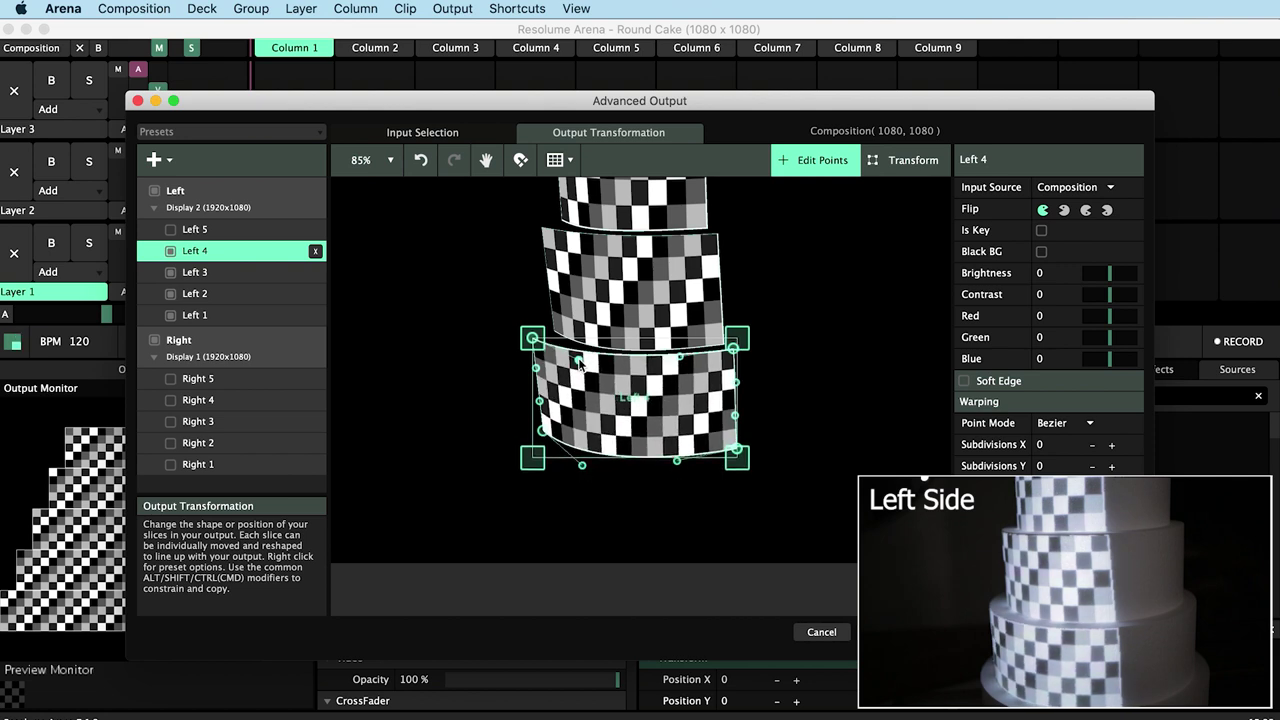
pyautogui.click(194, 229)
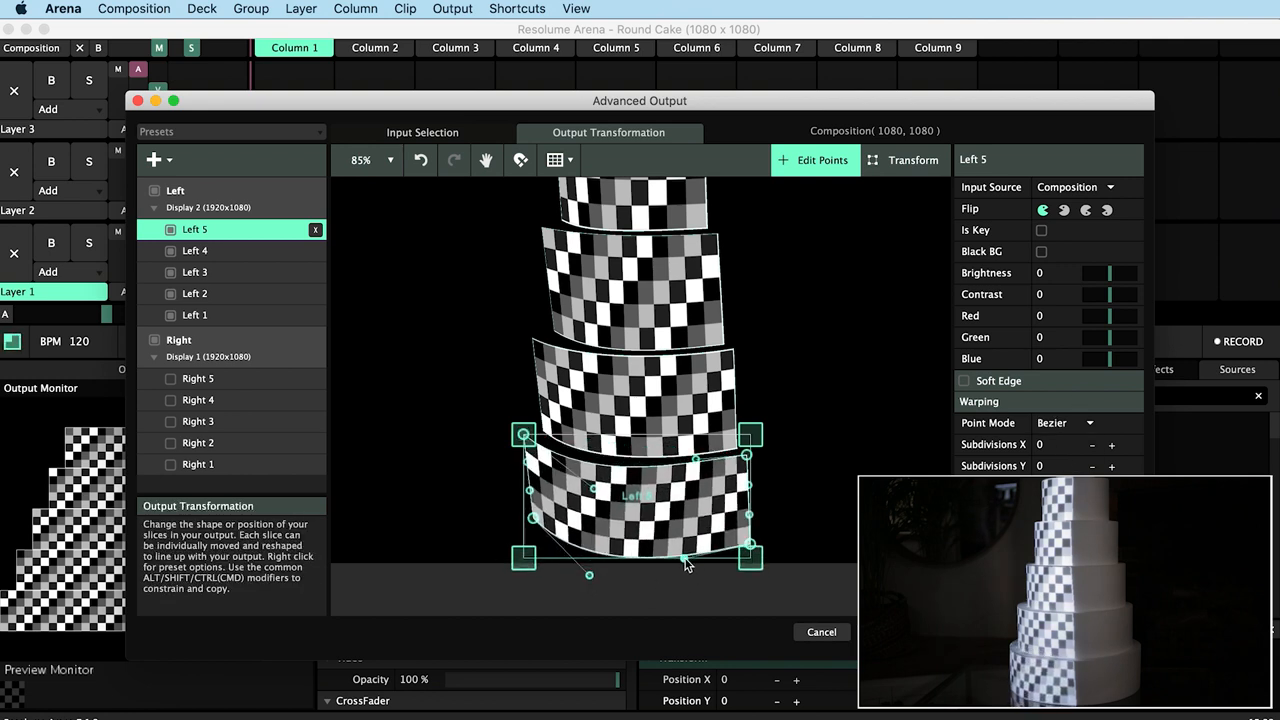
pyautogui.moveTo(589, 575); pyautogui.dragTo(565, 568)
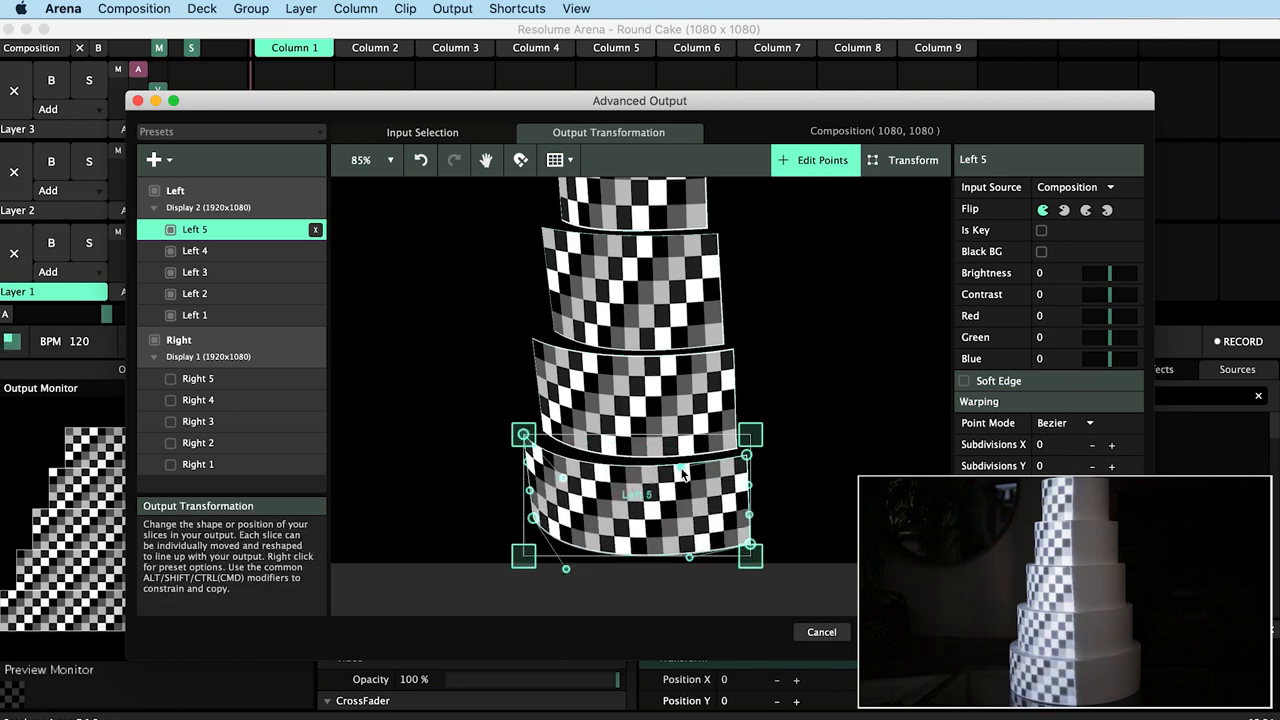
pyautogui.click(195, 293)
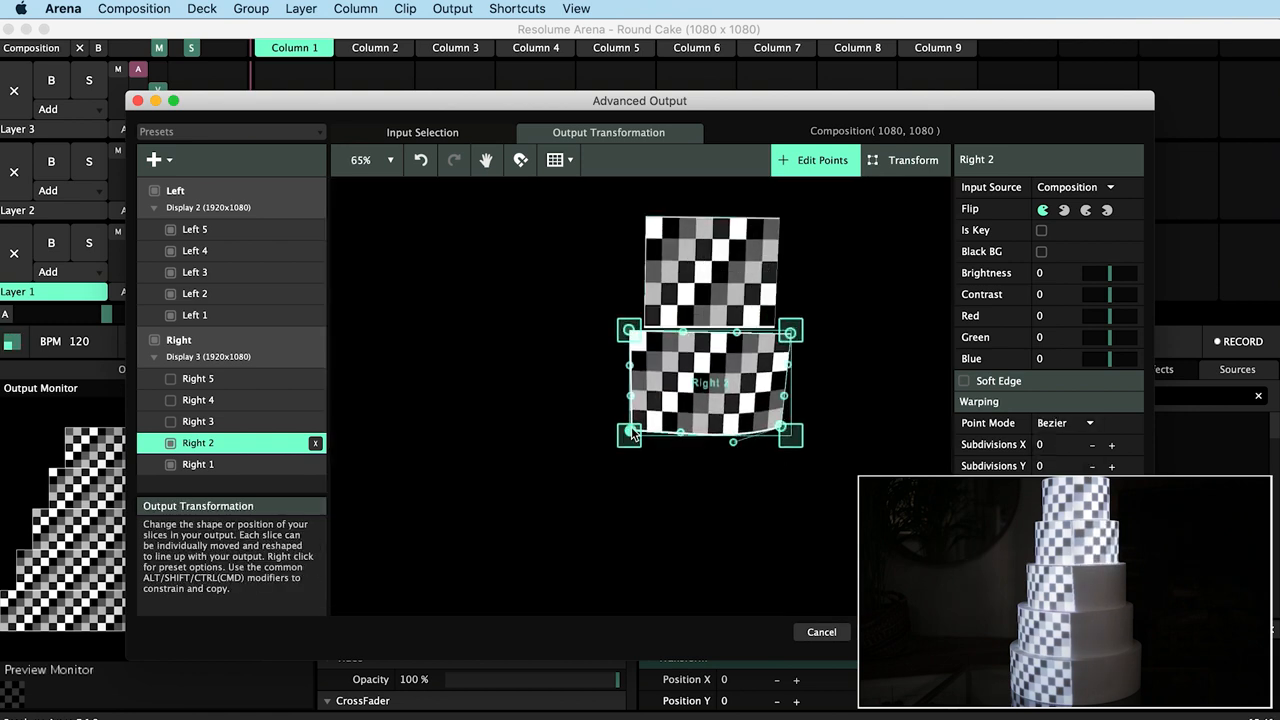
# Set Right 2 to Right 5 to Bezier and curve their edges along the tiers.
pyautogui.click(197, 421)
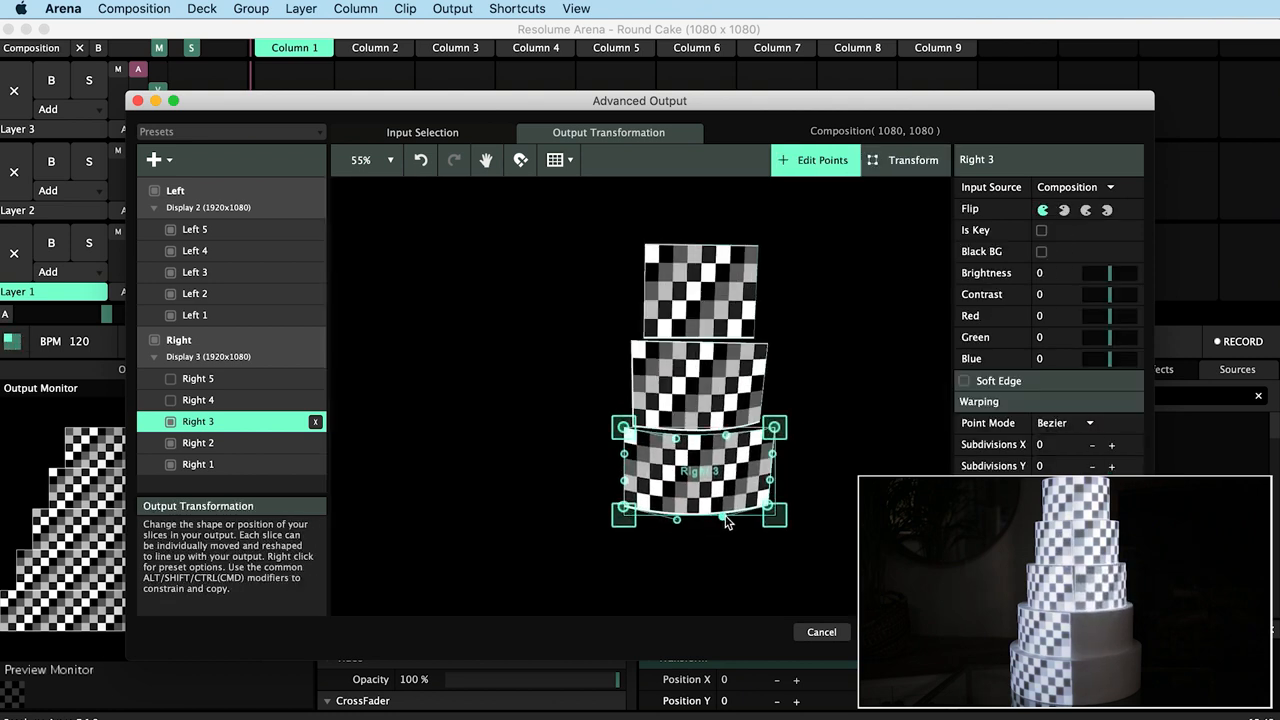
pyautogui.click(198, 400)
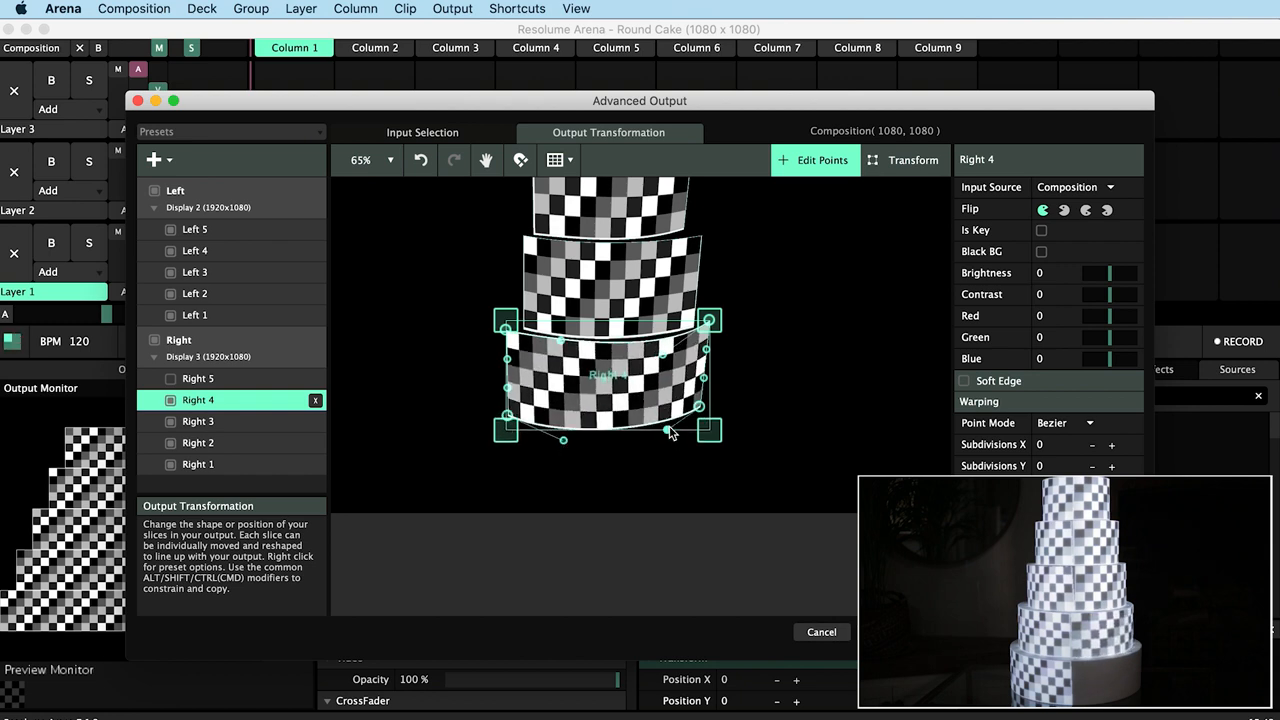
pyautogui.click(197, 378)
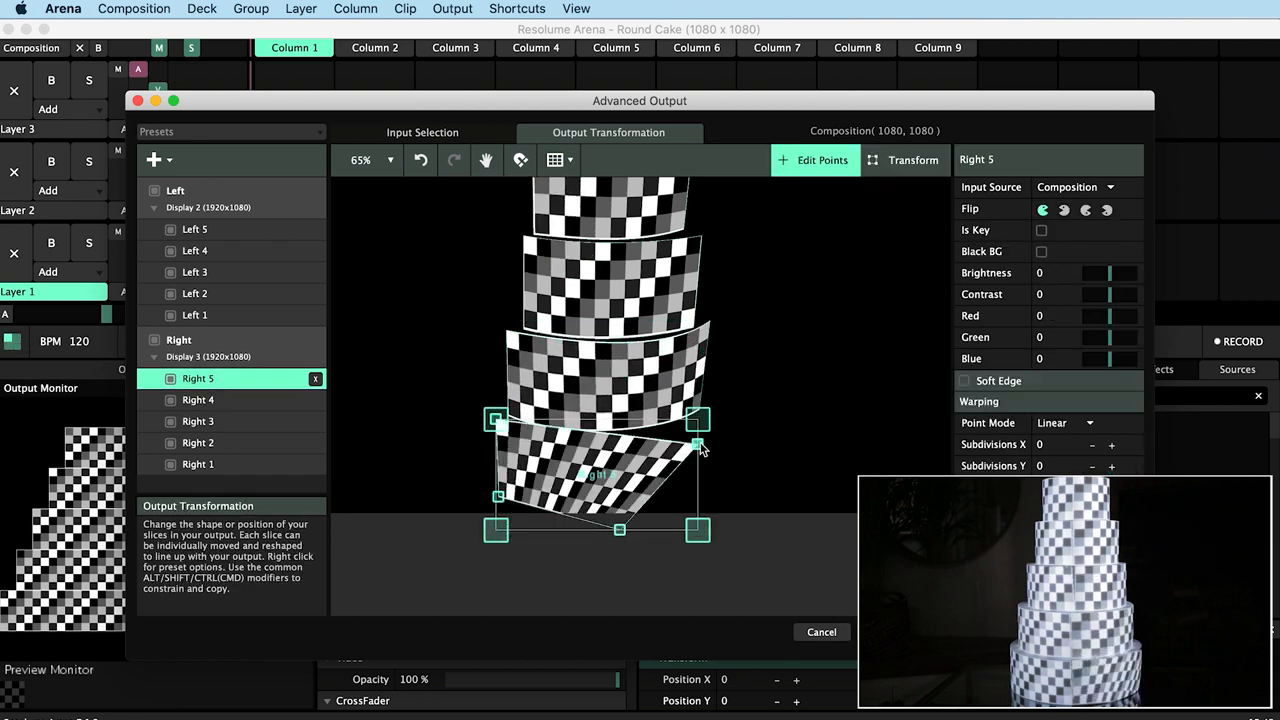
pyautogui.click(1068, 422)
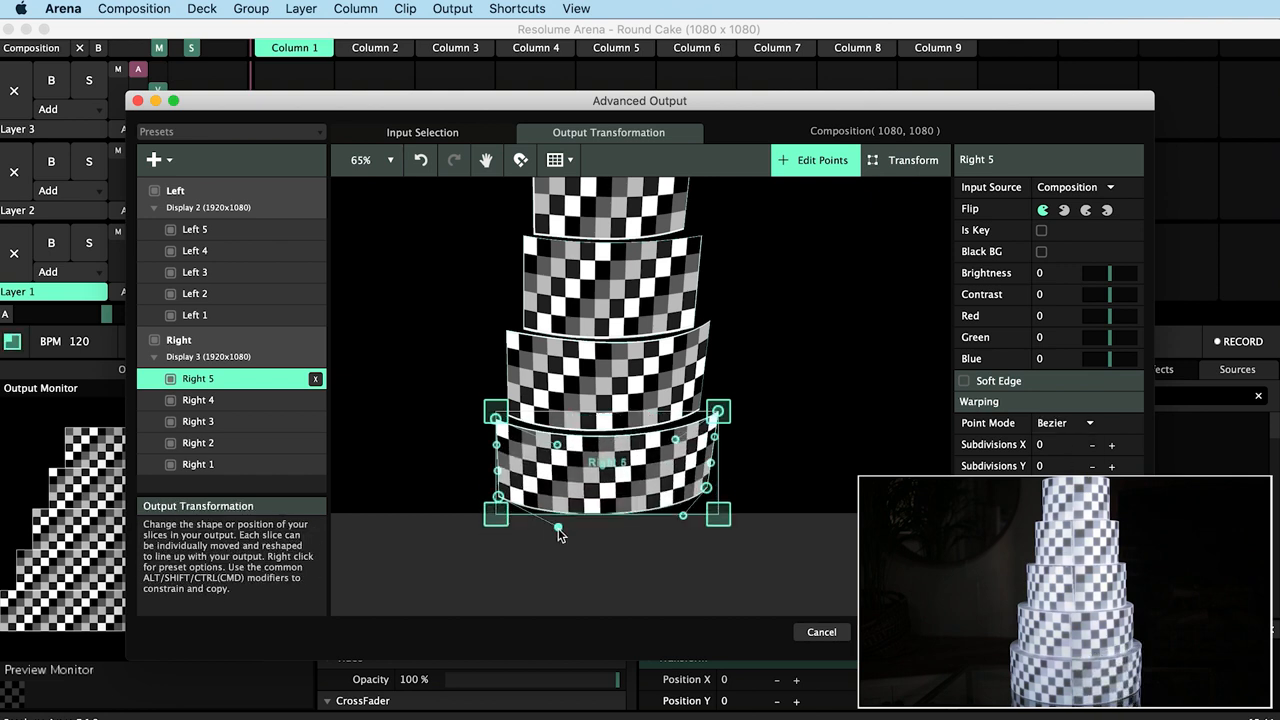
pyautogui.click(194, 315)
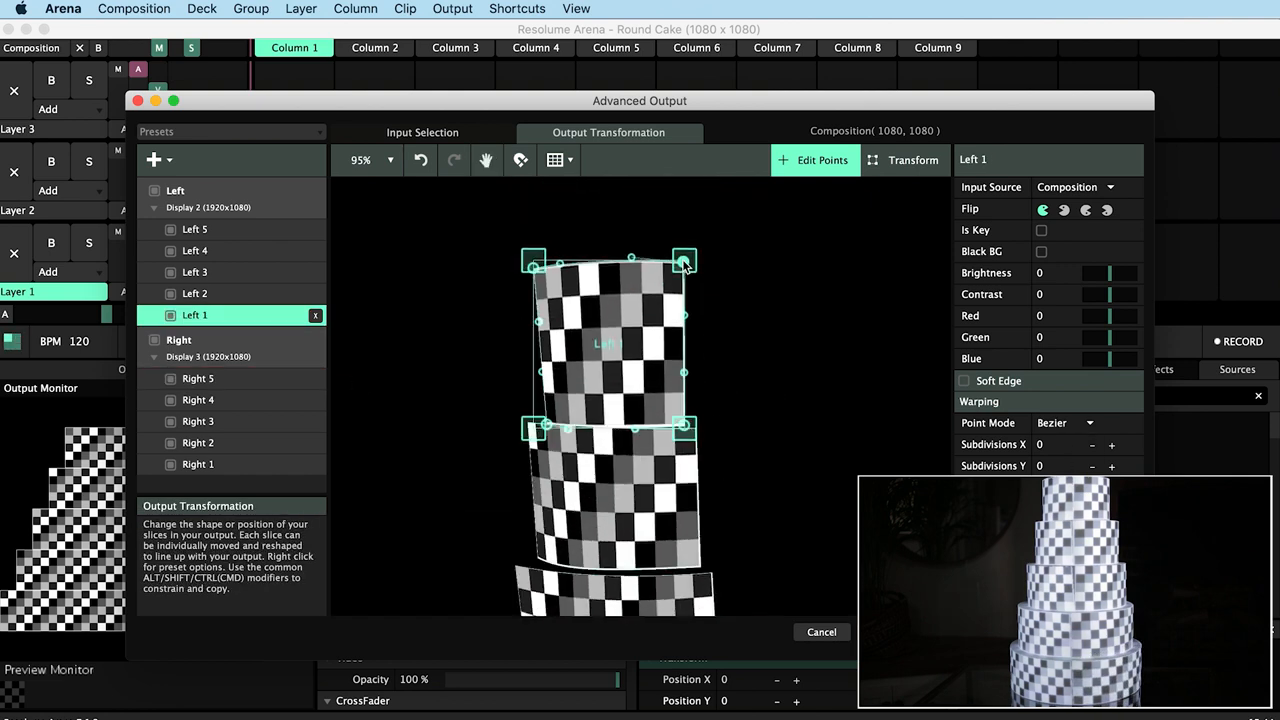
# Check the Left 1, 3 and 4 warps, then start naming the output preset 'Round'.
pyautogui.click(198, 442)
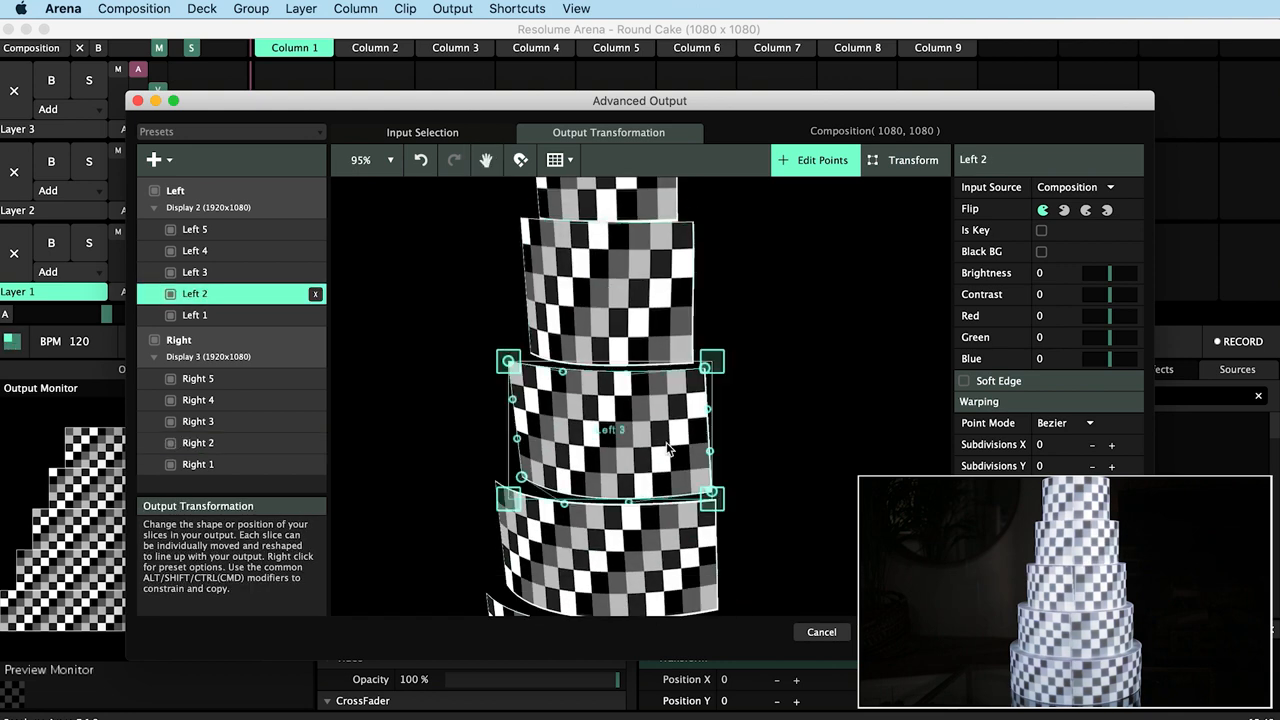
pyautogui.click(195, 272)
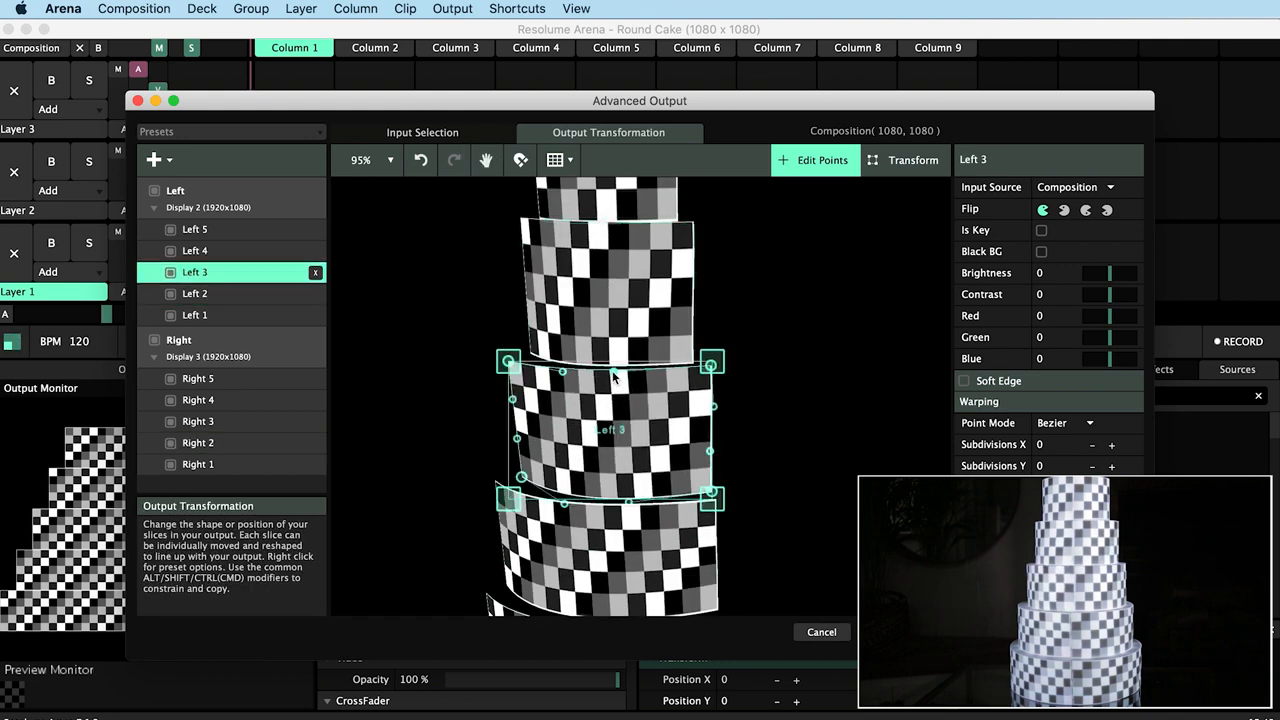
pyautogui.click(195, 250)
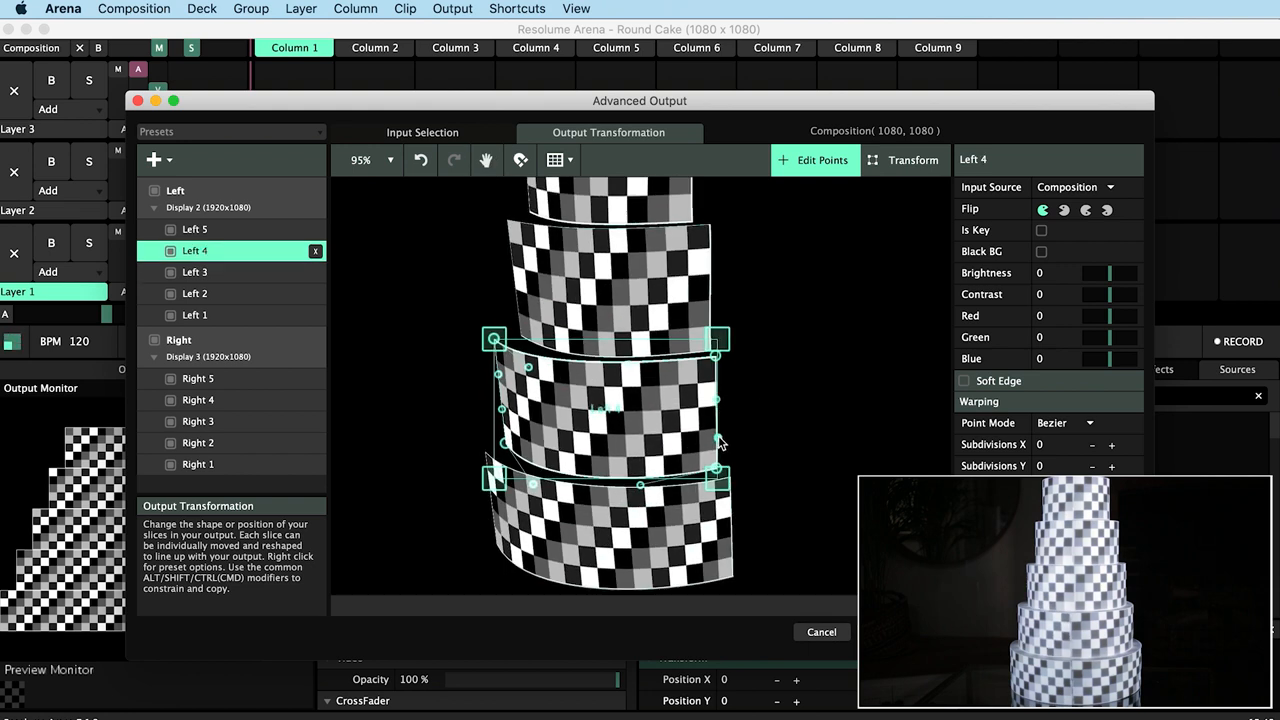
pyautogui.click(194, 229)
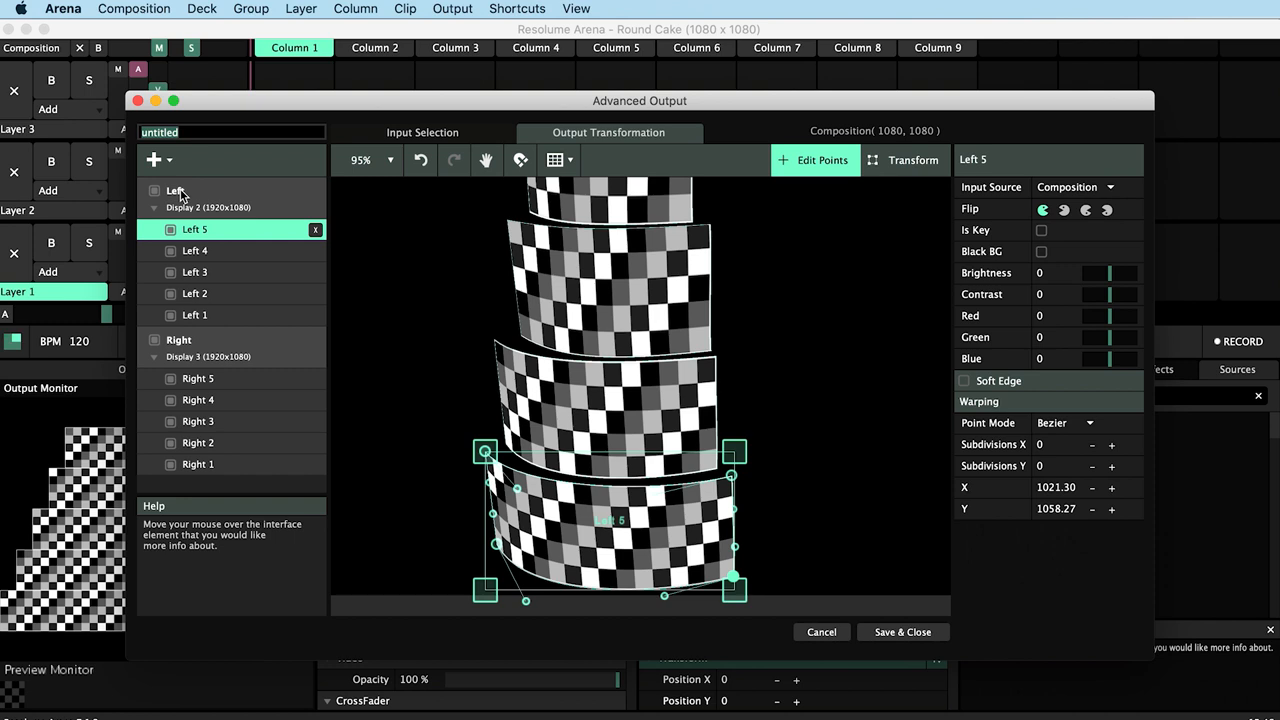
pyautogui.write('Round')
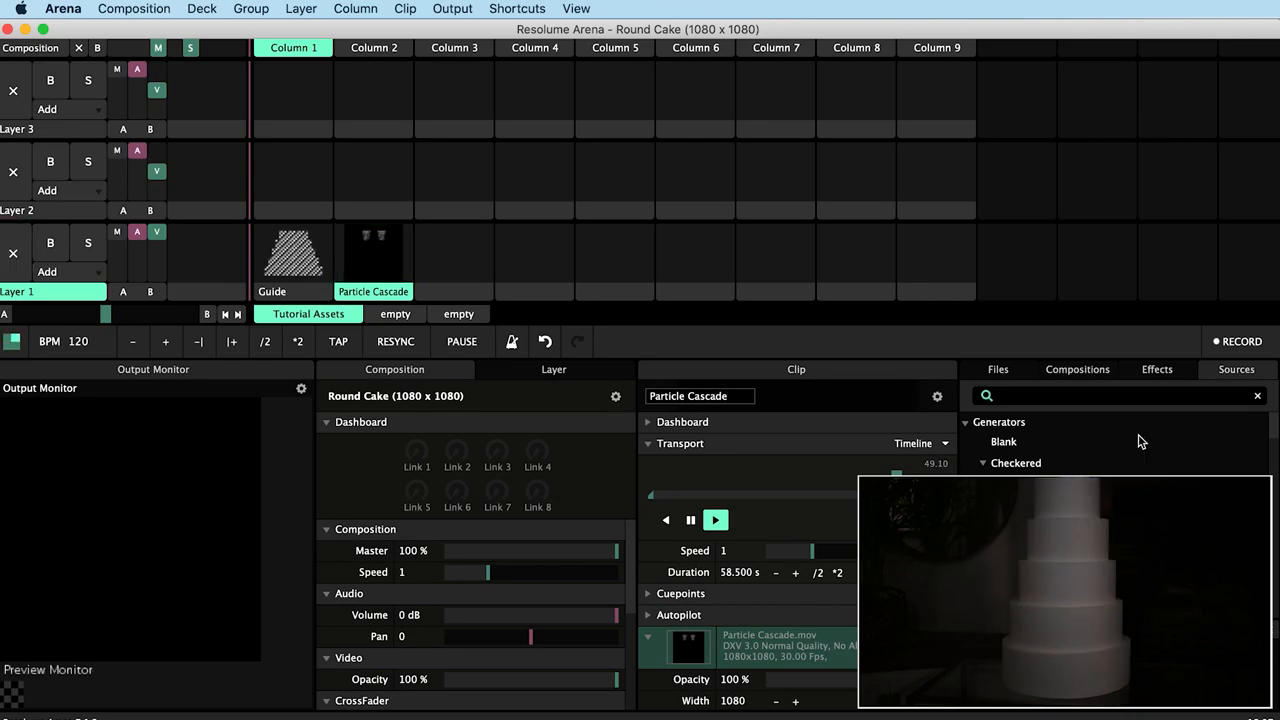
# Search Sources for 'soli' and trigger the Solid Color clip on the cake.
pyautogui.write('s')
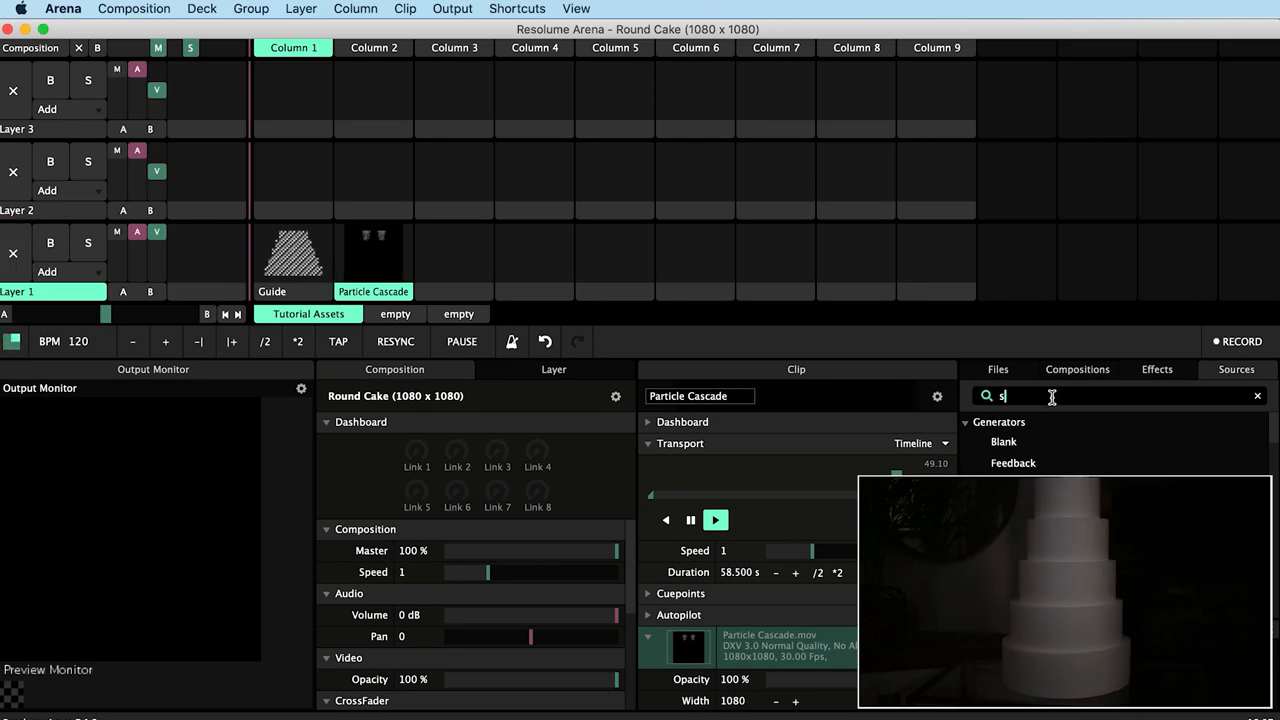
pyautogui.write('oli')
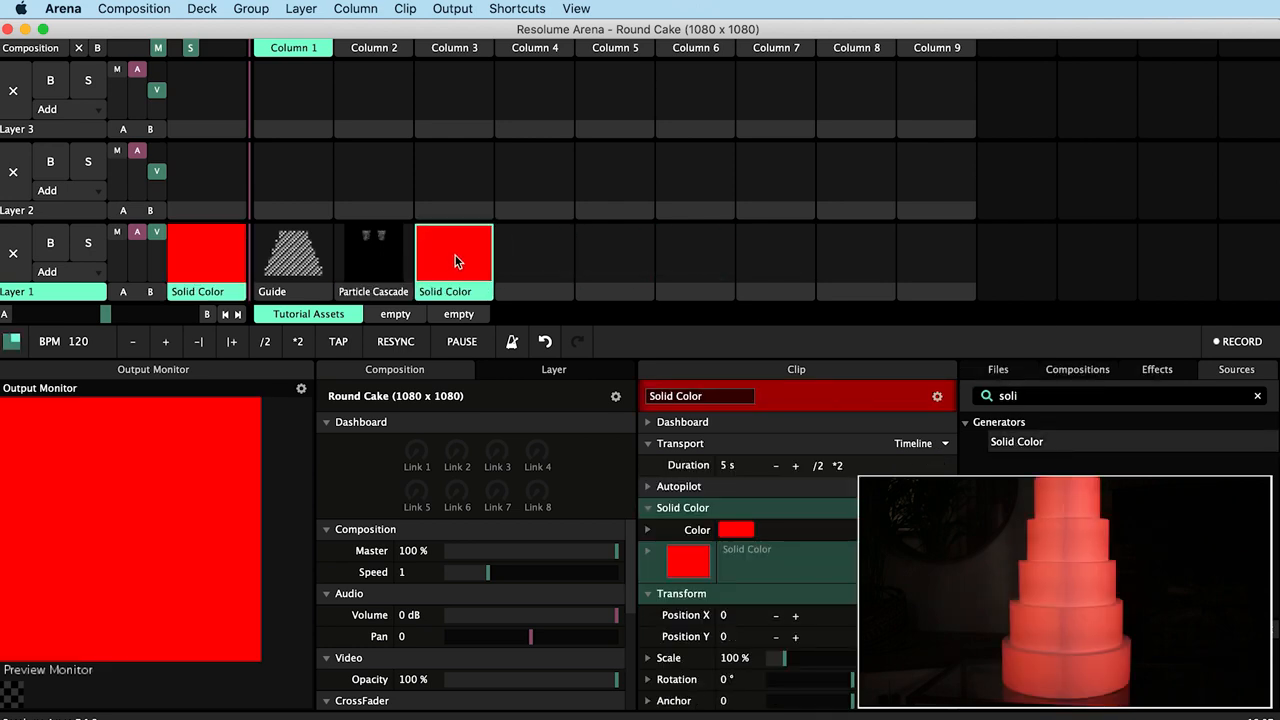
pyautogui.click(735, 530)
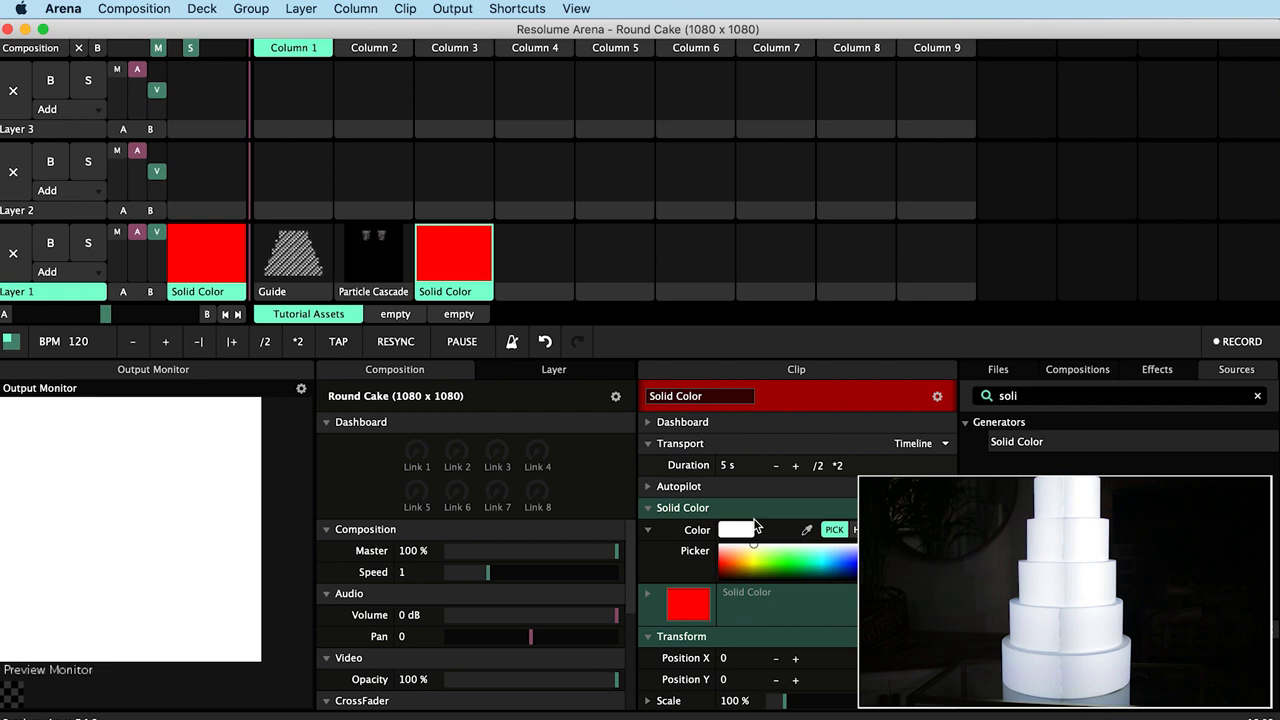
# Bring the checkerboard Guide back onto the cake and open Advanced Output.
pyautogui.click(292, 252)
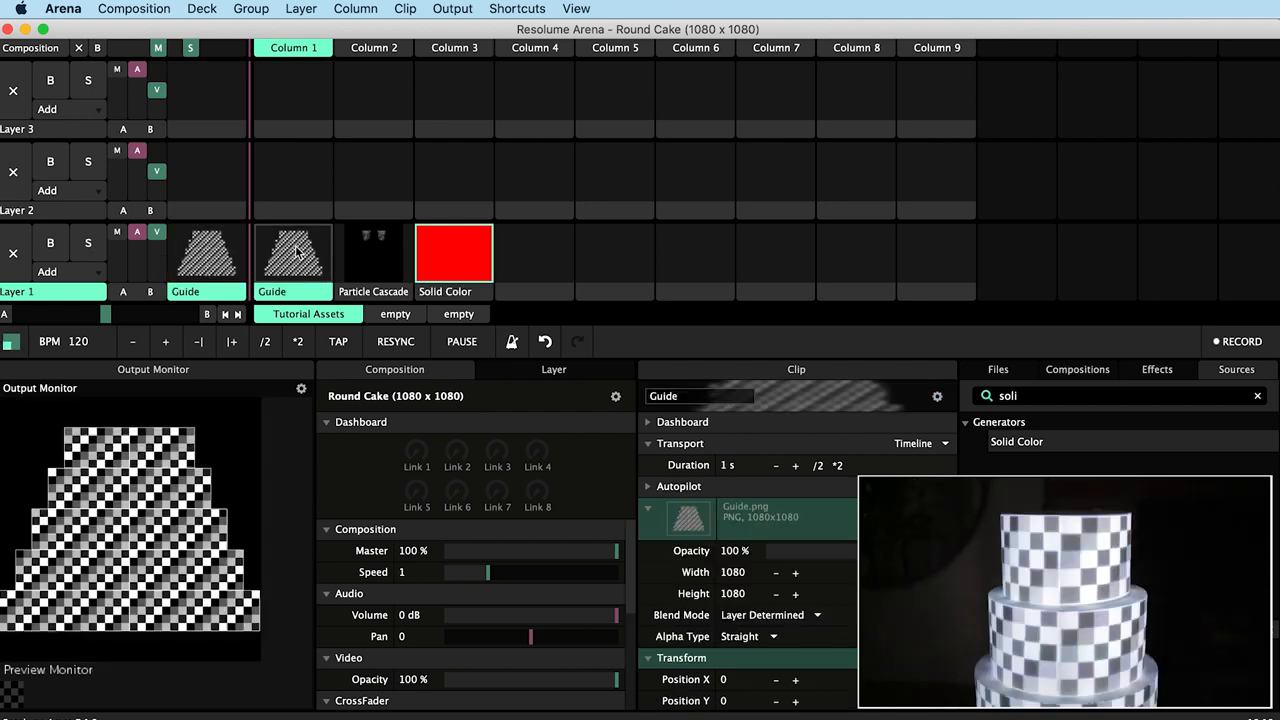
pyautogui.click(292, 252)
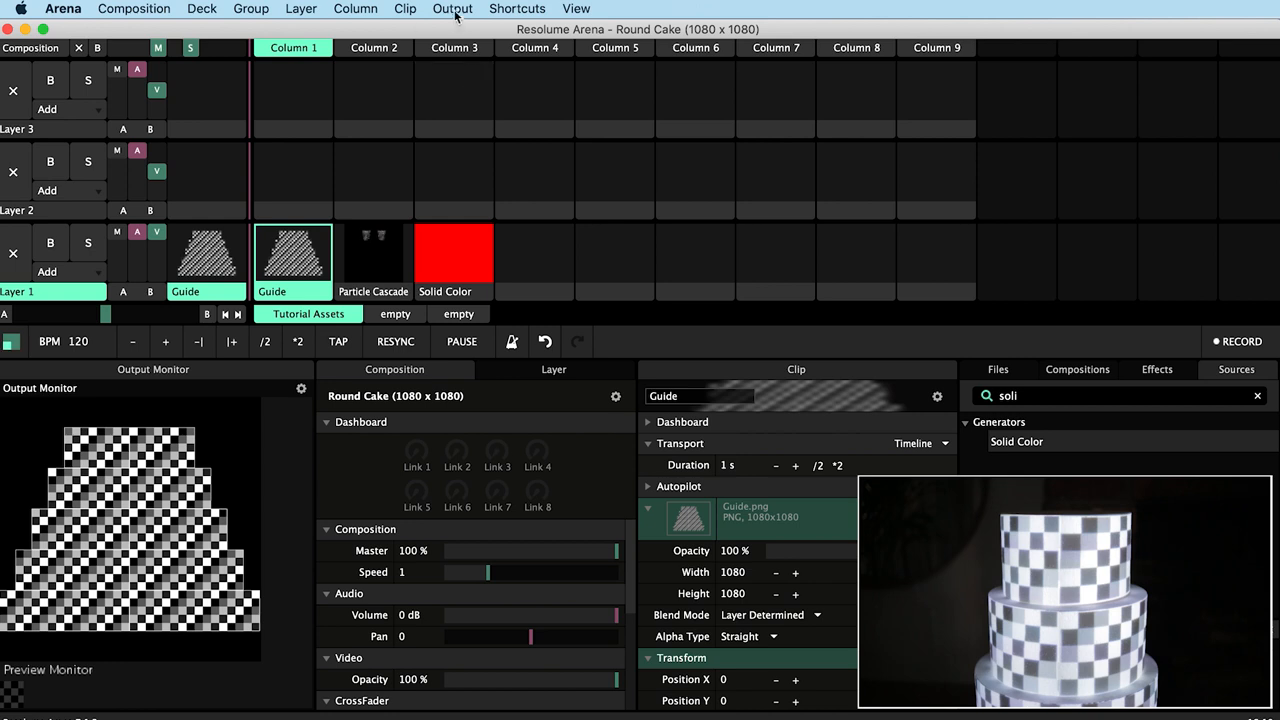
pyautogui.click(458, 10)
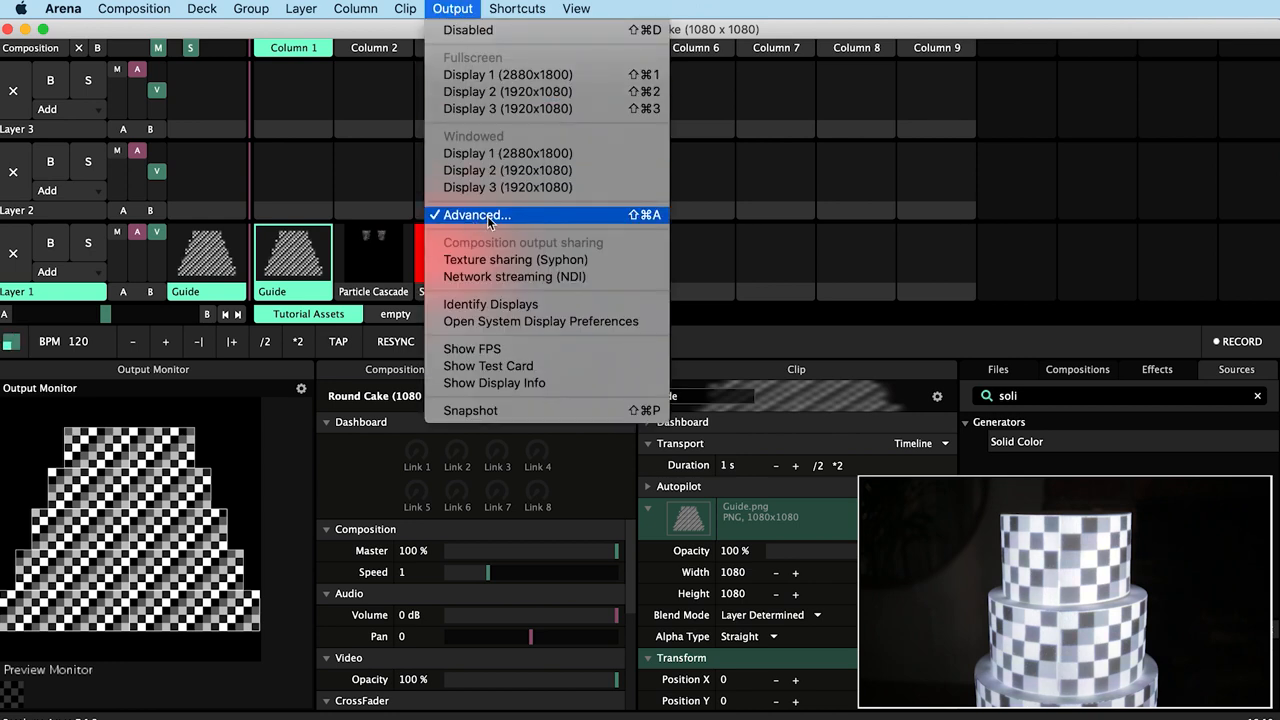
pyautogui.click(477, 215)
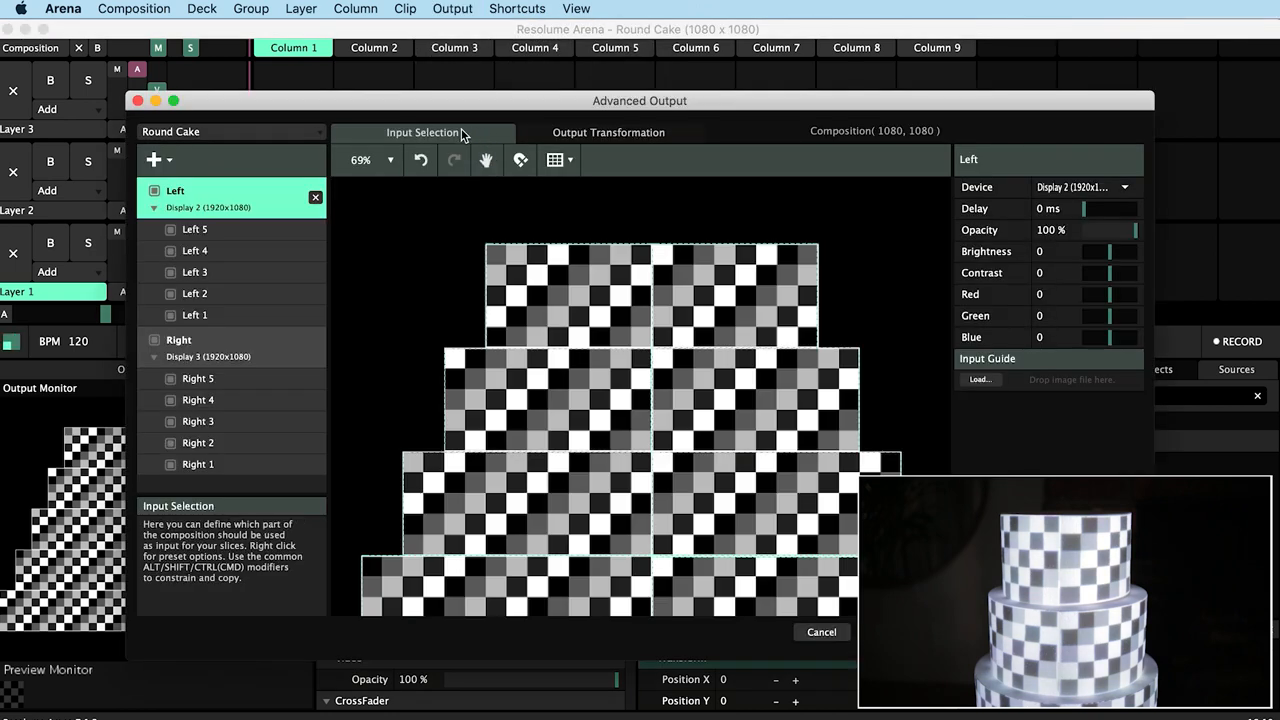
# Widen Right 1's input leftward to overlap, and enable Soft Edge on Right 1 and Left 1.
pyautogui.click(195, 315)
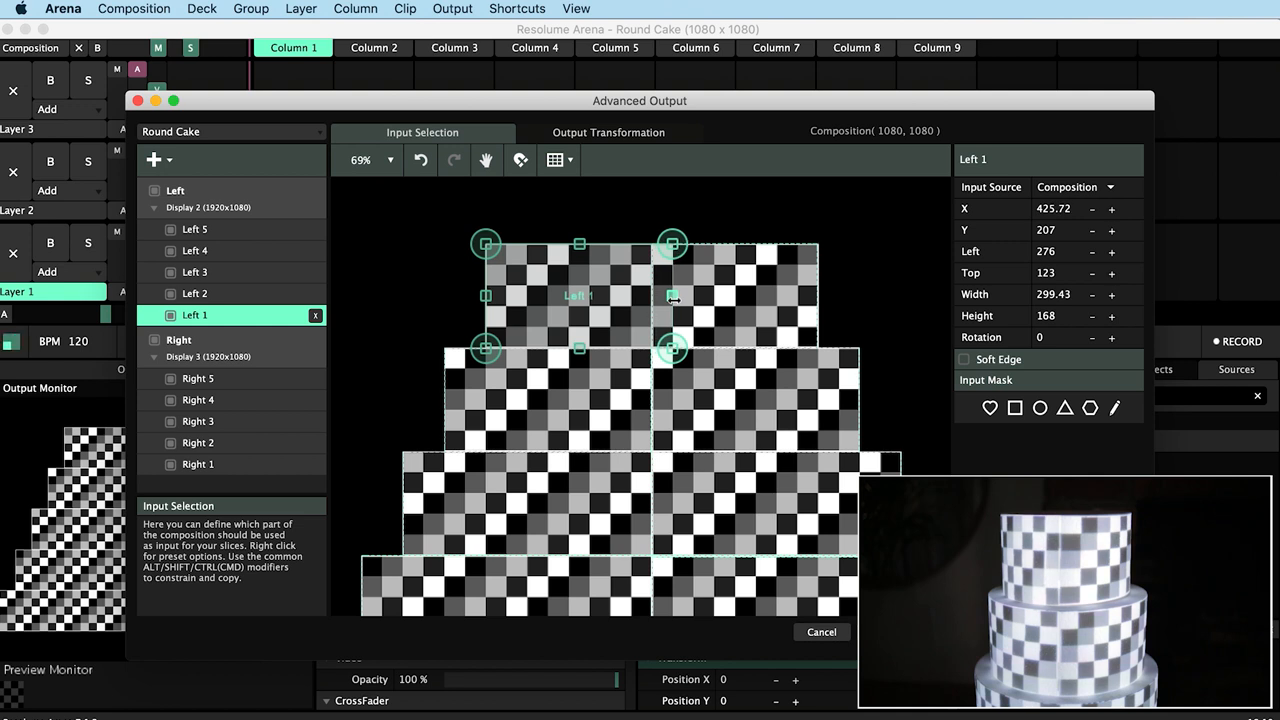
pyautogui.click(198, 464)
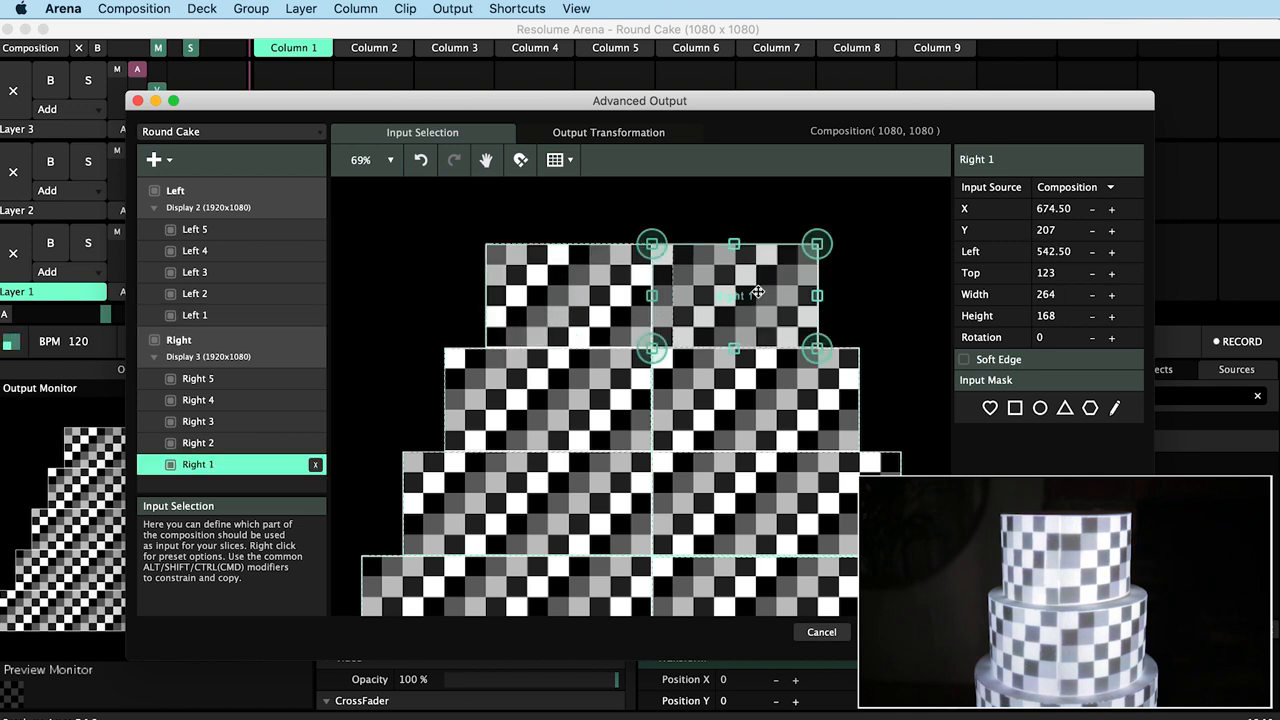
pyautogui.moveTo(651, 295); pyautogui.dragTo(646, 295)
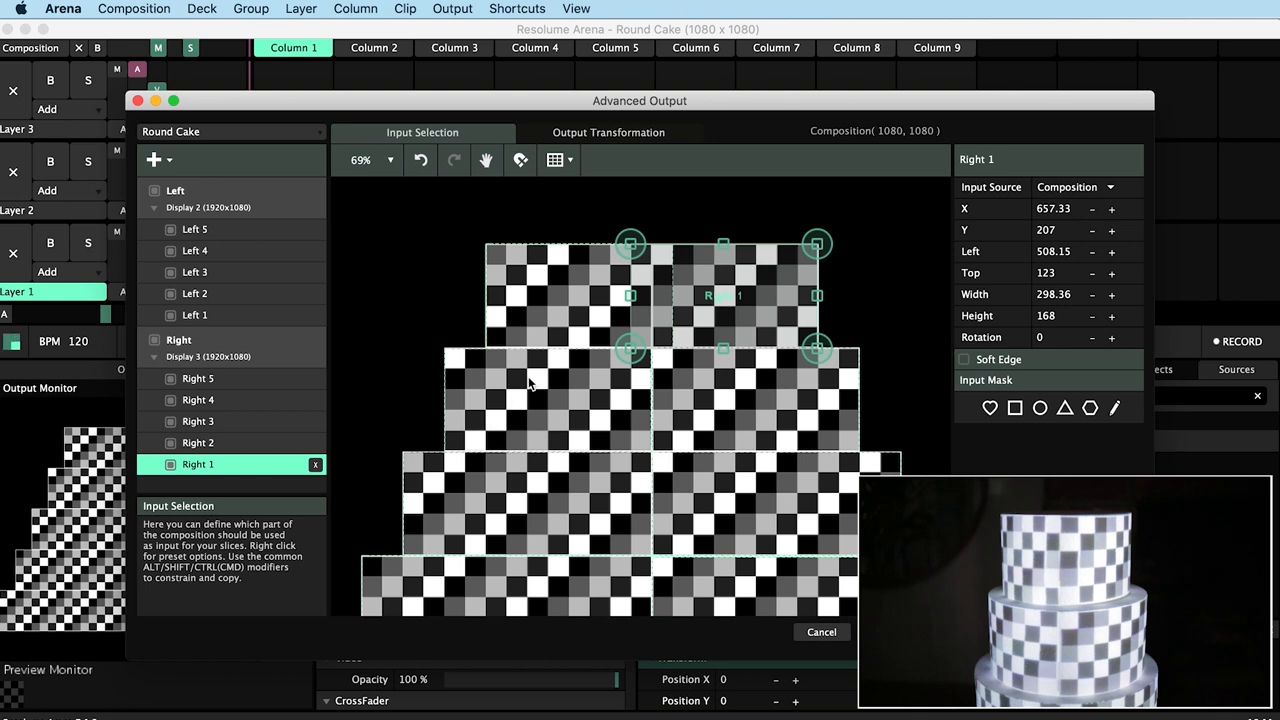
pyautogui.moveTo(947, 379)
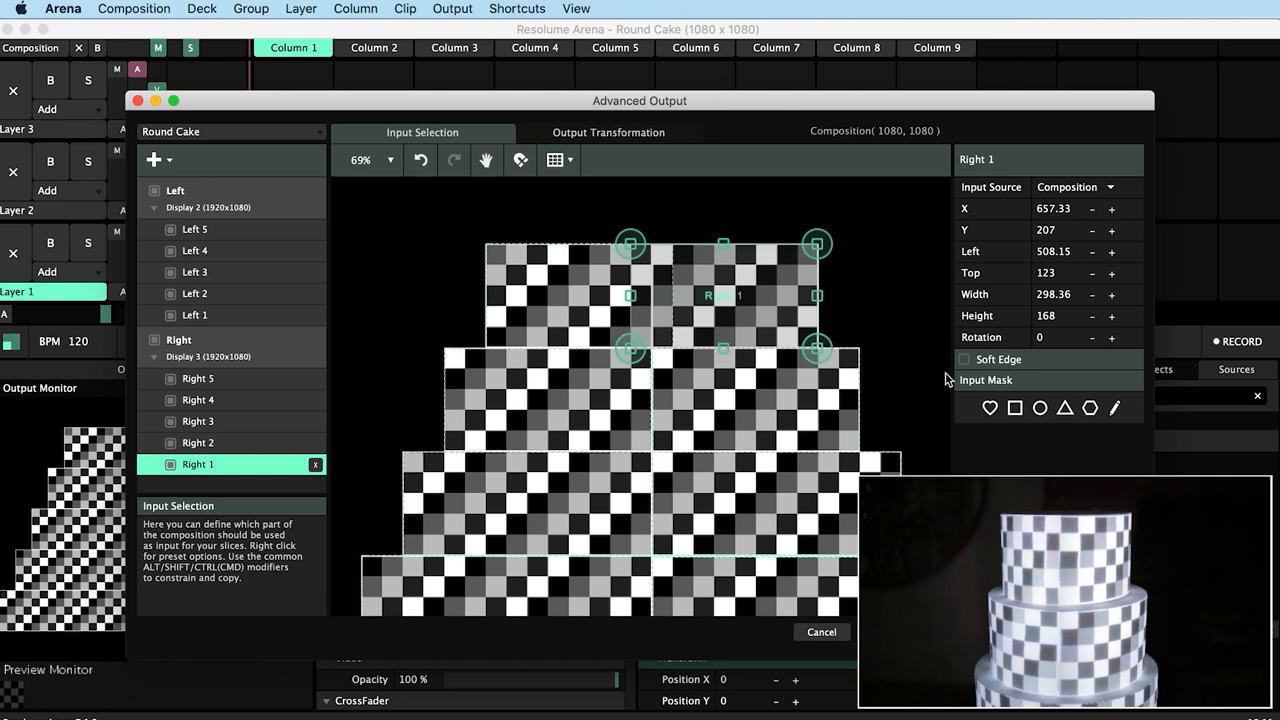
pyautogui.click(965, 359)
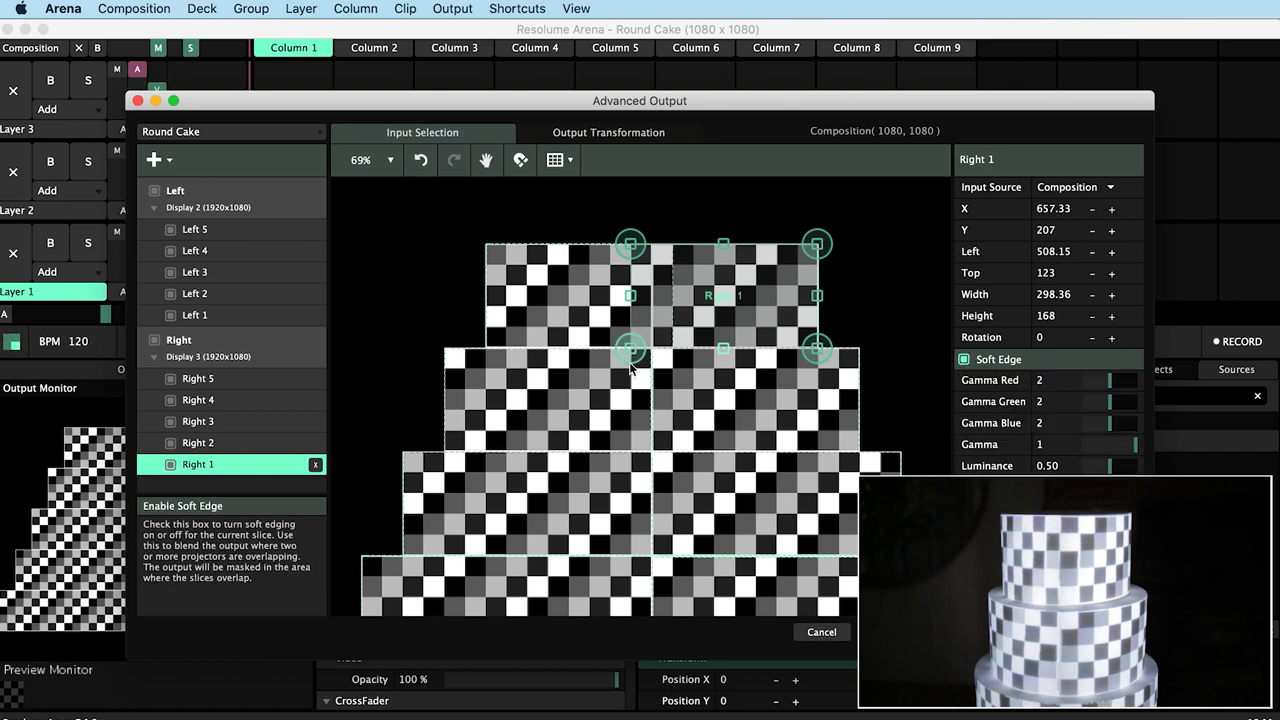
pyautogui.click(195, 315)
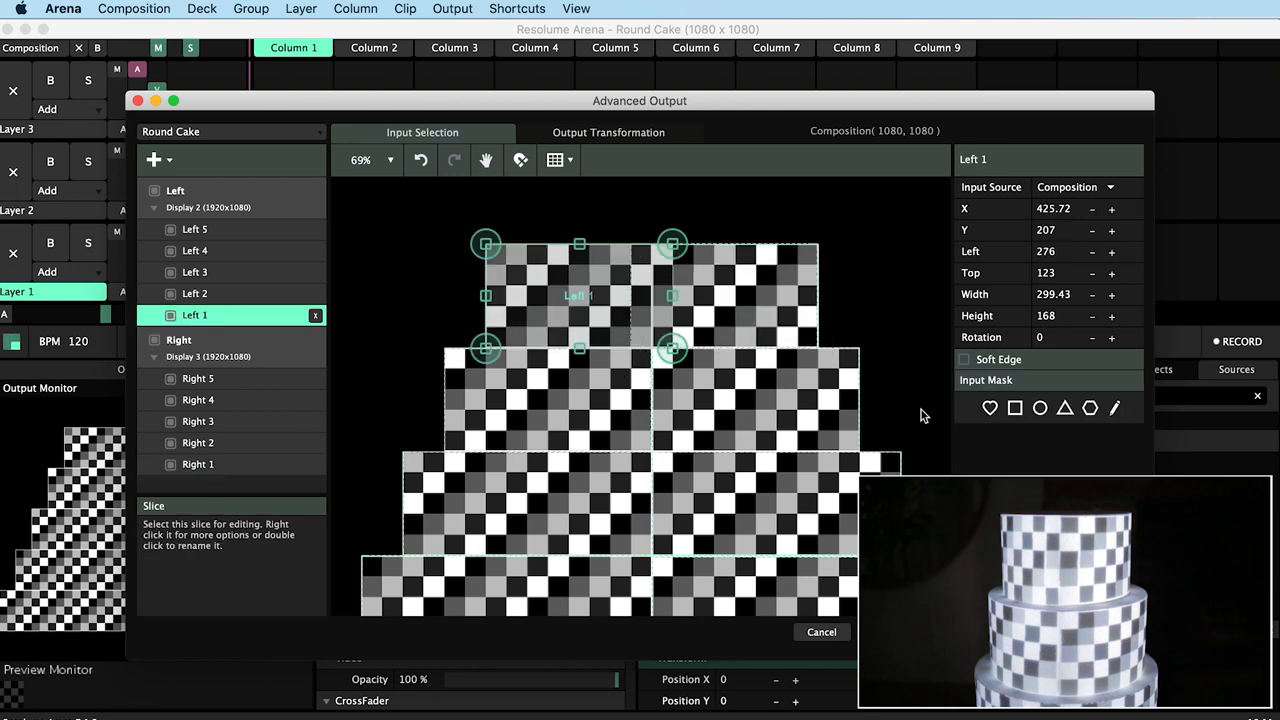
pyautogui.click(964, 359)
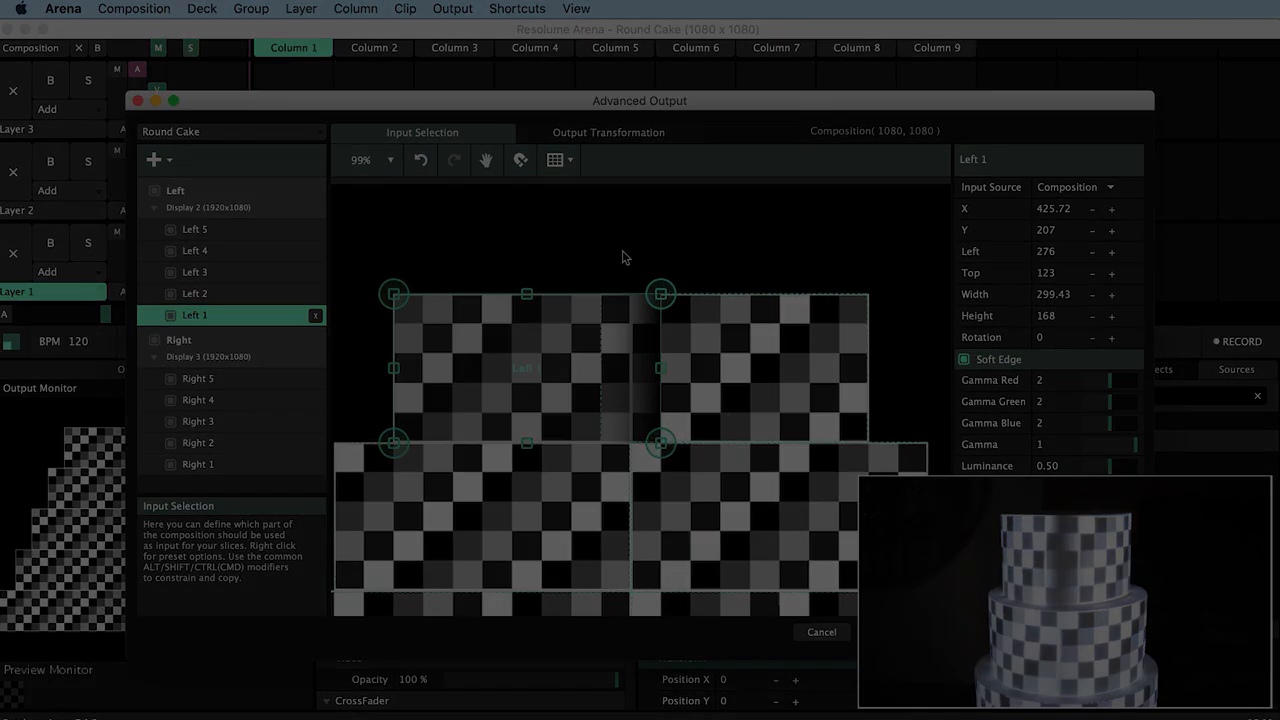
# Drag Left 1's right-side points across the seam to fit the top tier.
pyautogui.click(608, 132)
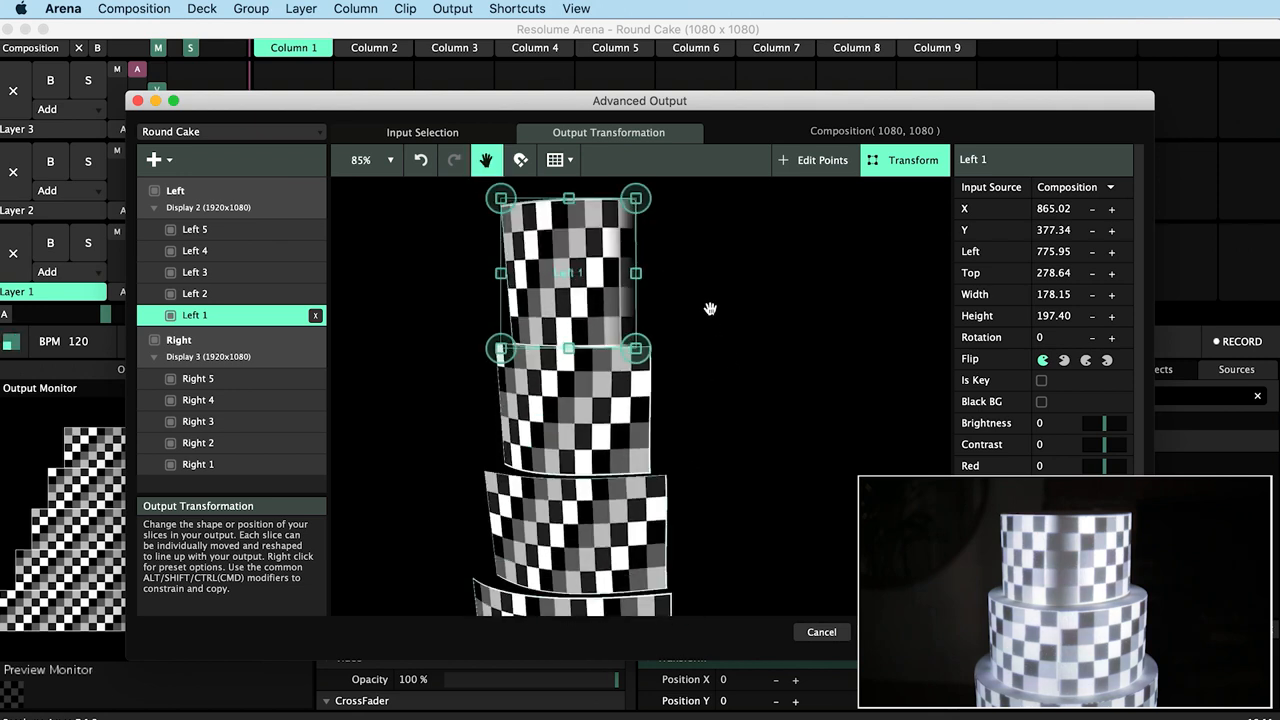
pyautogui.click(815, 160)
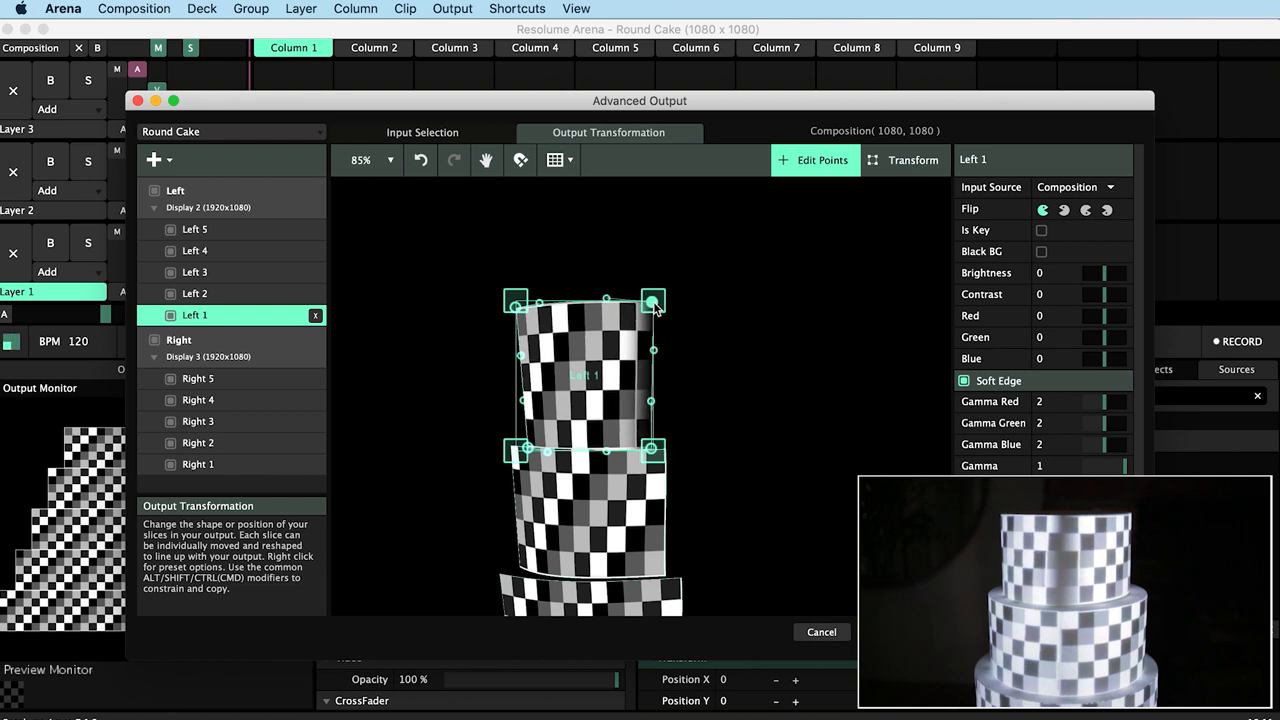
pyautogui.moveTo(653, 301); pyautogui.dragTo(667, 301)
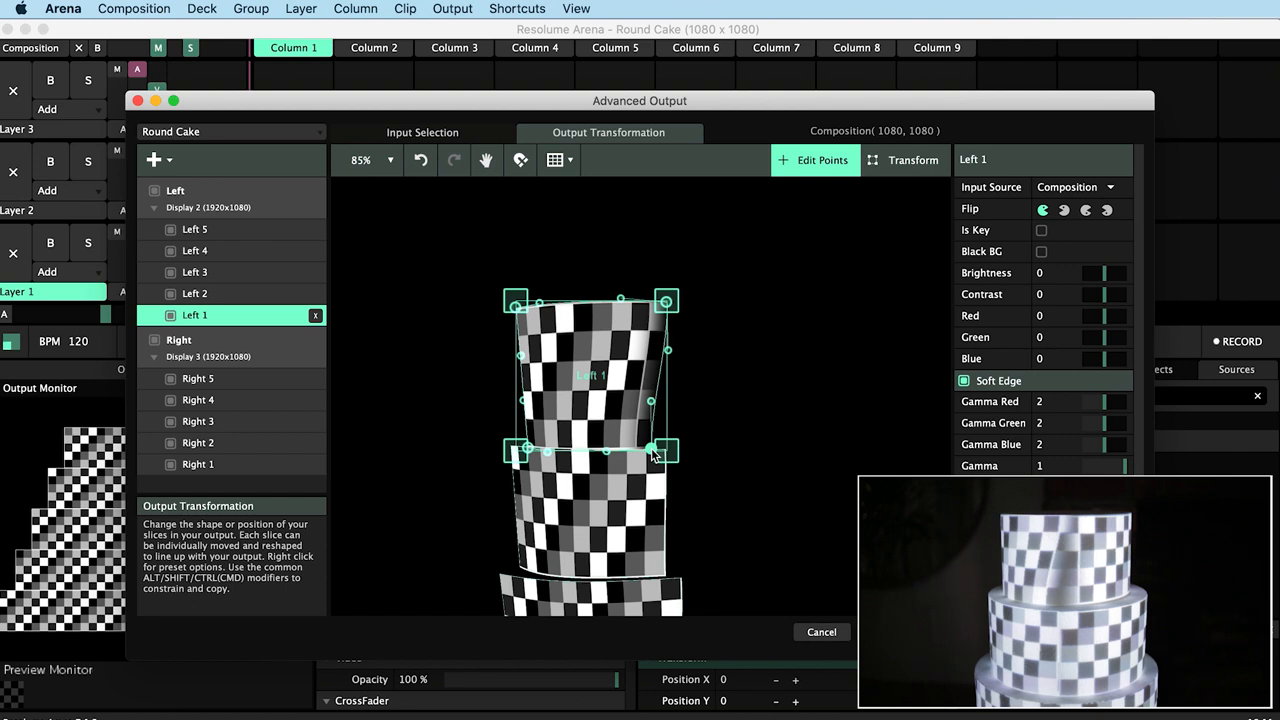
pyautogui.moveTo(650, 451); pyautogui.dragTo(670, 451)
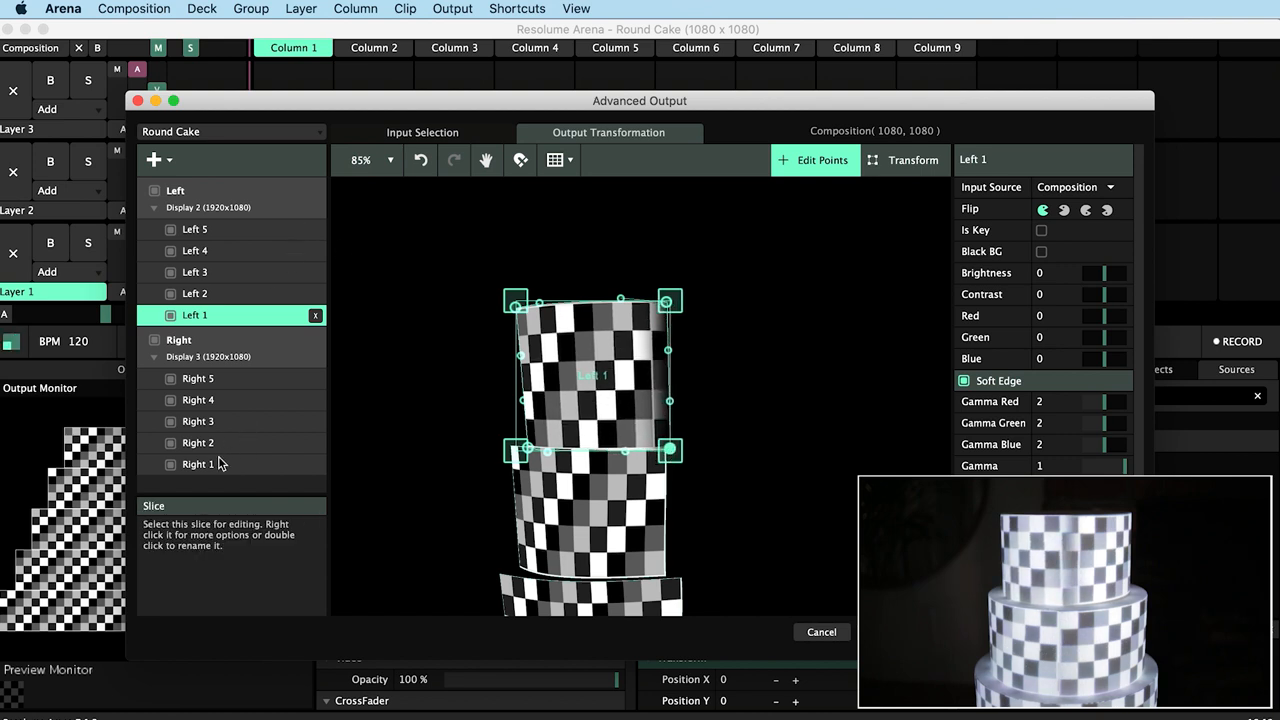
# Drag Right 1's corner onto the top tier, reselect Left 1, and close mapping.
pyautogui.click(198, 464)
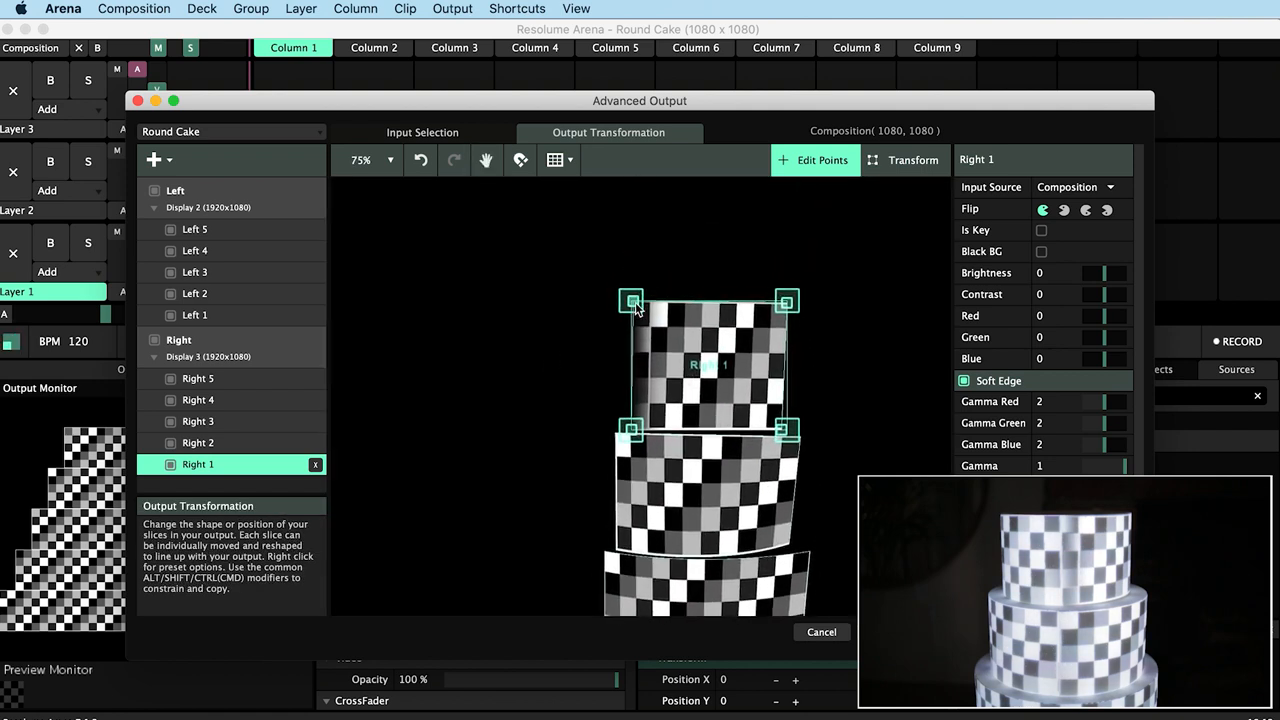
pyautogui.moveTo(630, 300); pyautogui.dragTo(615, 300)
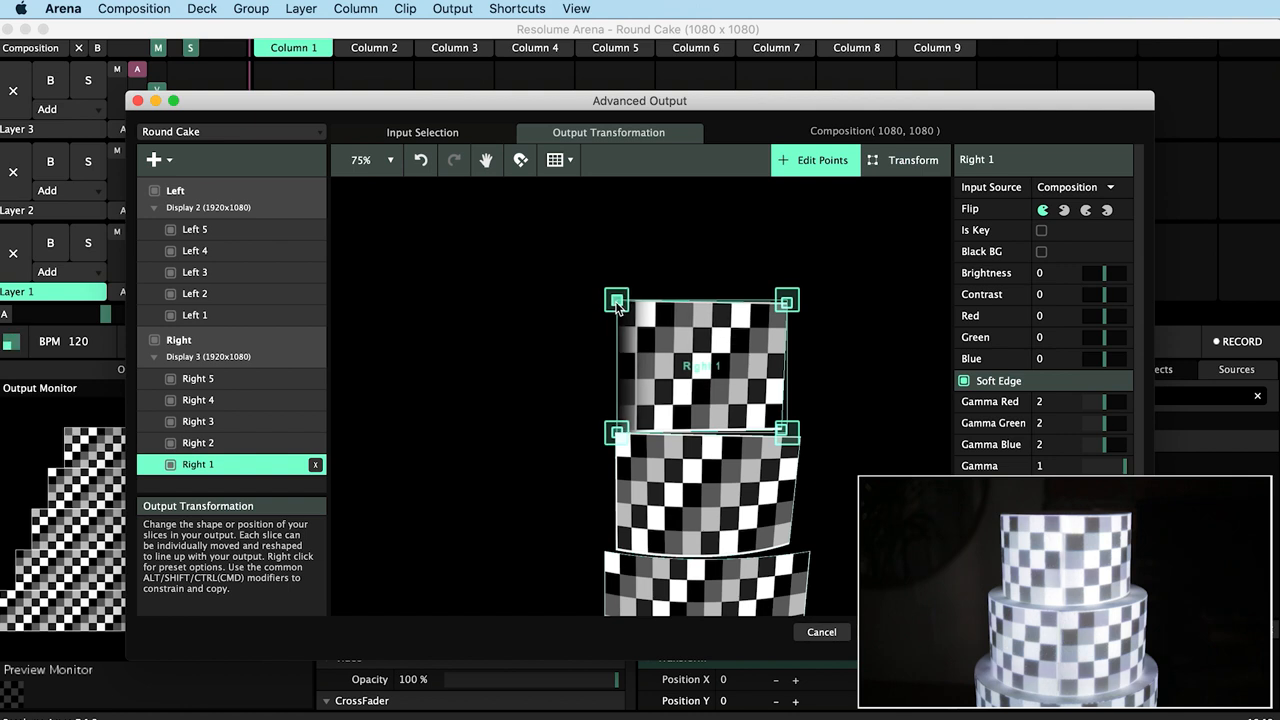
pyautogui.moveTo(205, 295)
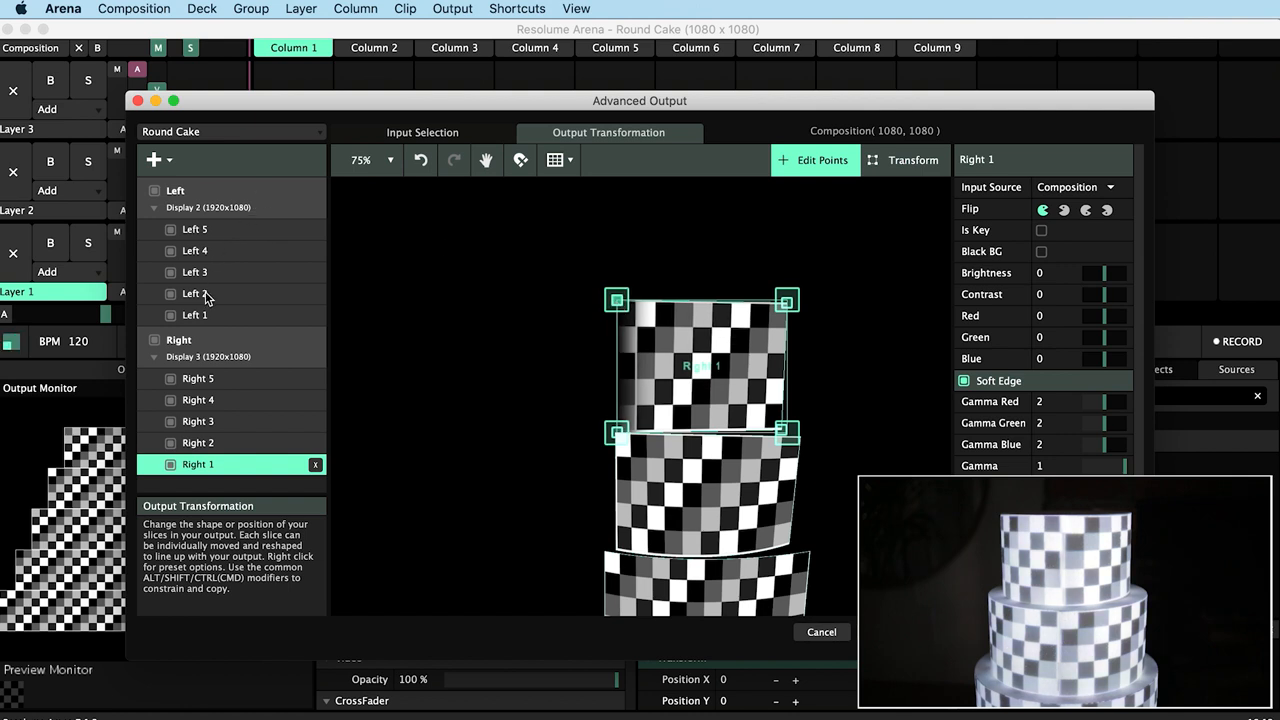
pyautogui.click(195, 315)
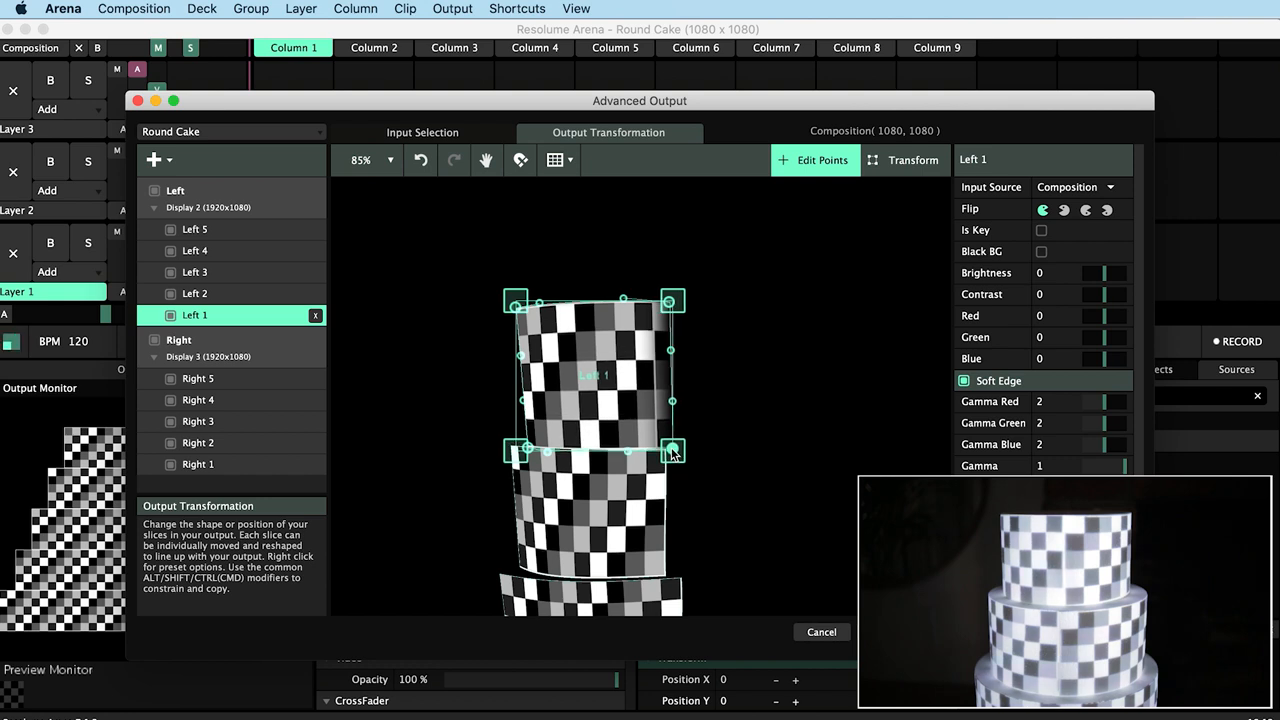
pyautogui.click(822, 632)
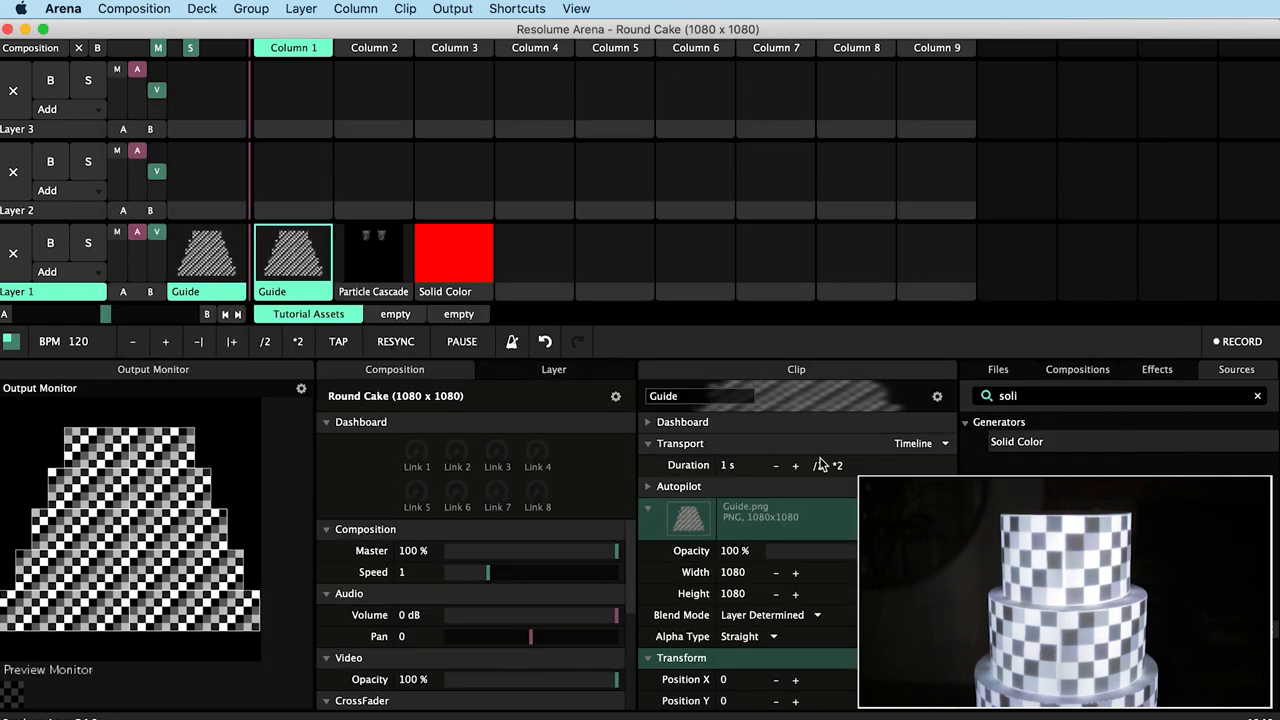
# Test the projection with the white Solid Color clip, then replay the Guide checkerboard.
pyautogui.click(454, 252)
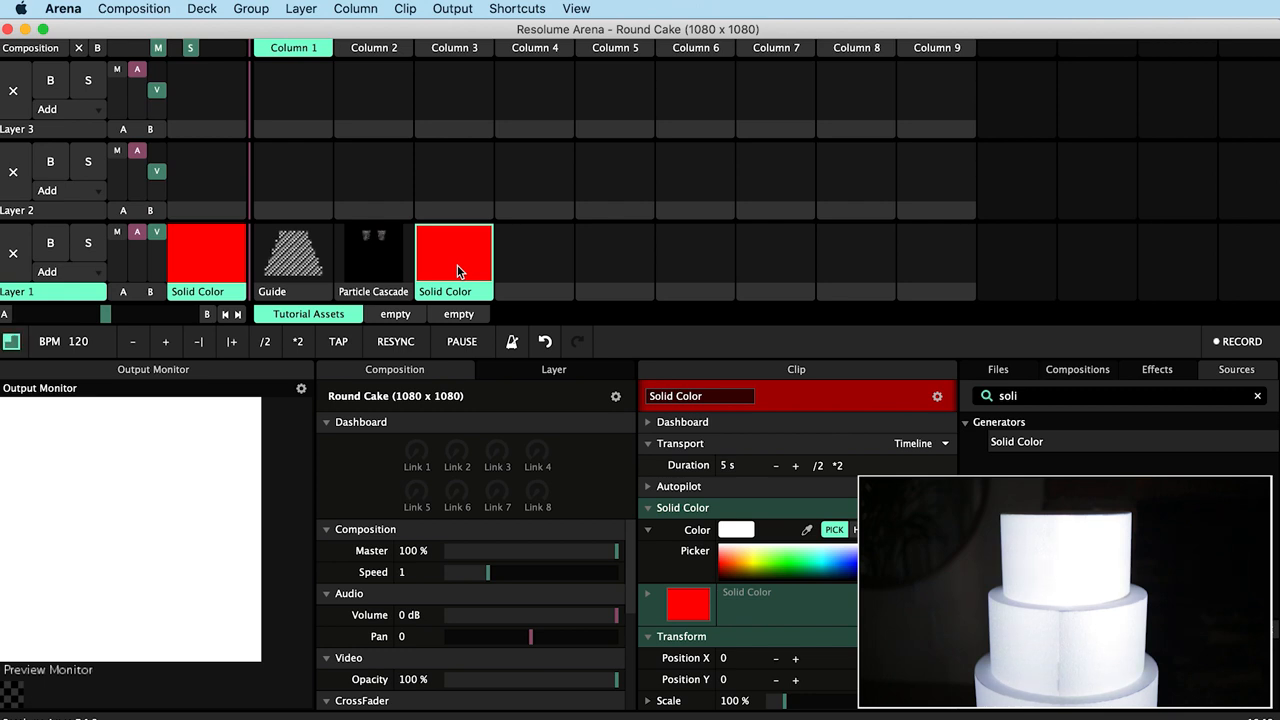
pyautogui.click(292, 252)
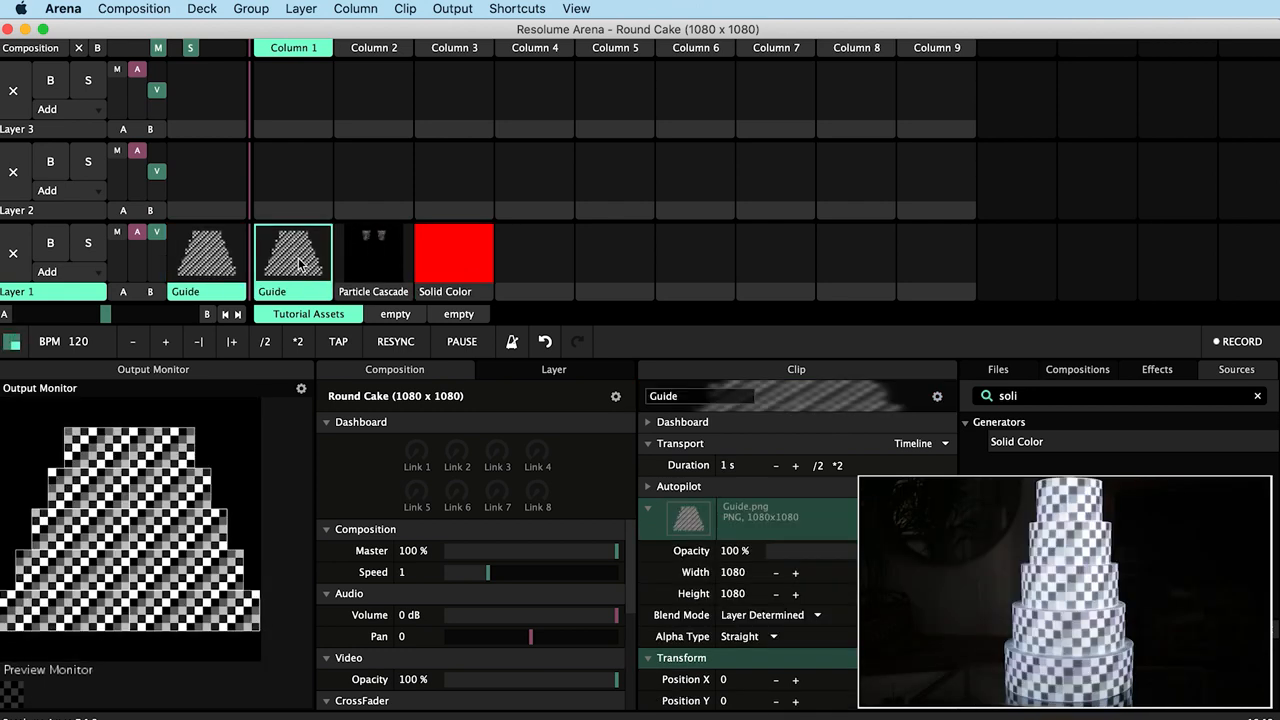
pyautogui.click(449, 9)
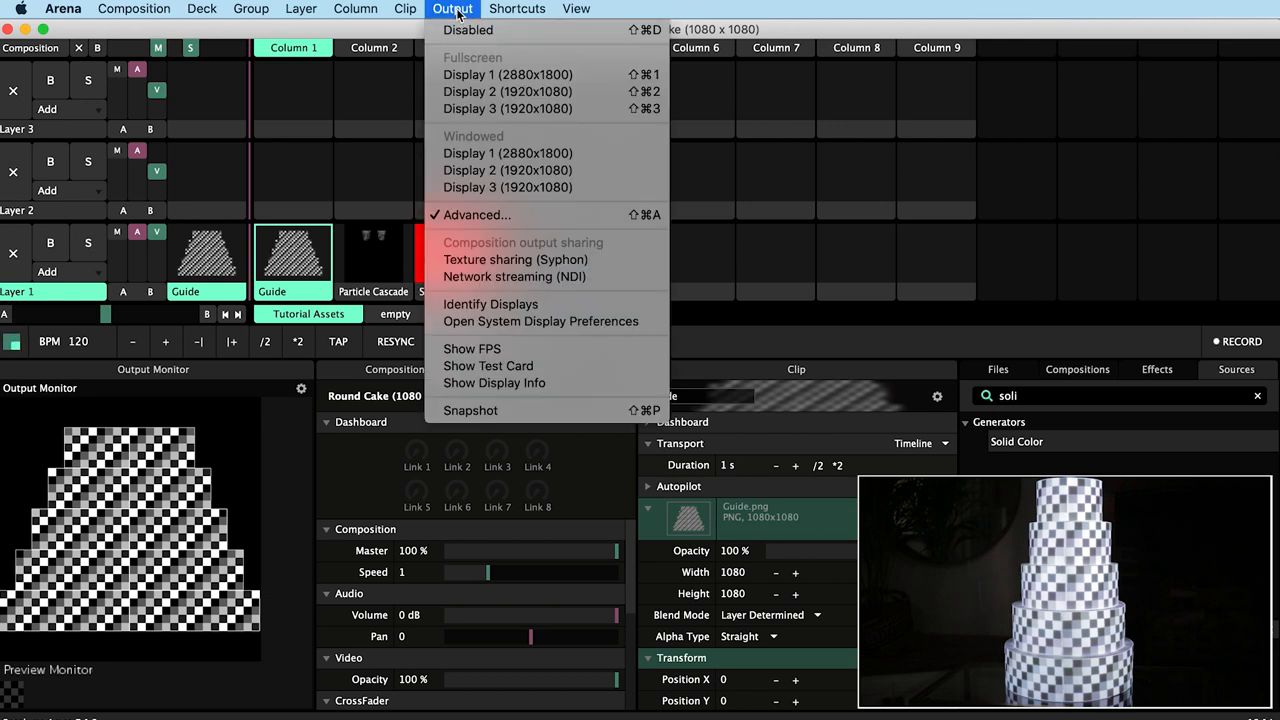
# Open Advanced Output and warp the Right 3 and Right 2 tier slices.
pyautogui.click(477, 215)
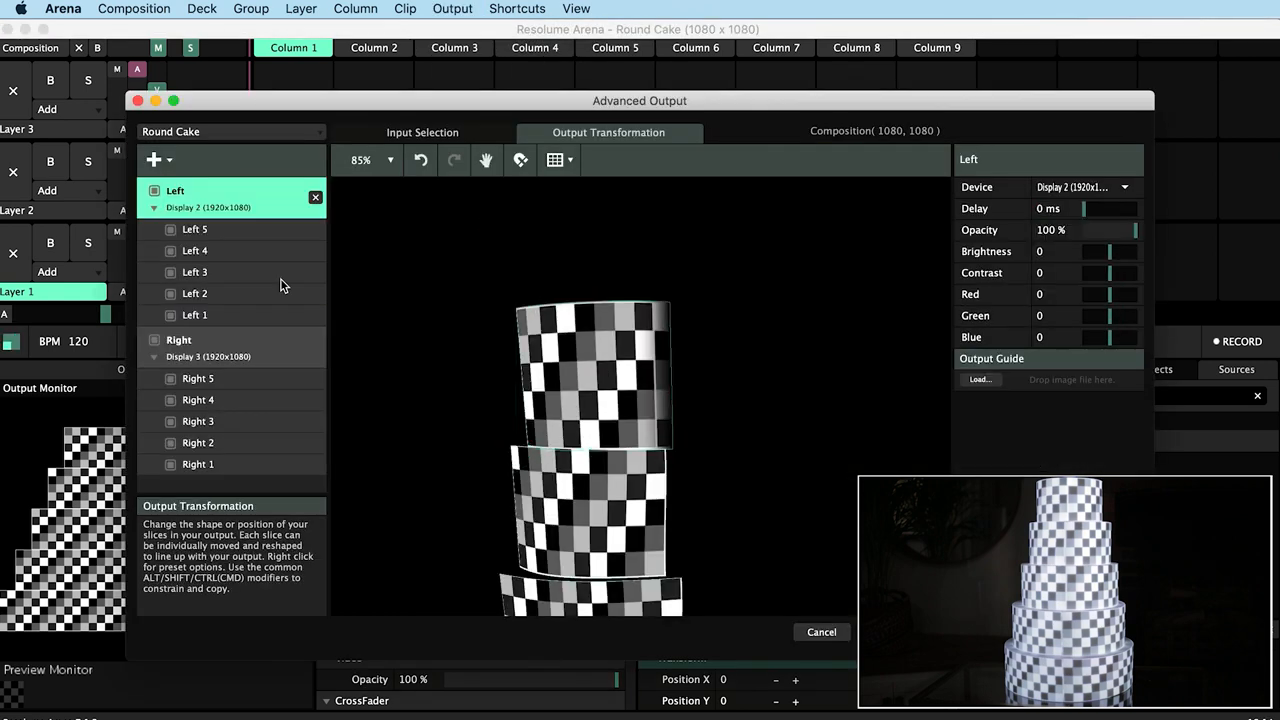
pyautogui.click(198, 421)
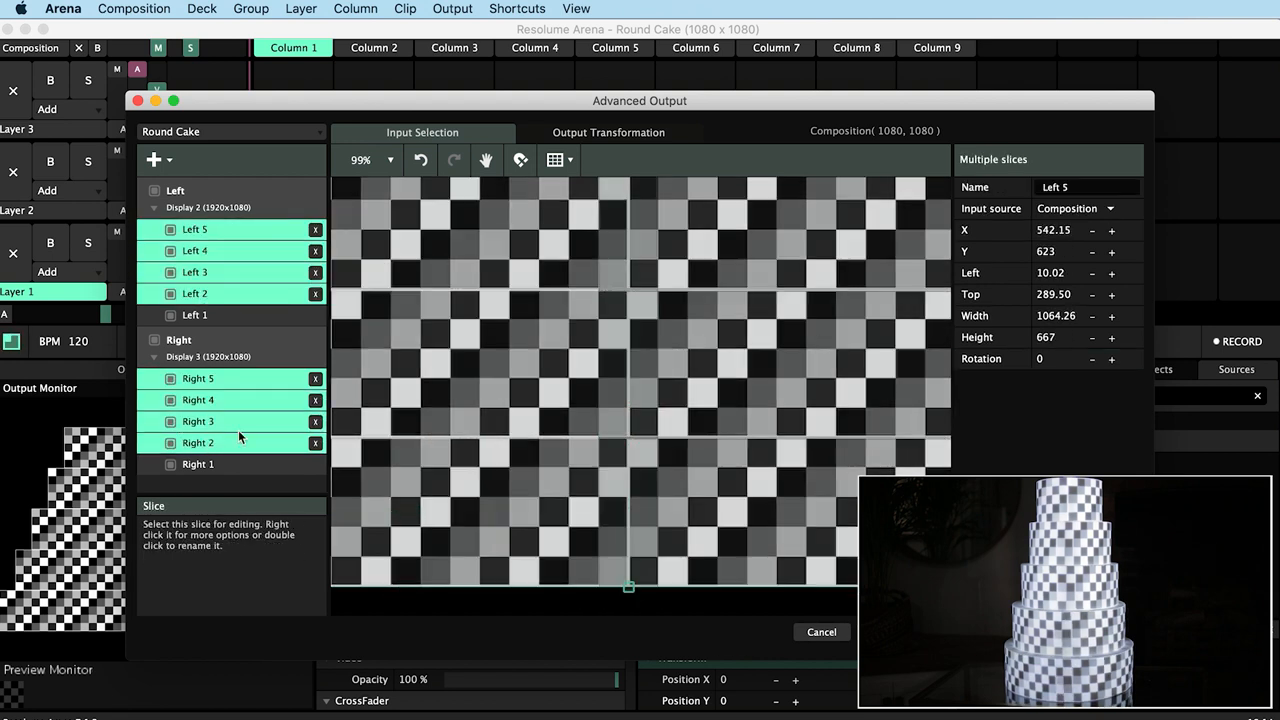
pyautogui.click(194, 250)
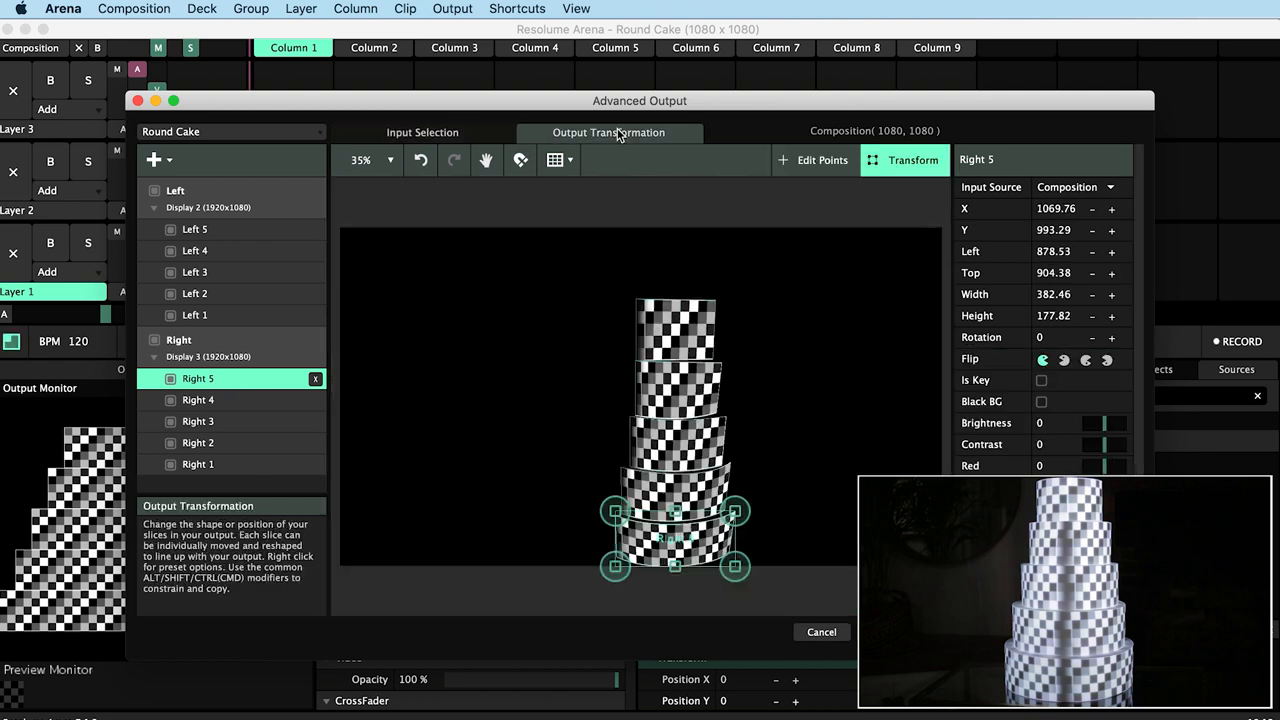
pyautogui.click(198, 421)
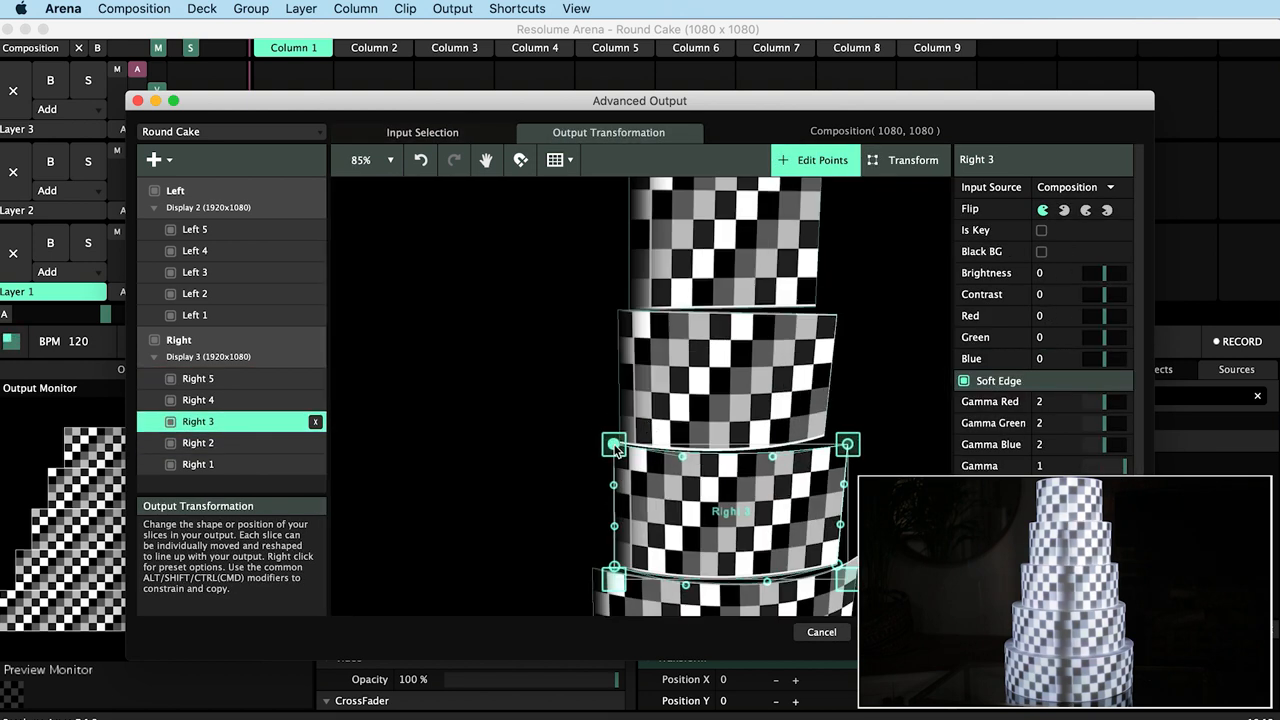
pyautogui.click(198, 399)
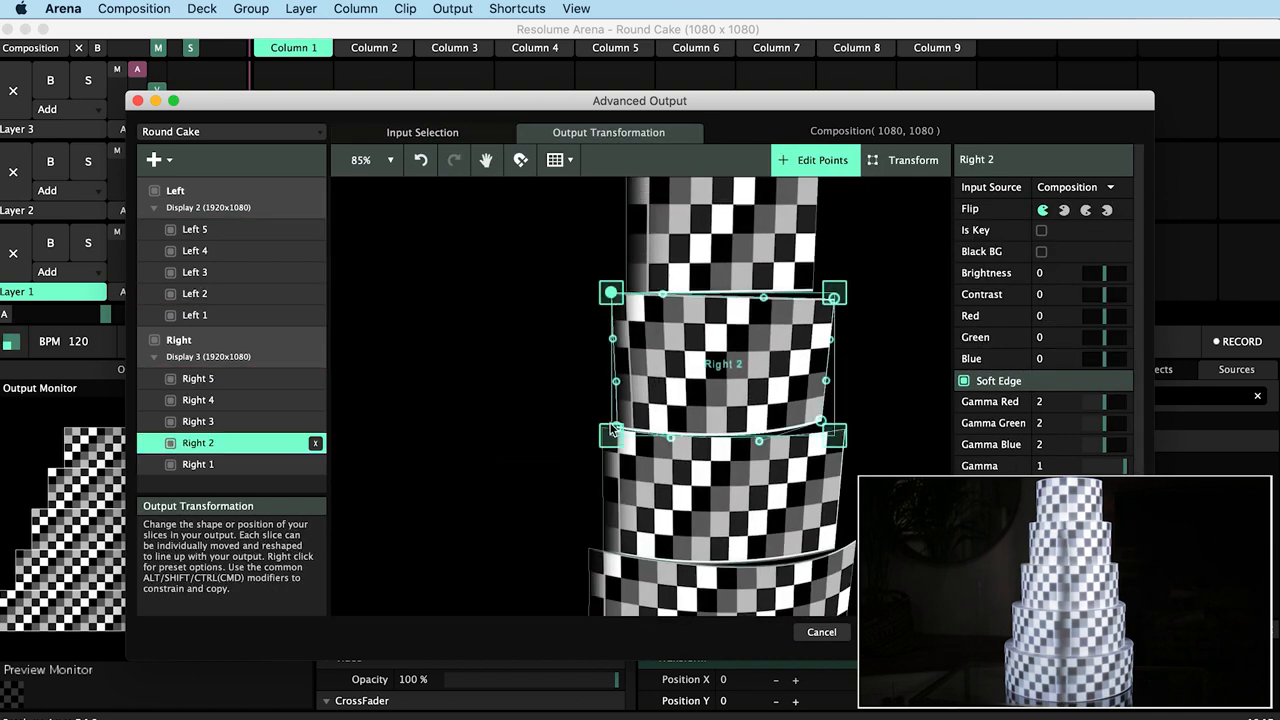
# Warp Left 2 to Left 4 and Right 4, then play the Particle Cascade clip.
pyautogui.click(194, 293)
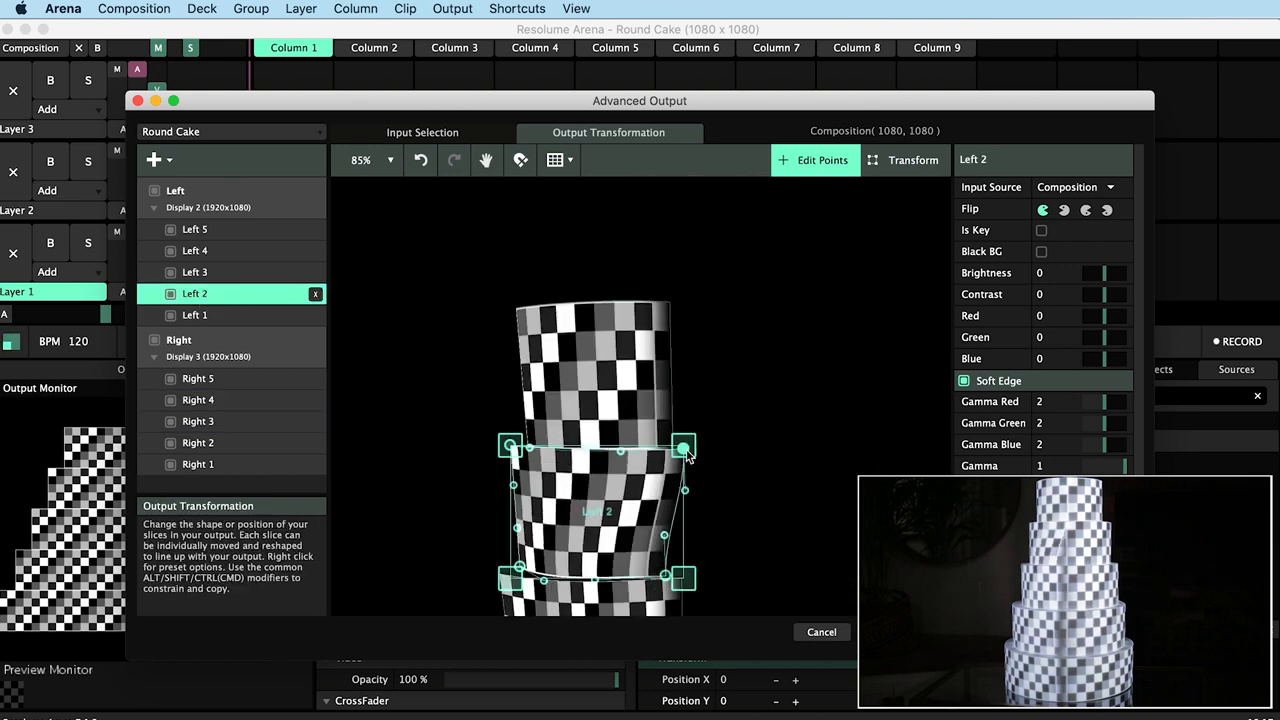
pyautogui.click(195, 272)
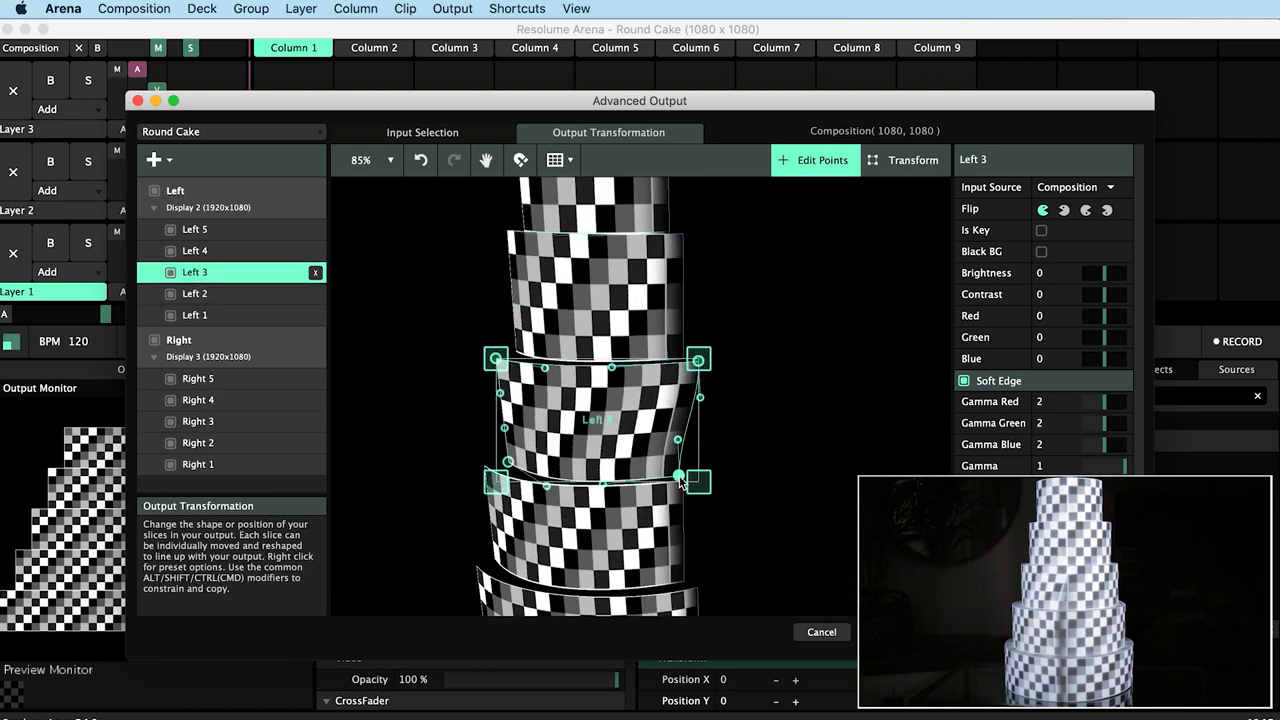
pyautogui.click(195, 250)
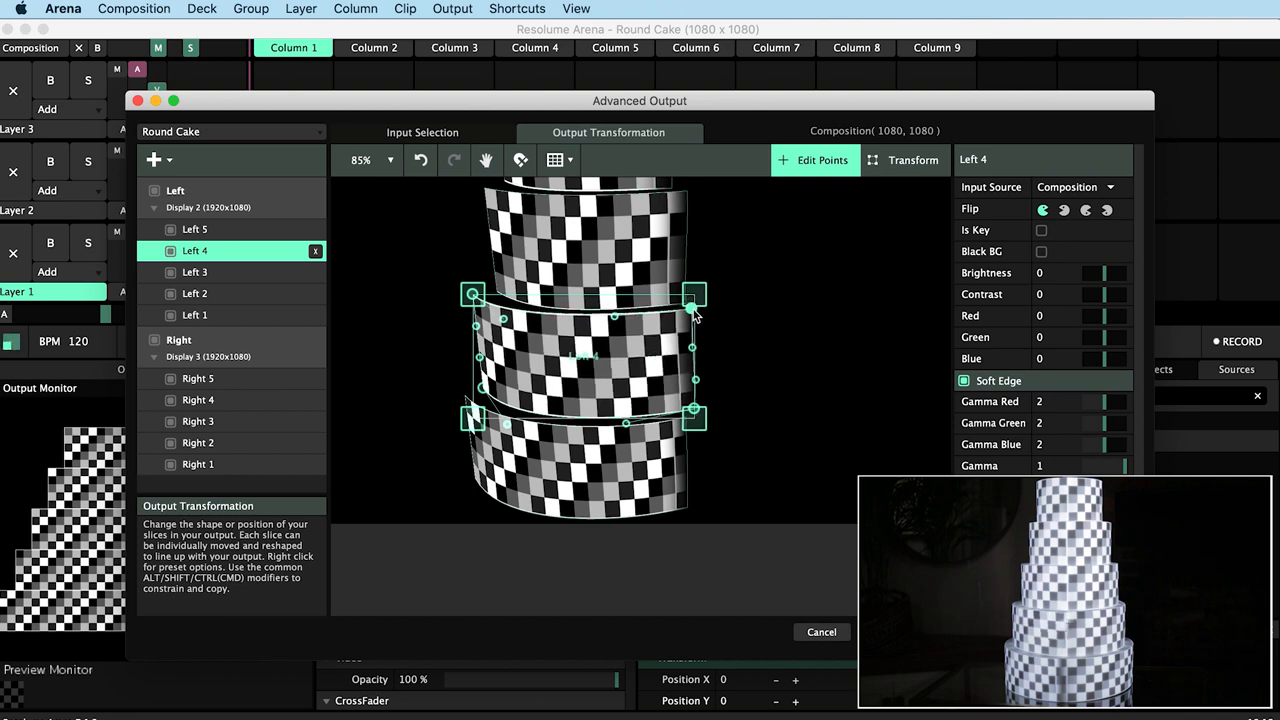
pyautogui.click(198, 399)
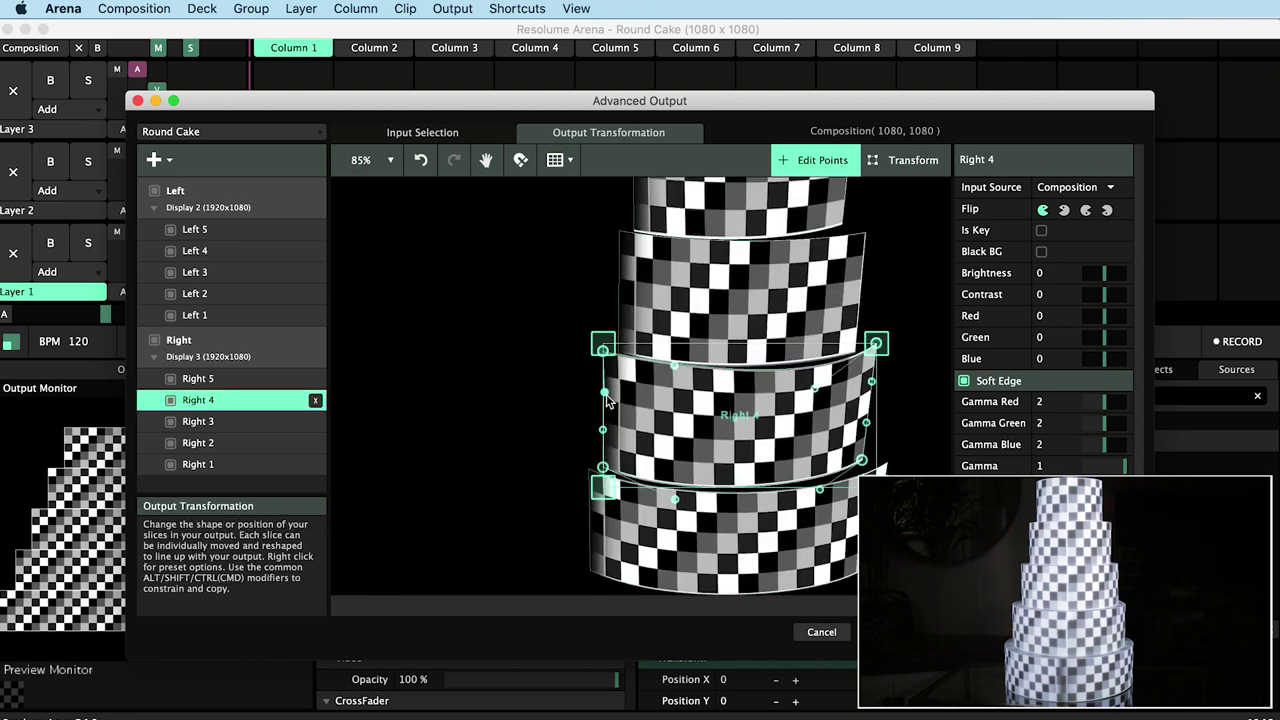
pyautogui.click(195, 229)
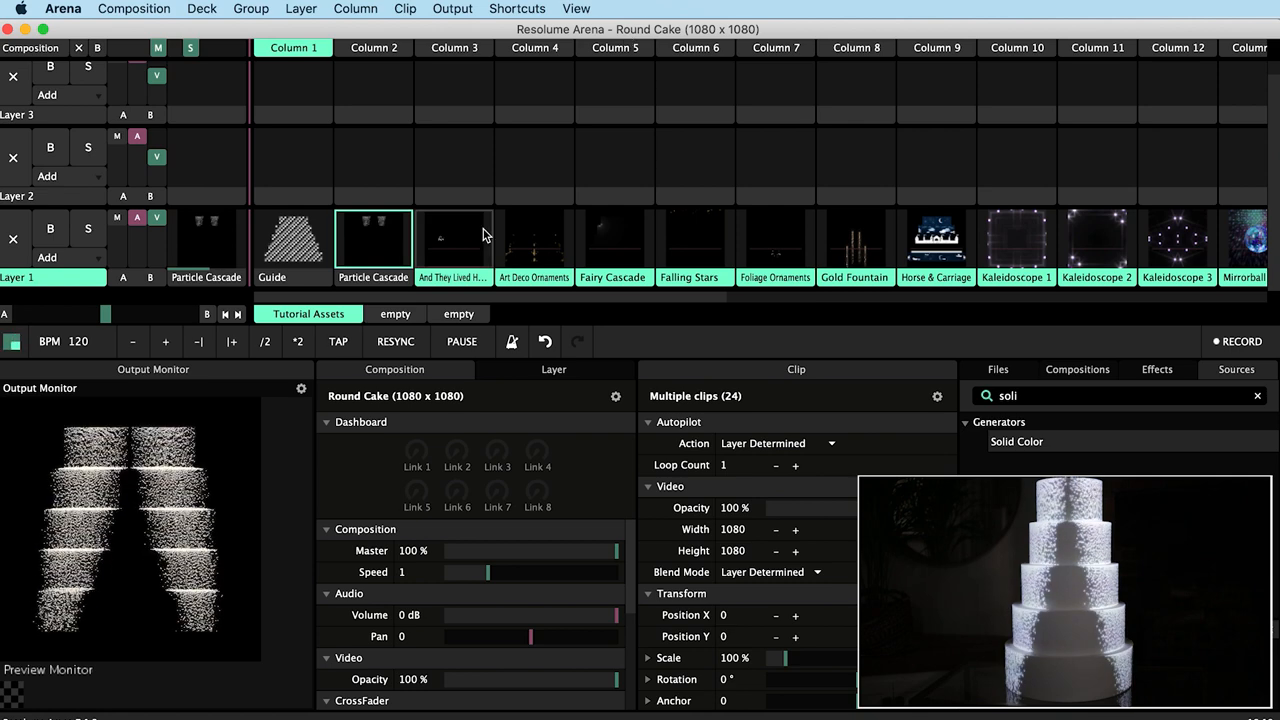
pyautogui.moveTo(536, 248)
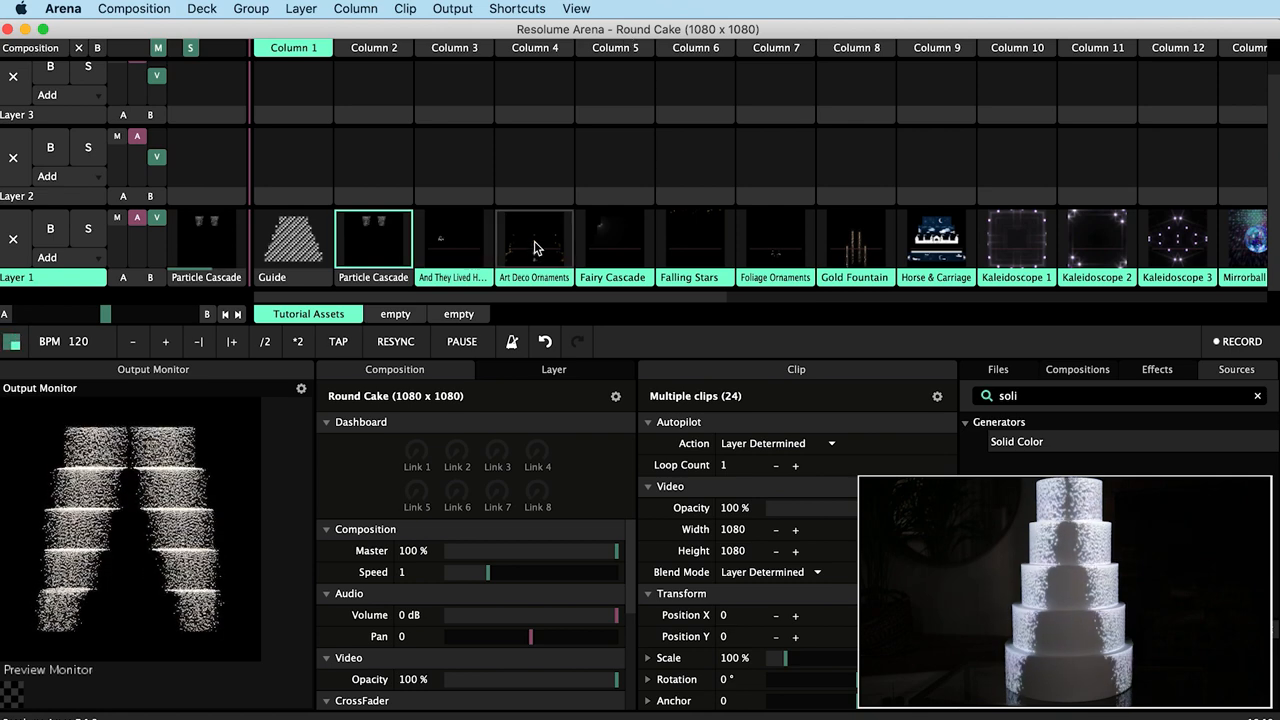